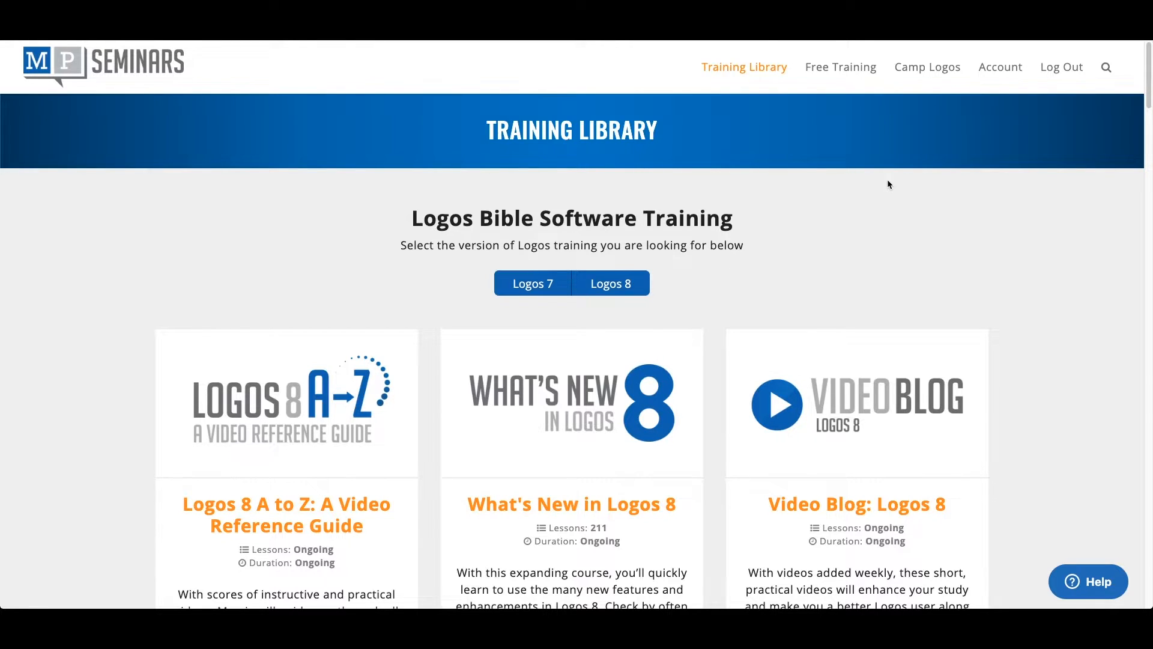
mouse_move(596, 170)
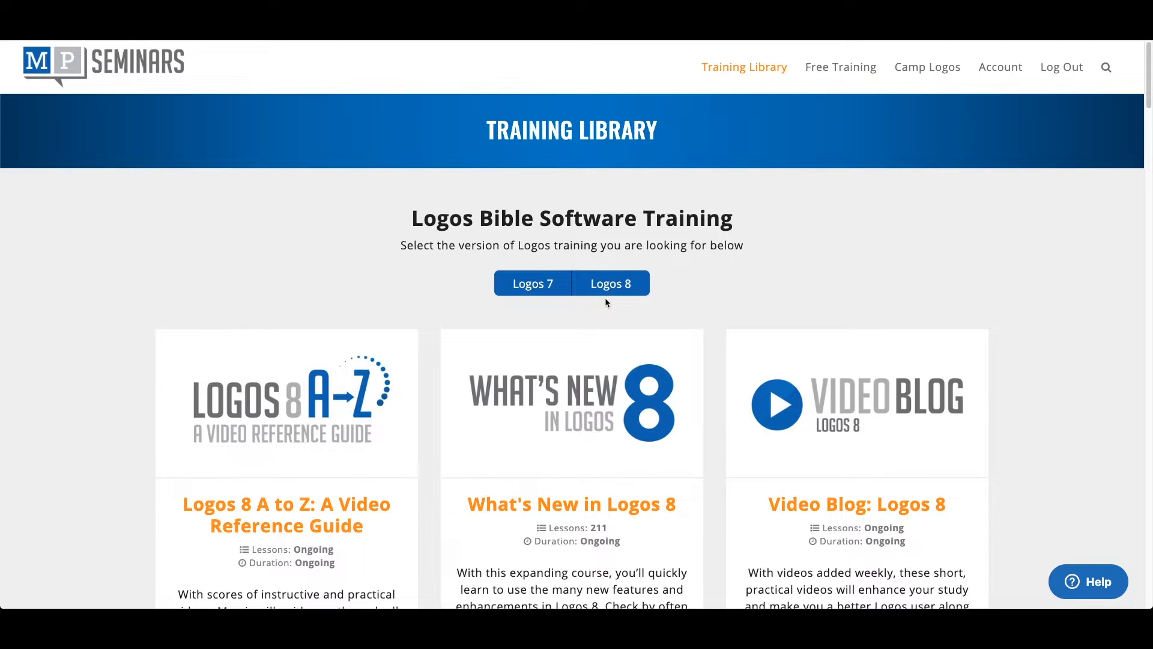
mouse_move(669, 248)
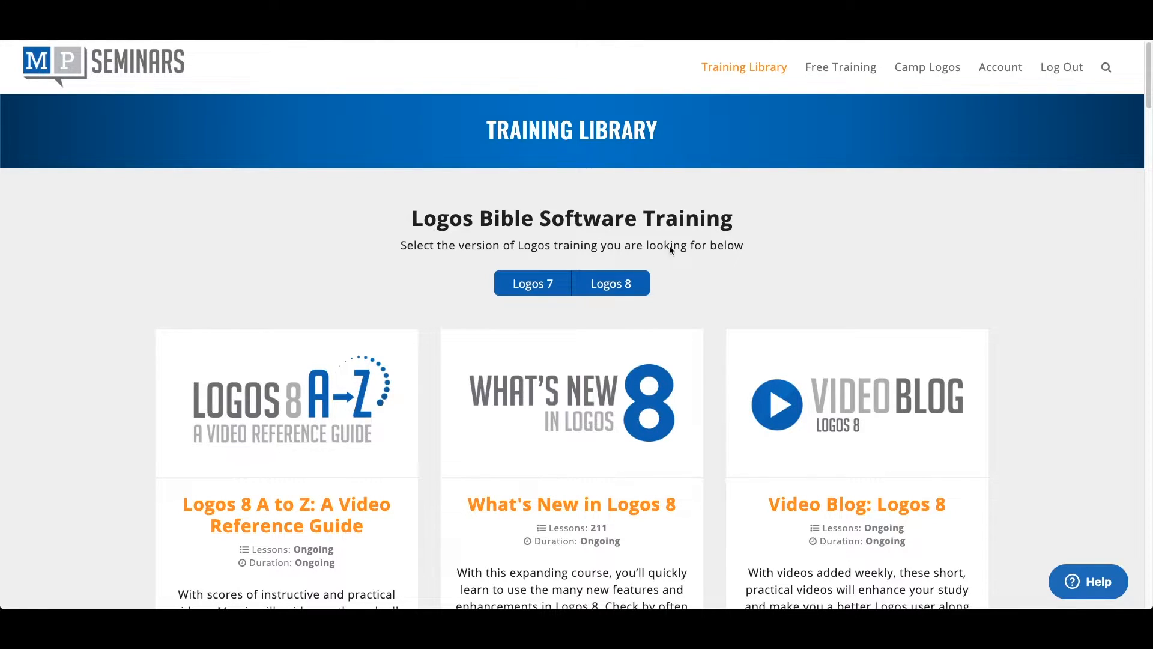
mouse_move(777, 70)
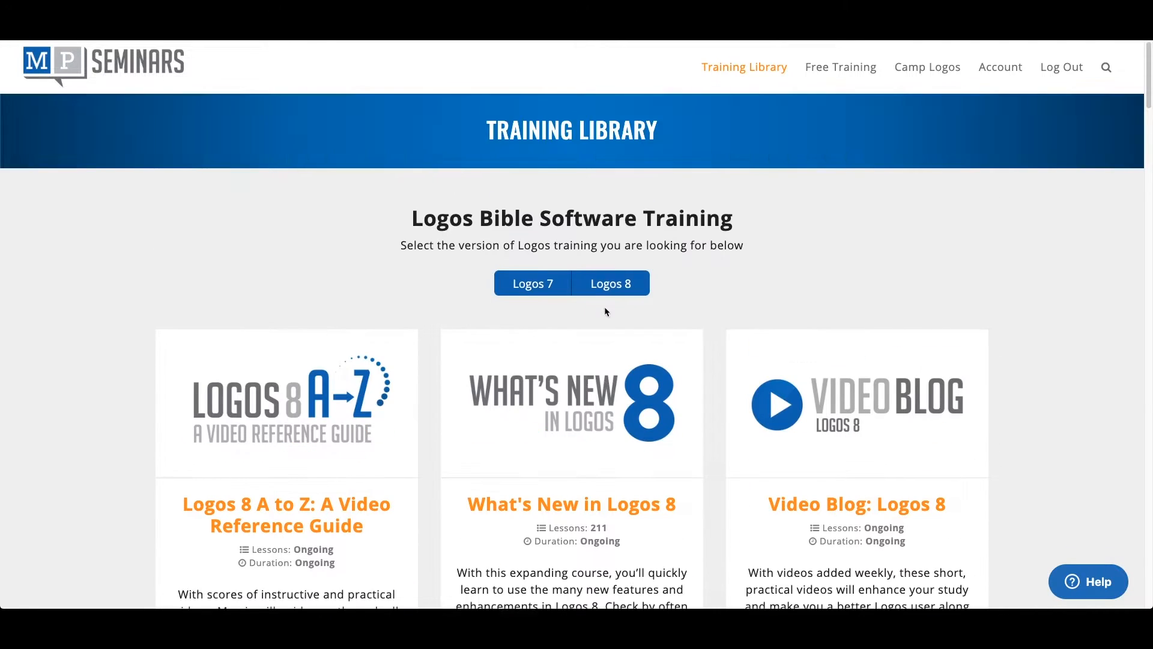
mouse_move(552, 302)
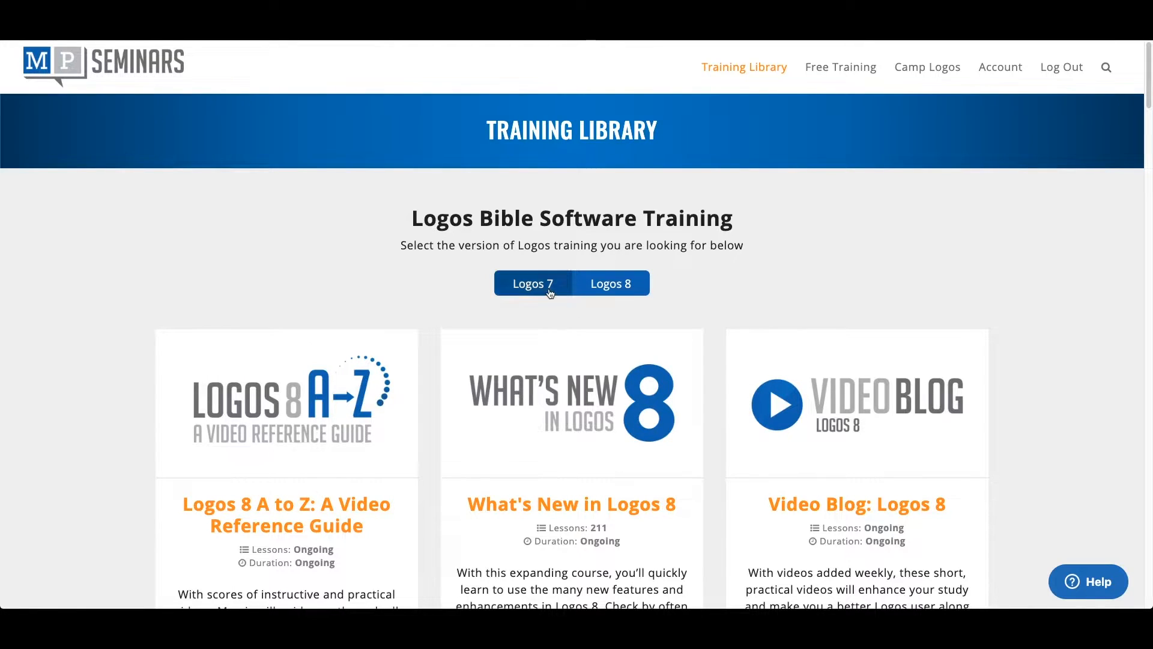
- Open the What's New in Logos 8 course from the Logos 8 training courses
scroll("down", 3)
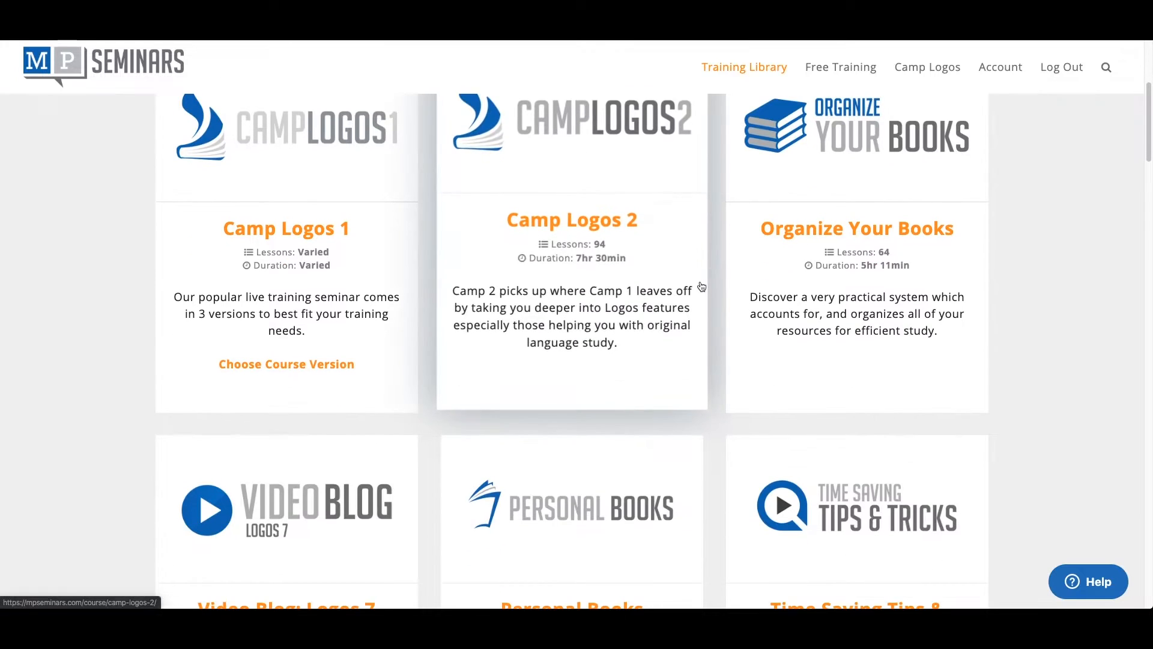
scroll("down", 3)
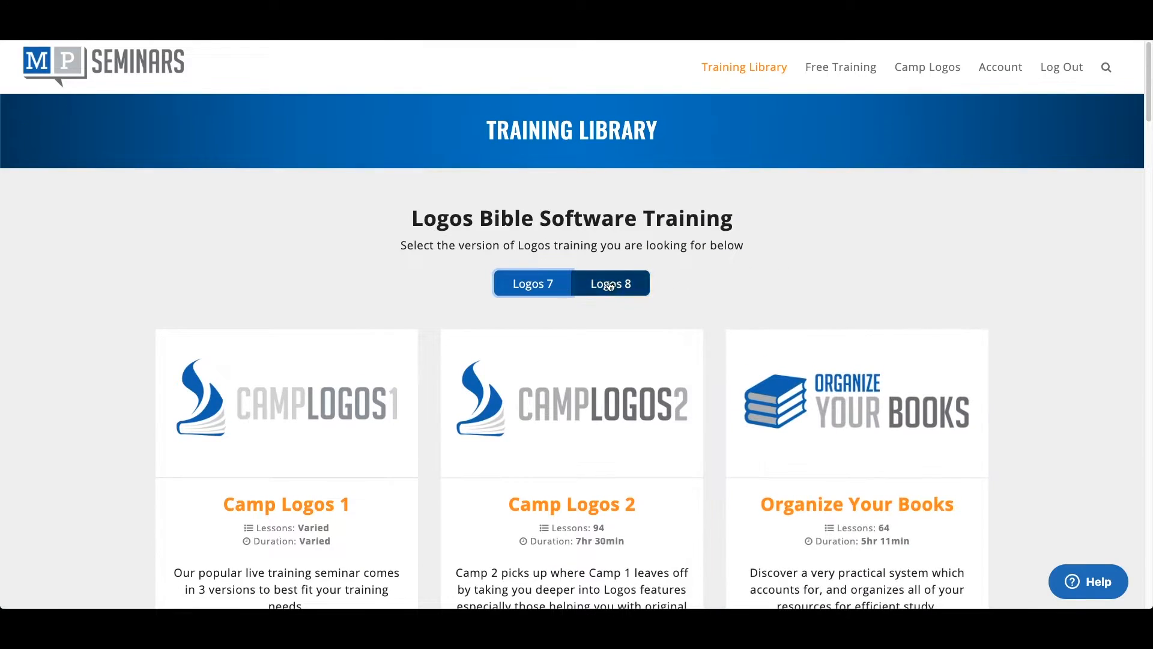
left_click(609, 283)
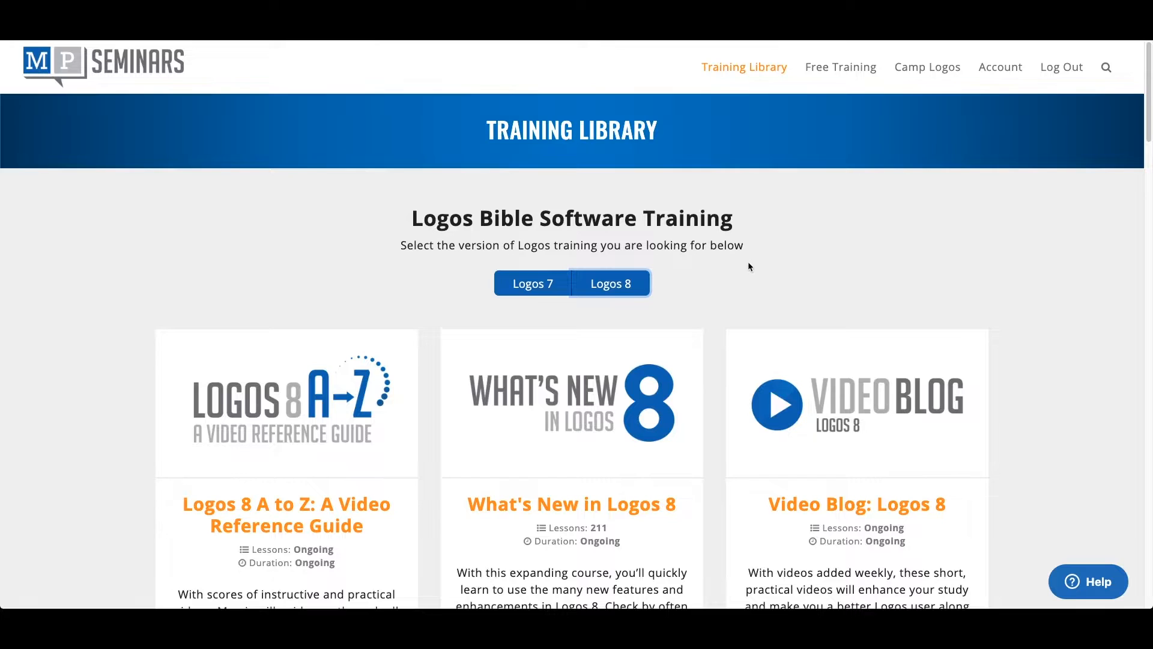
mouse_move(770, 274)
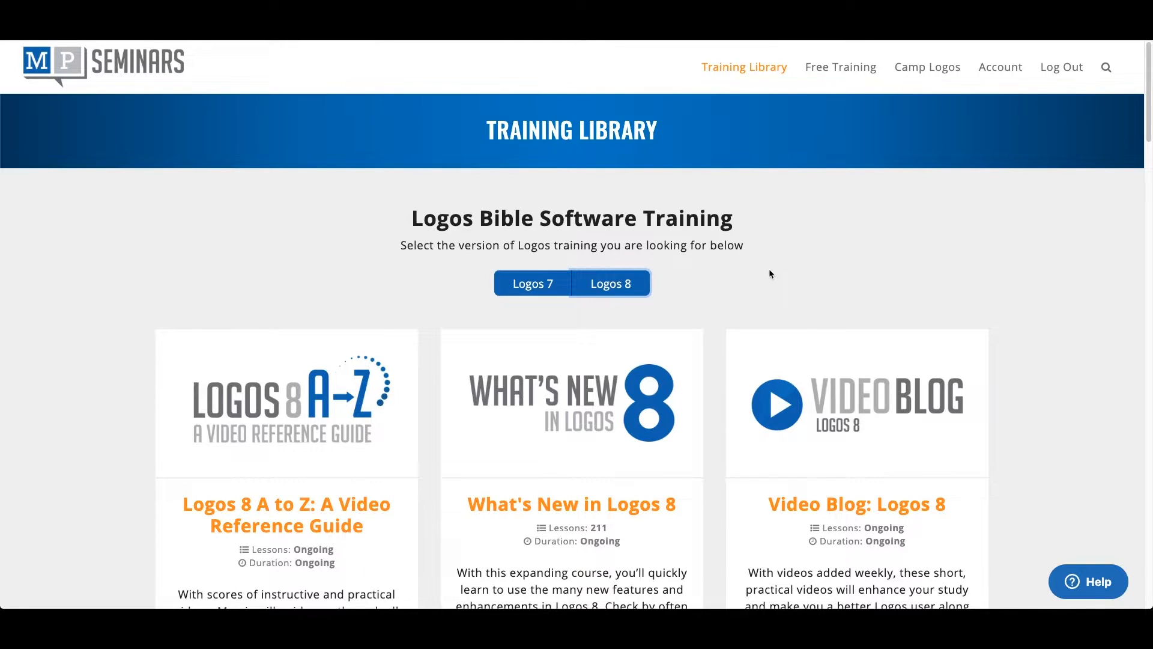
scroll("down", 3)
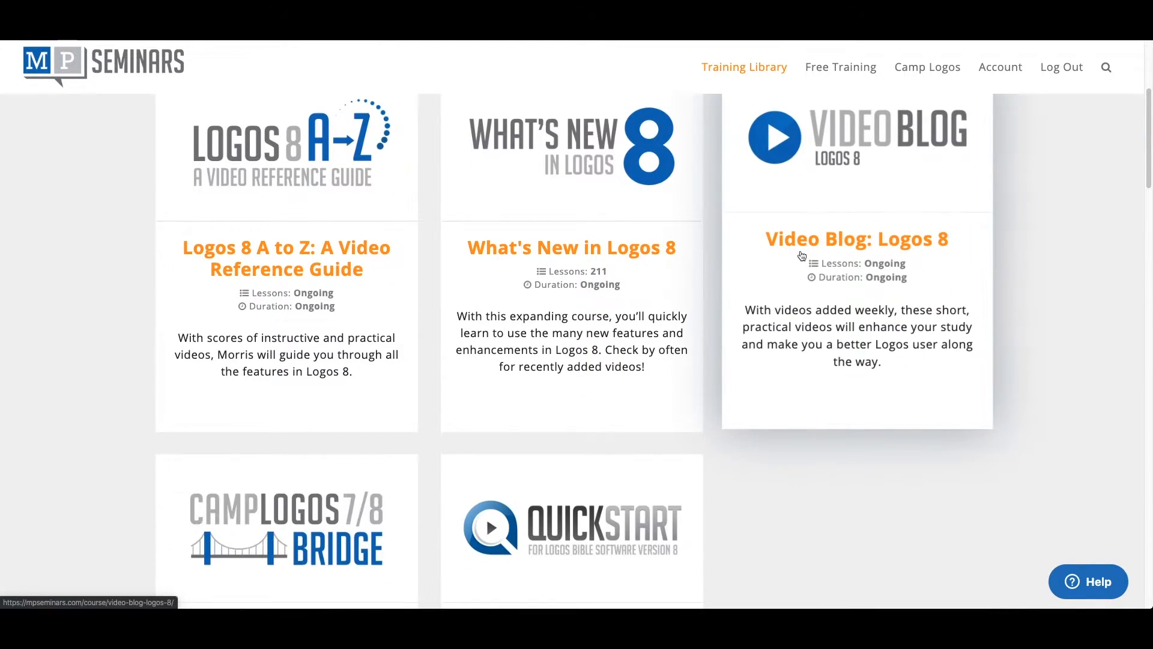
scroll("down", 3)
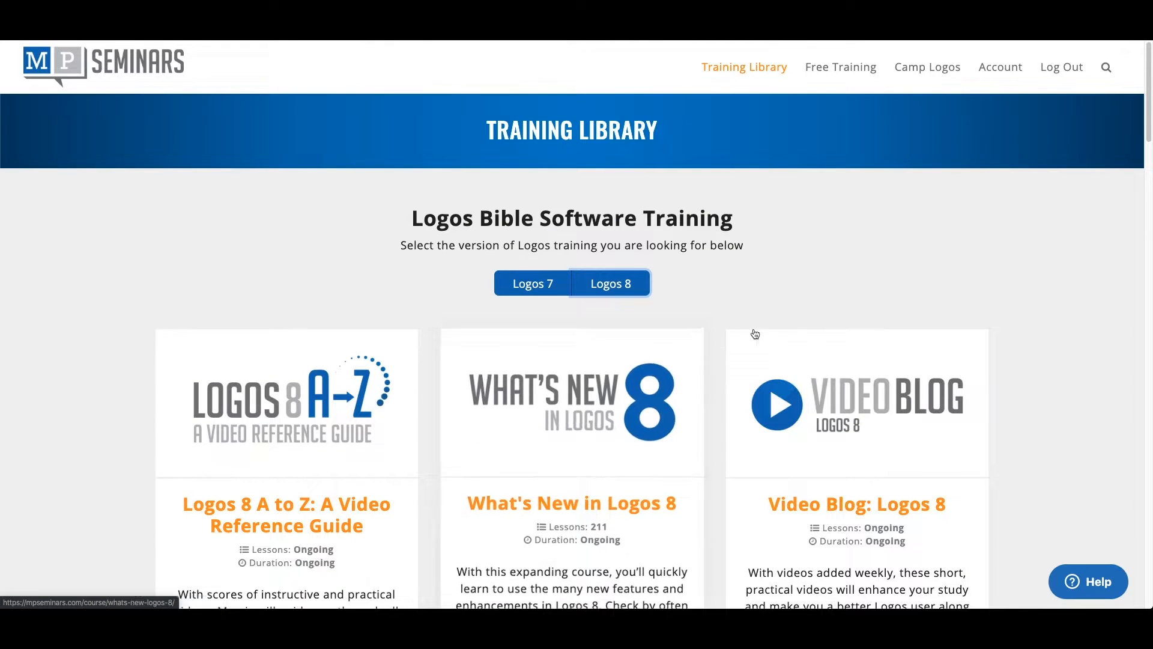
- Expand the Guides section in Course Navigation to show its 10 lessons
scroll("down", 3)
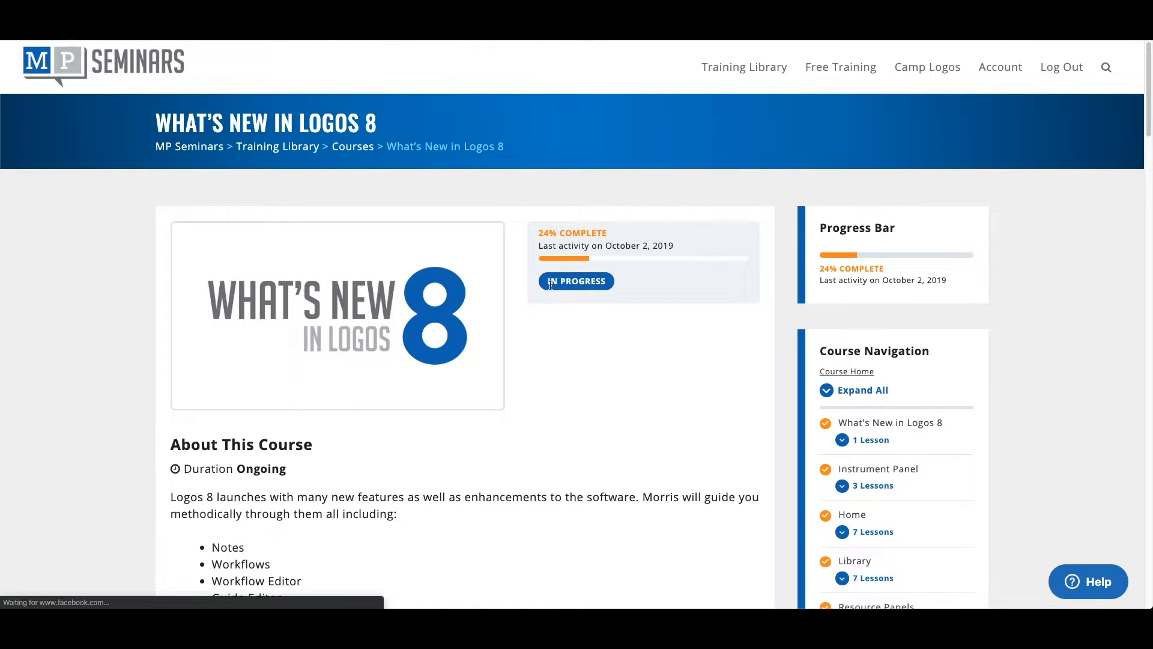
mouse_move(728, 240)
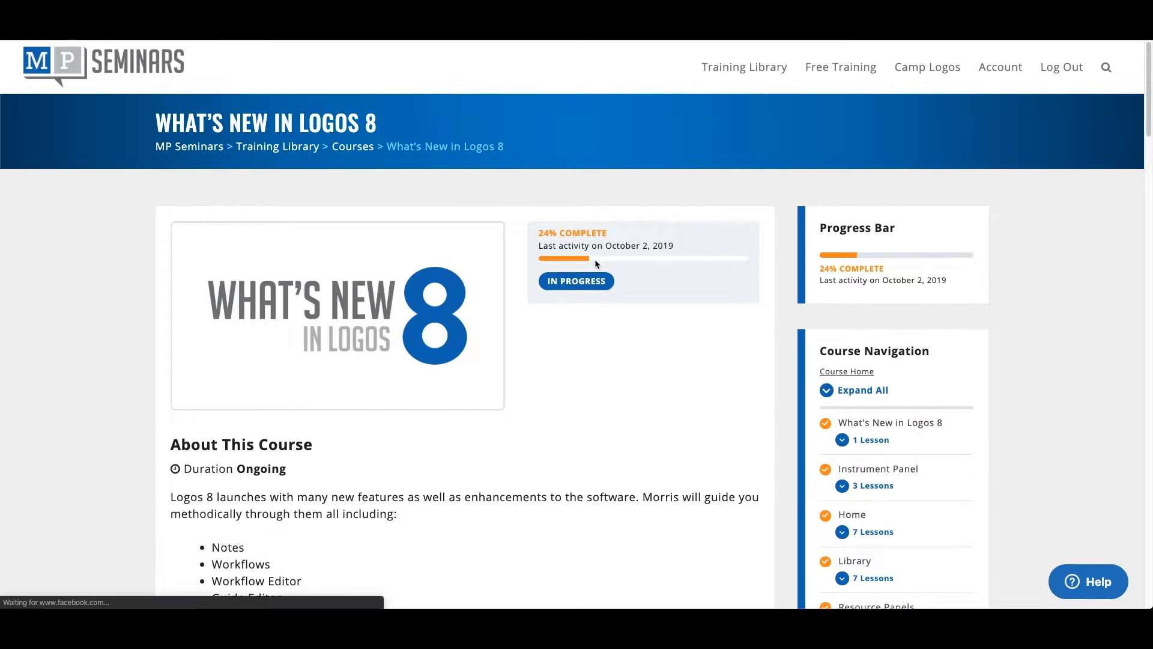
scroll("down", 3)
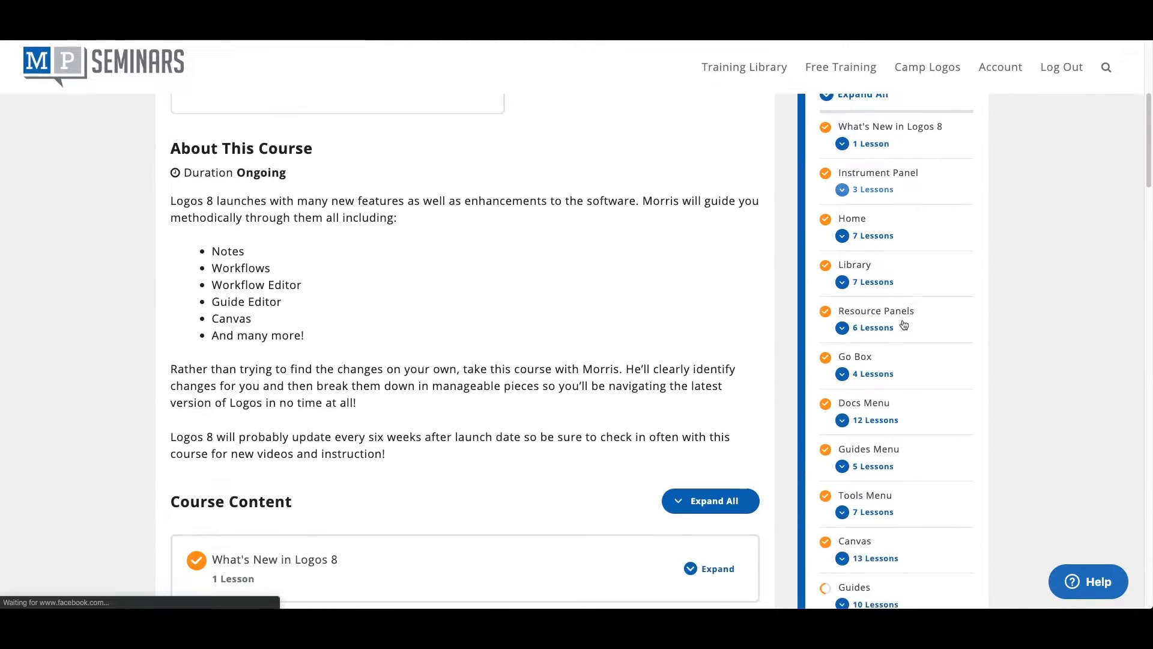
scroll("down", 3)
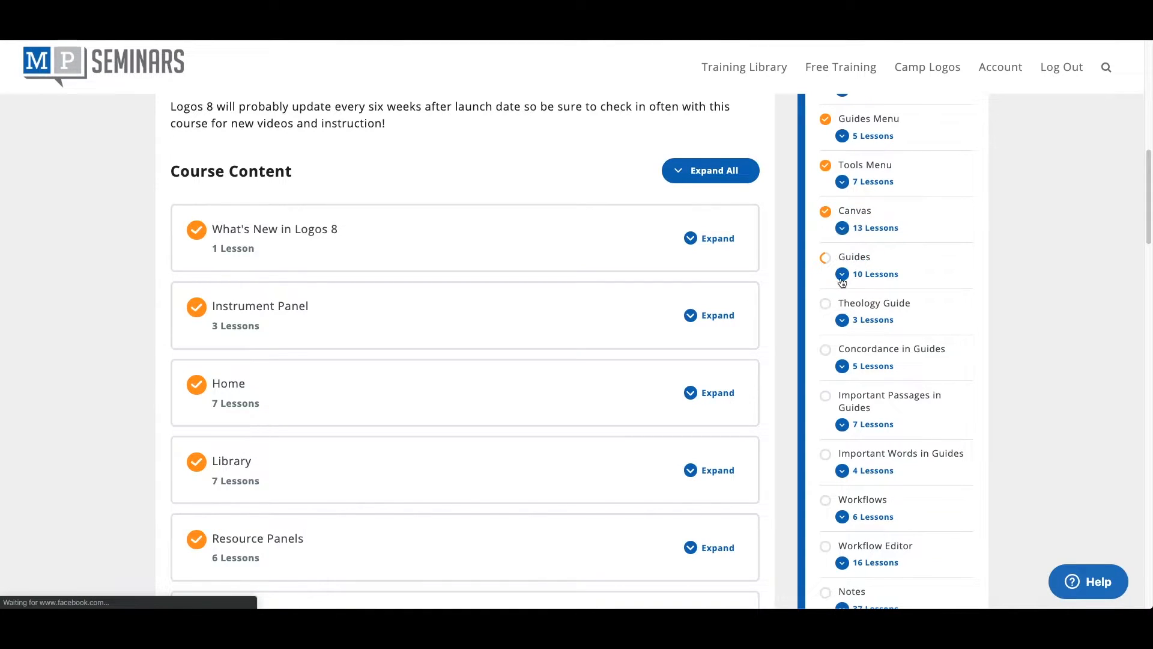
left_click(843, 275)
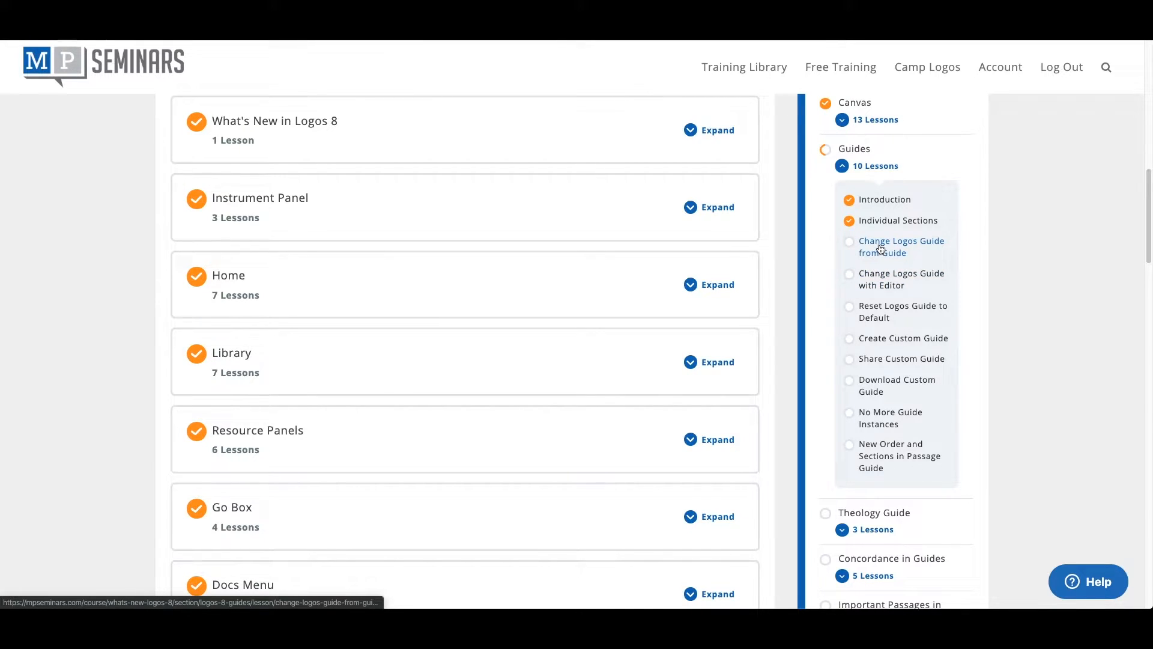
- Open the 'Change Logos Guide from Guide' lesson and scroll to its 2:40 video
left_click(901, 247)
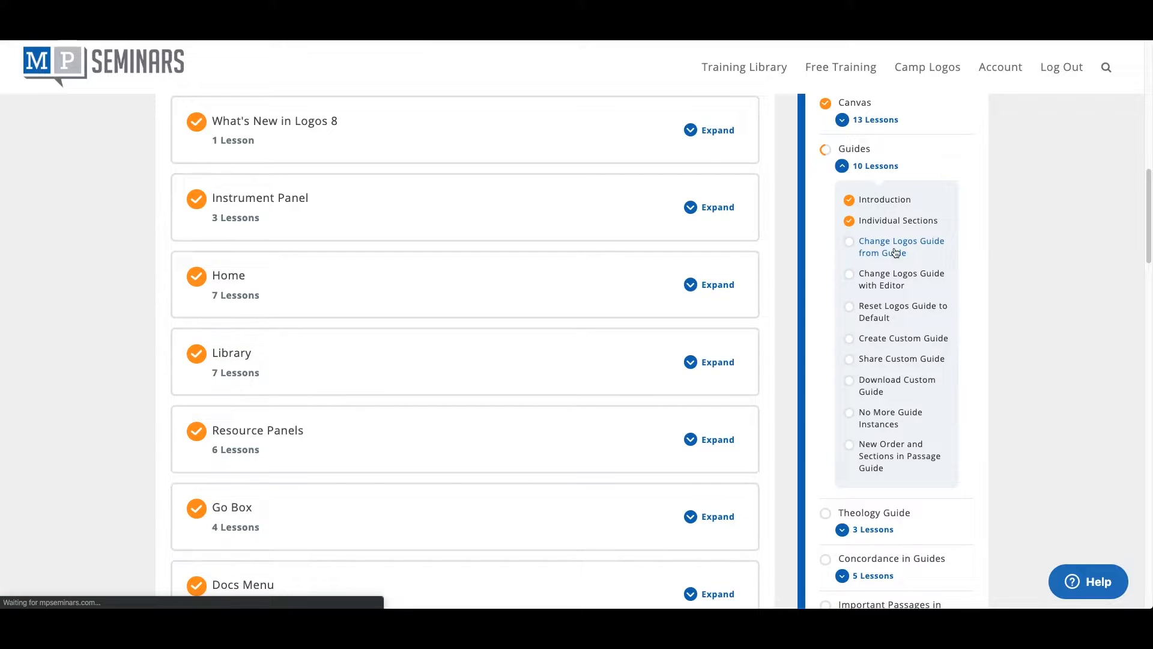
left_click(901, 246)
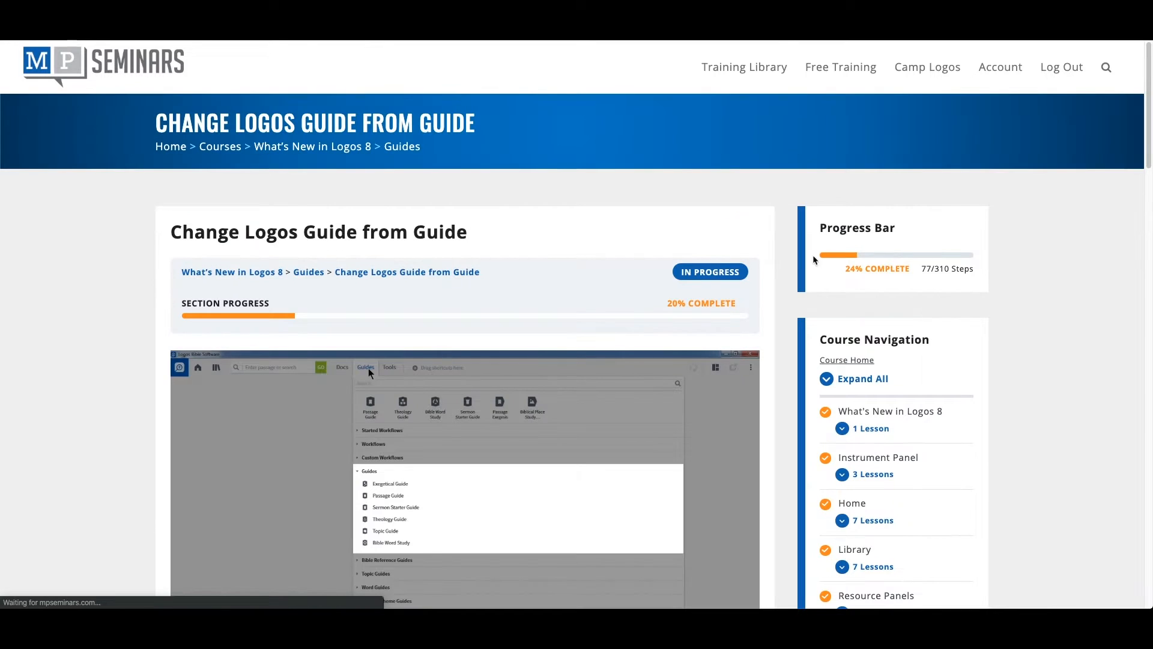
scroll("down", 3)
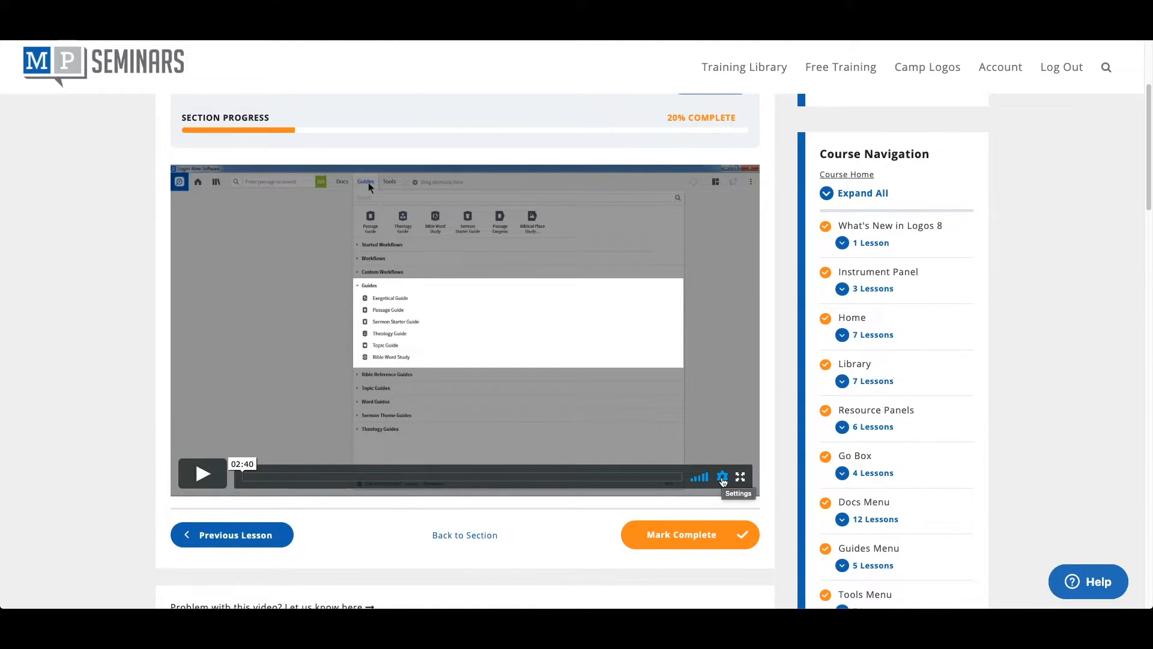
mouse_move(688, 488)
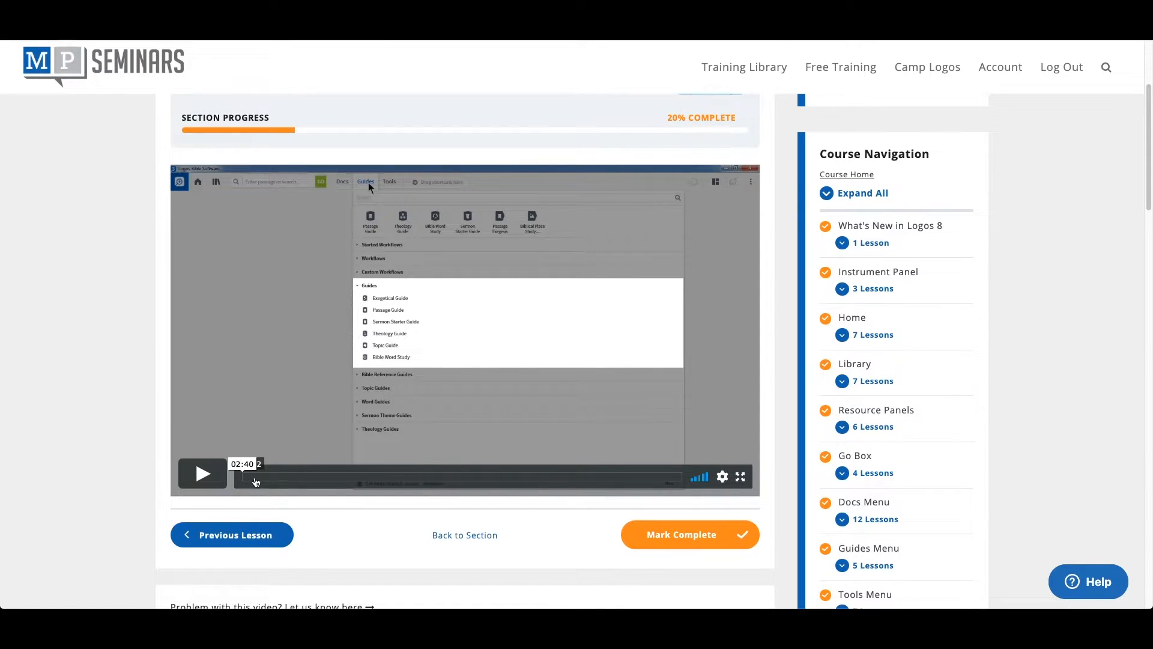
mouse_move(710, 486)
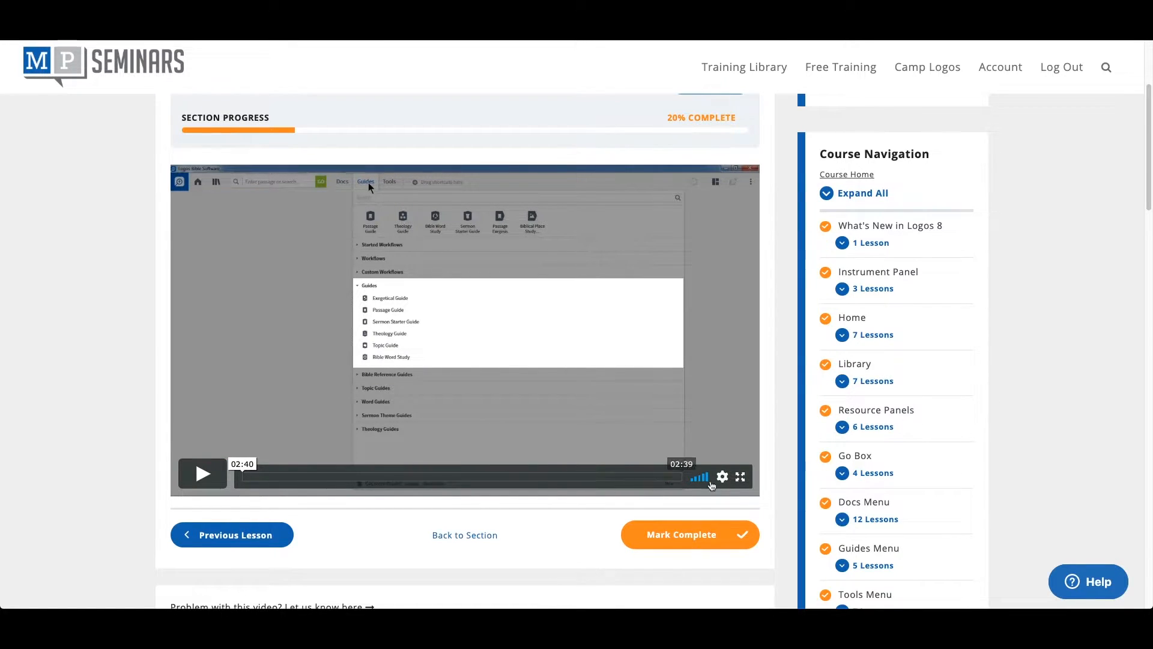
left_click(346, 484)
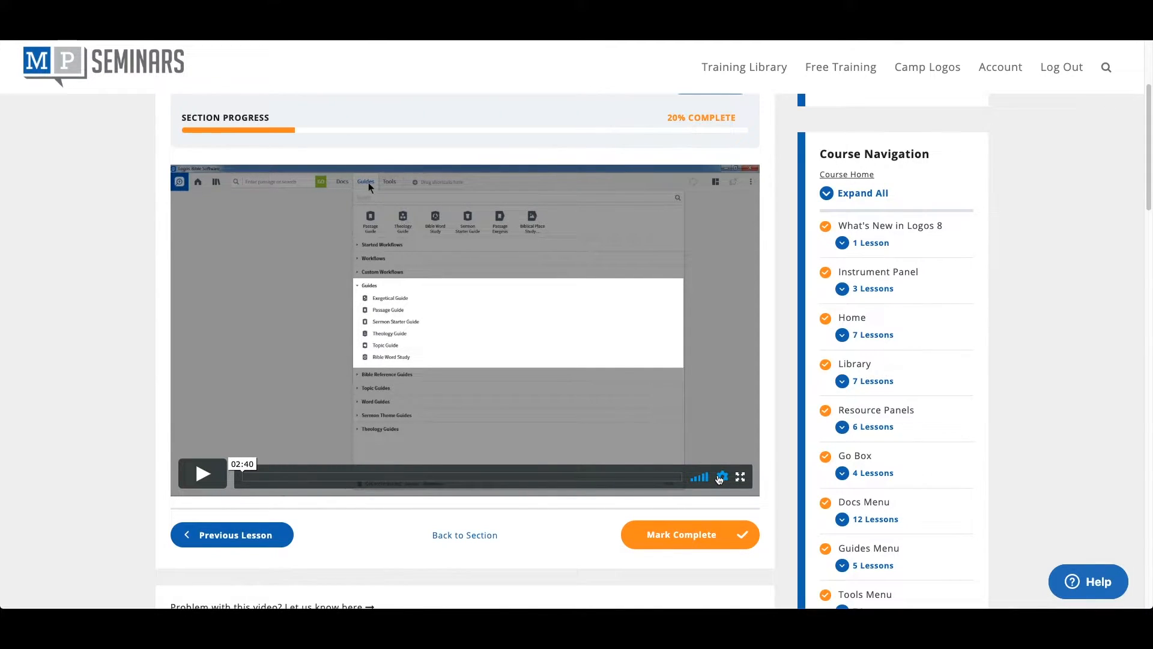
mouse_move(722, 476)
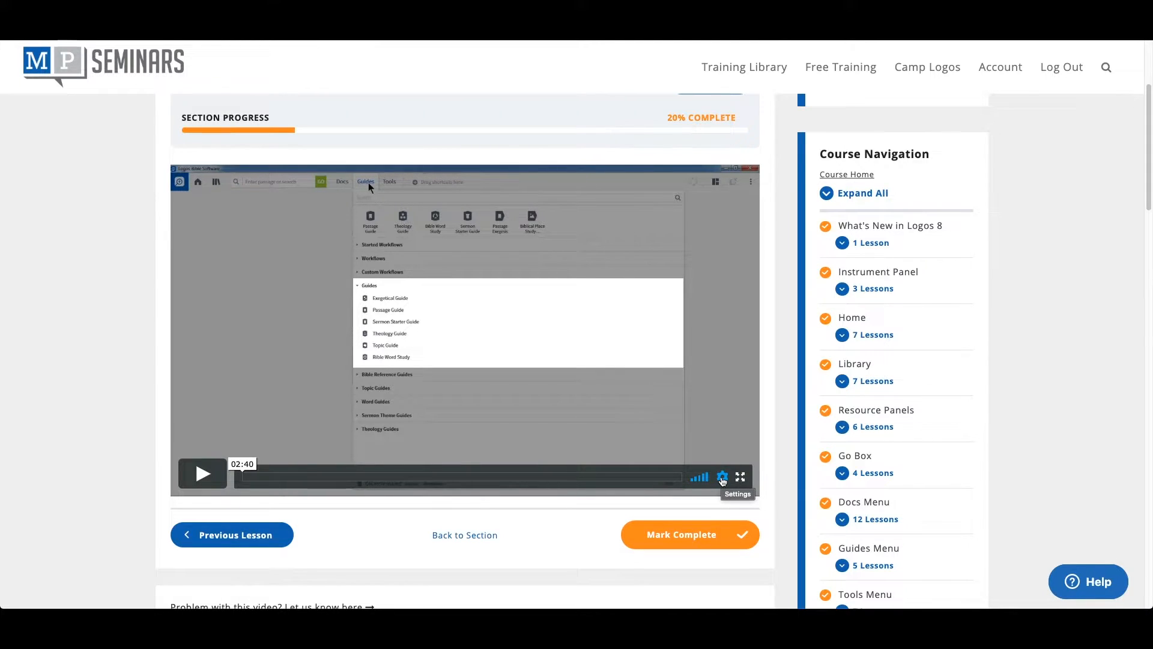
- Set the lesson video's playback speed to 1.5x and start playing it
left_click(722, 477)
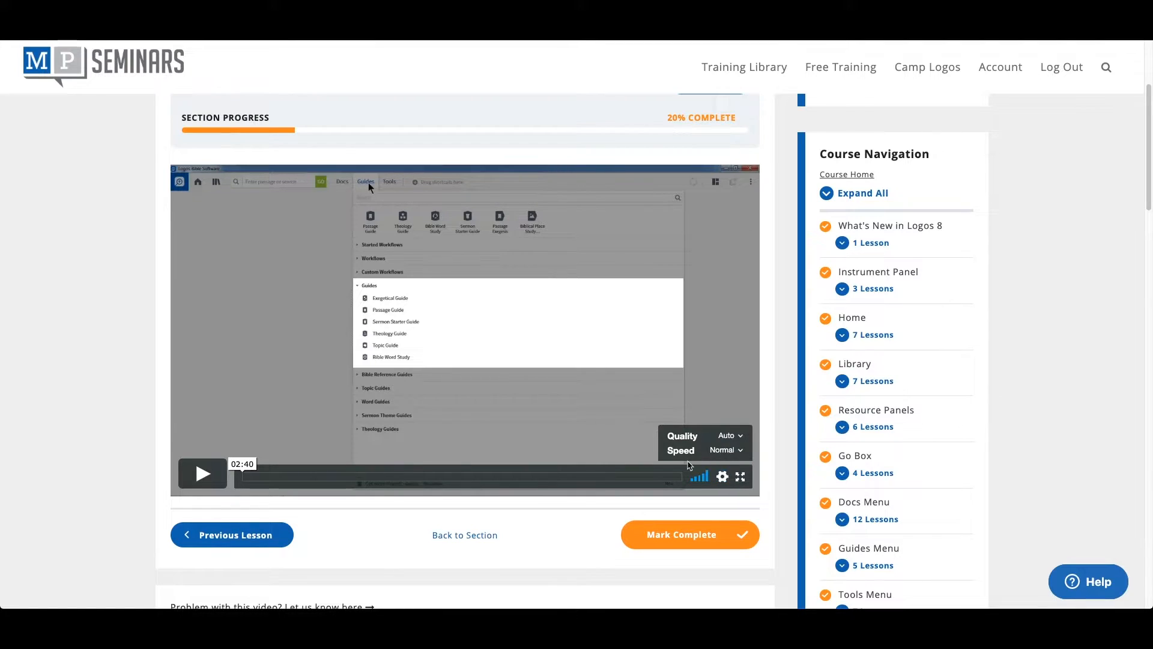
left_click(728, 435)
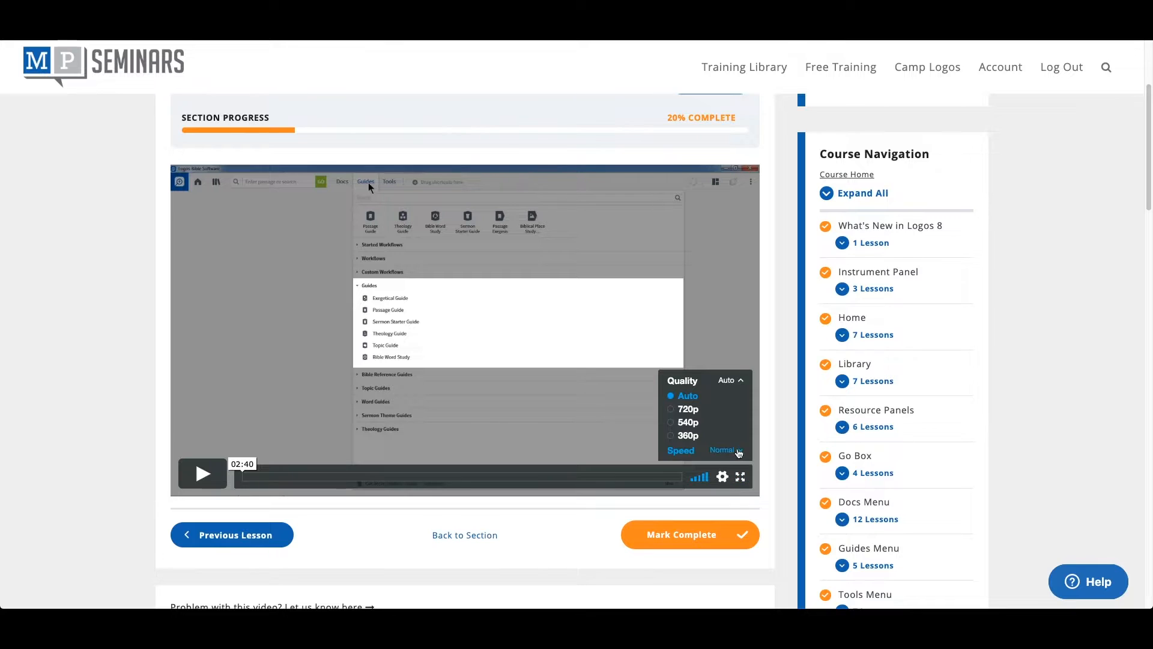
left_click(723, 449)
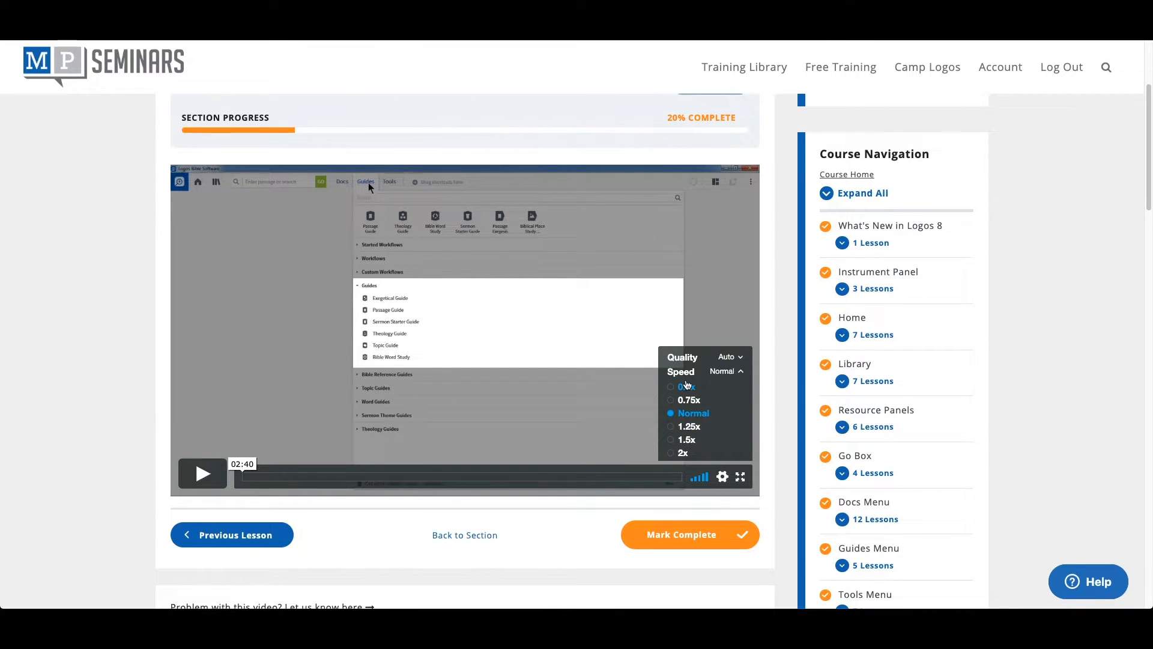
mouse_move(690, 426)
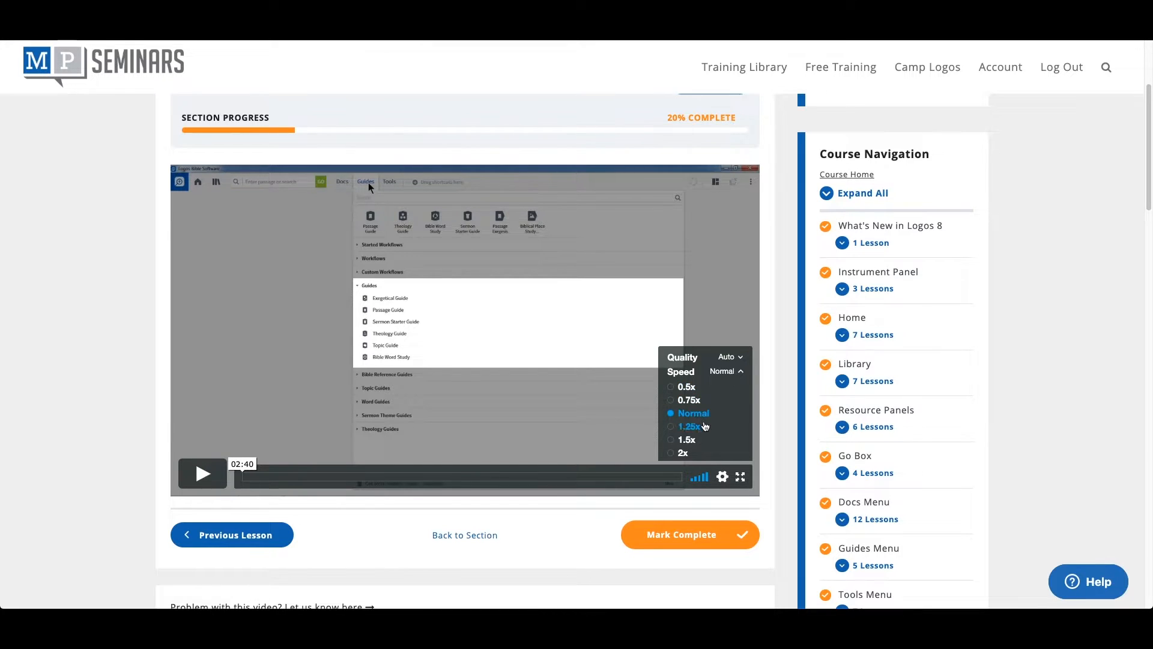
mouse_move(689, 439)
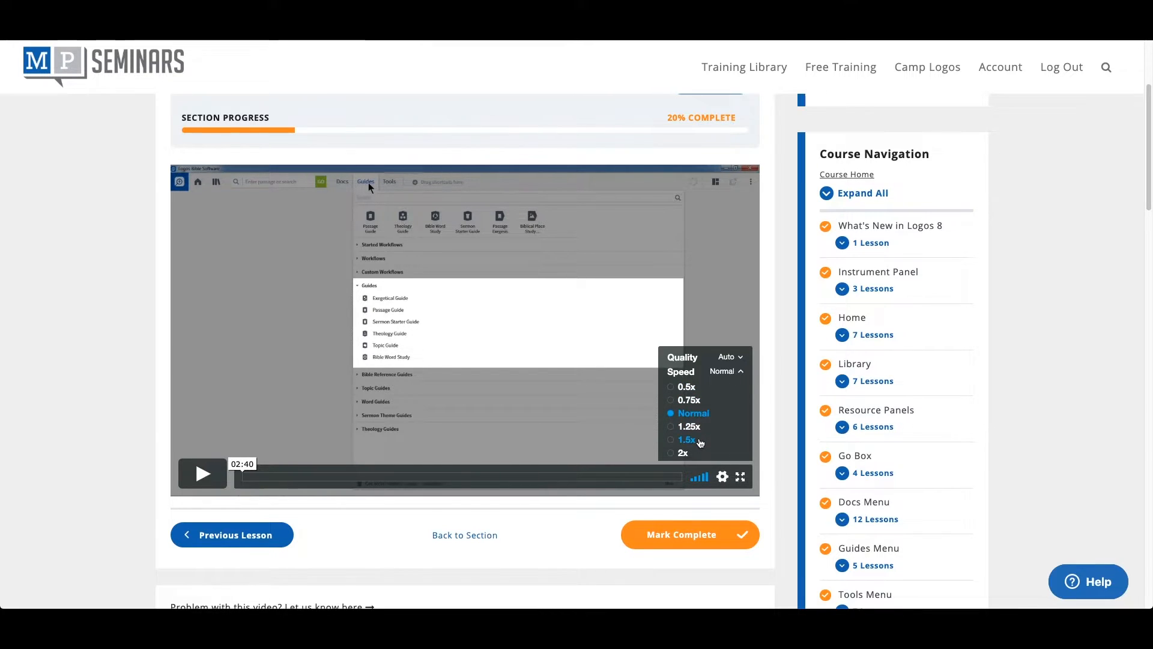
left_click(685, 439)
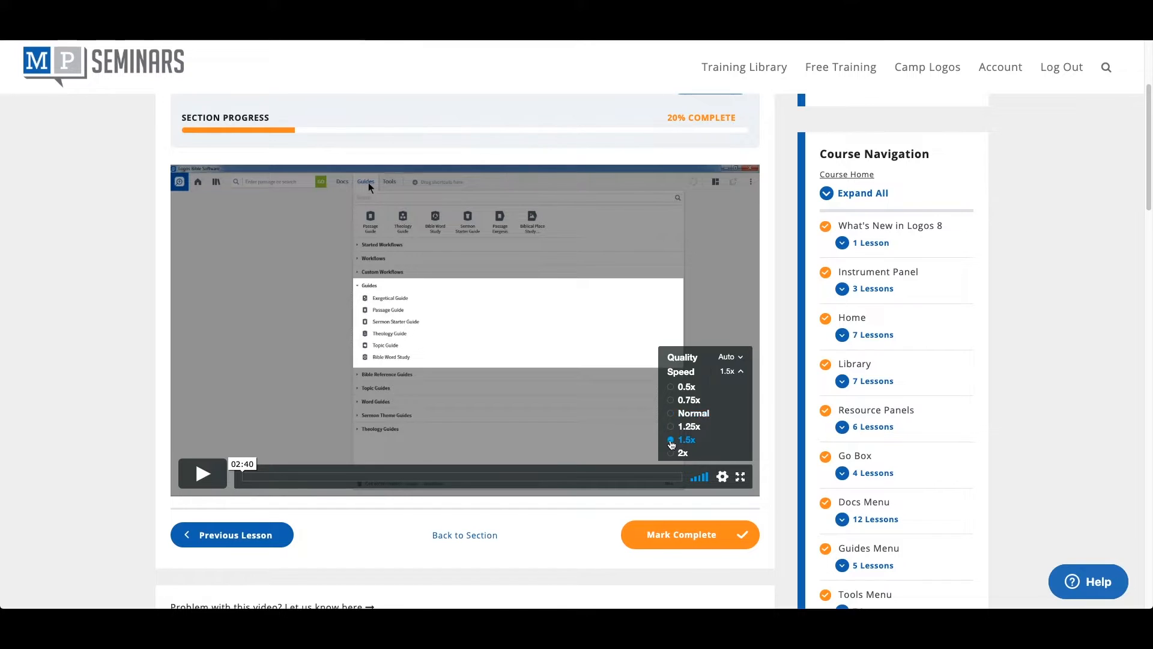
left_click(722, 476)
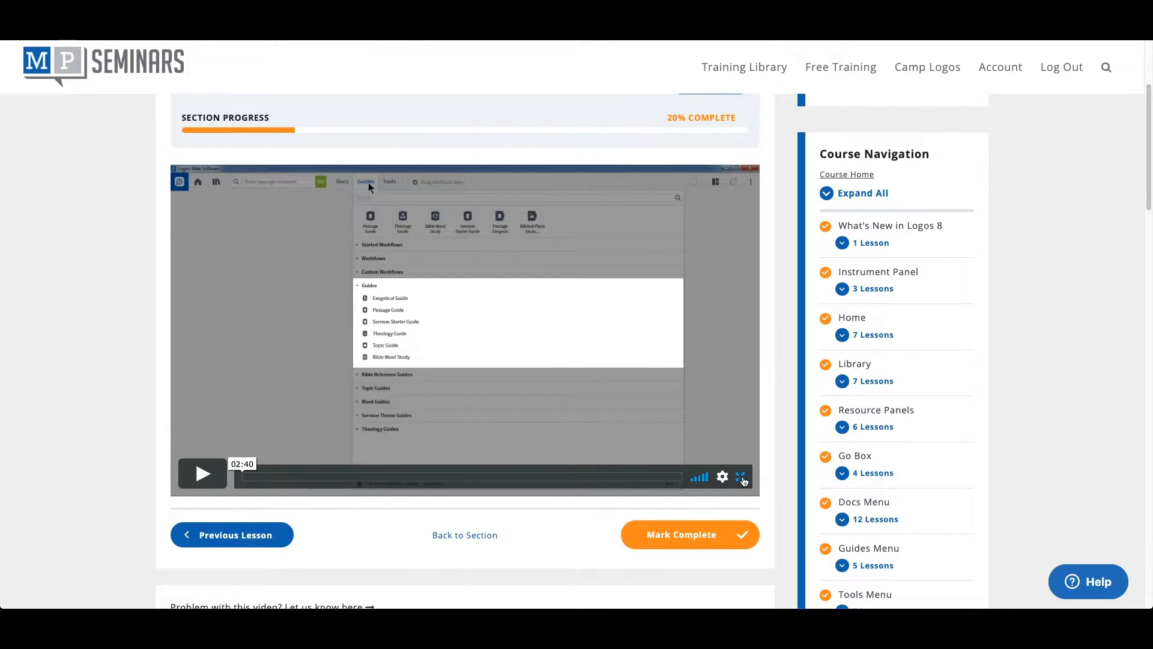
mouse_move(742, 476)
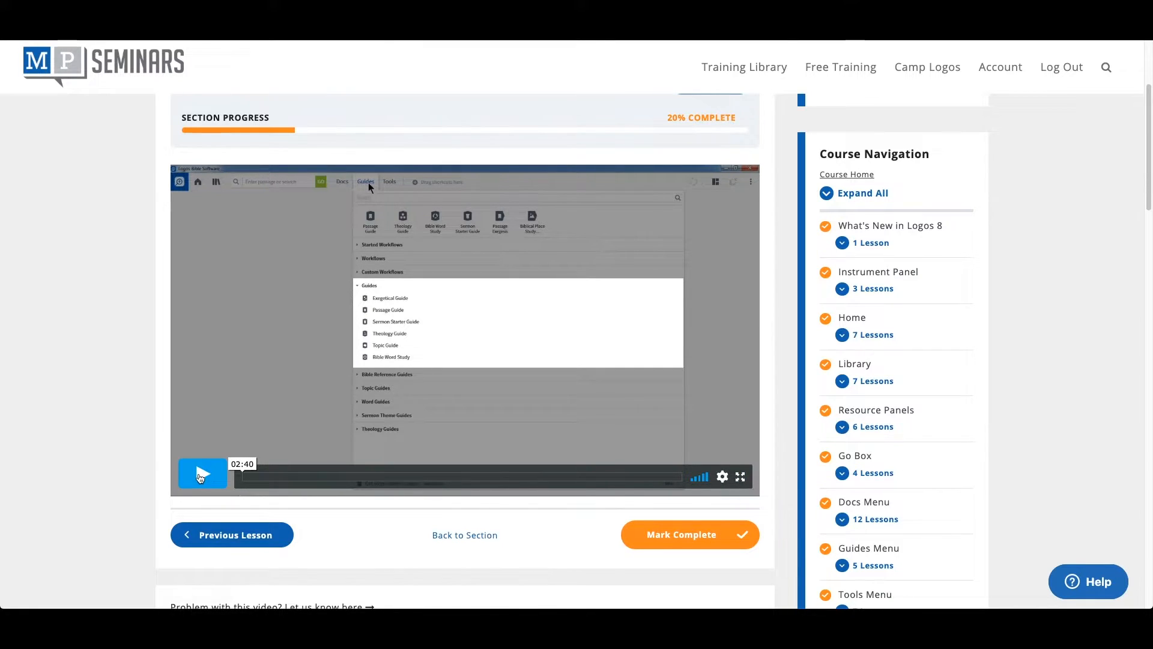
left_click(203, 474)
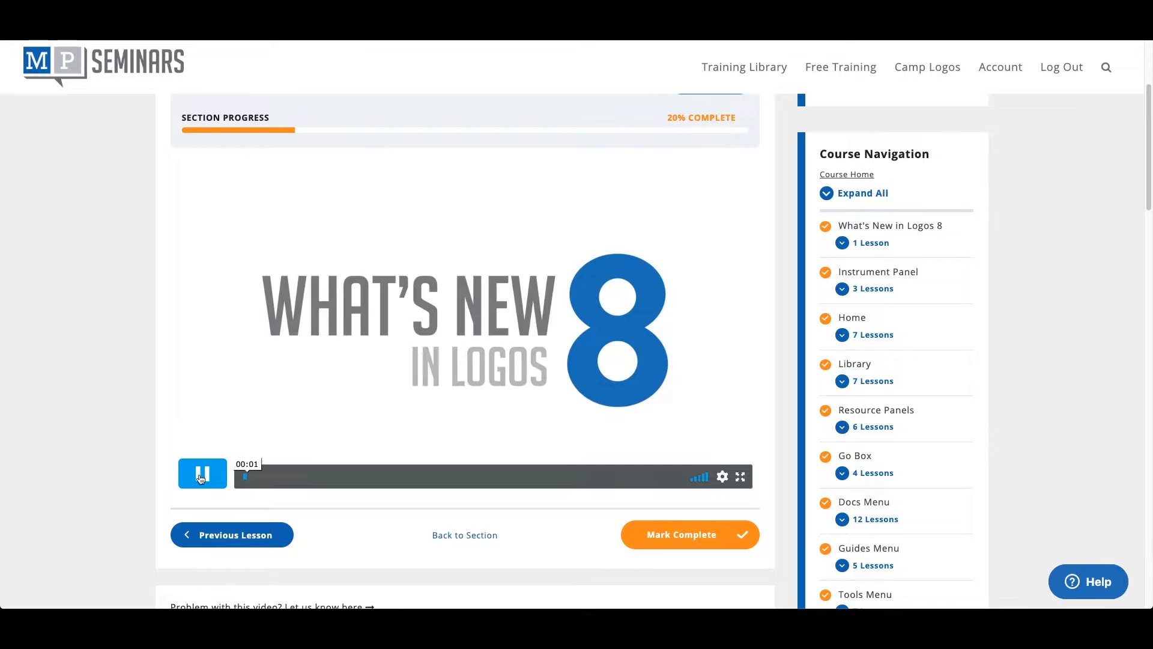
left_click(202, 474)
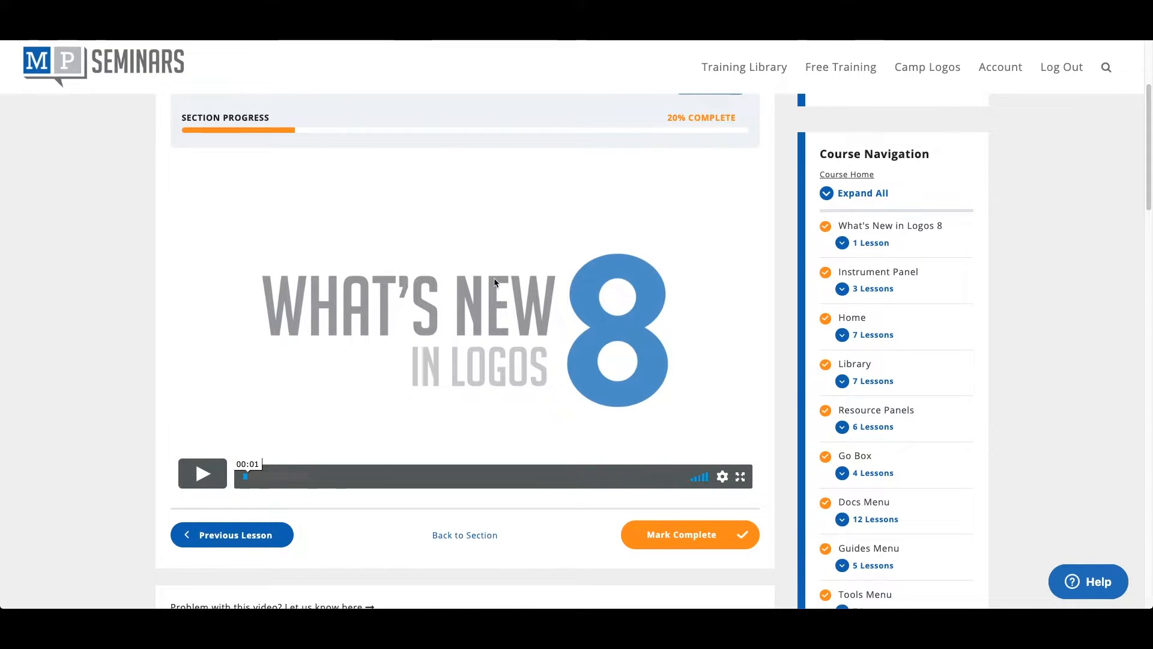
mouse_move(614, 318)
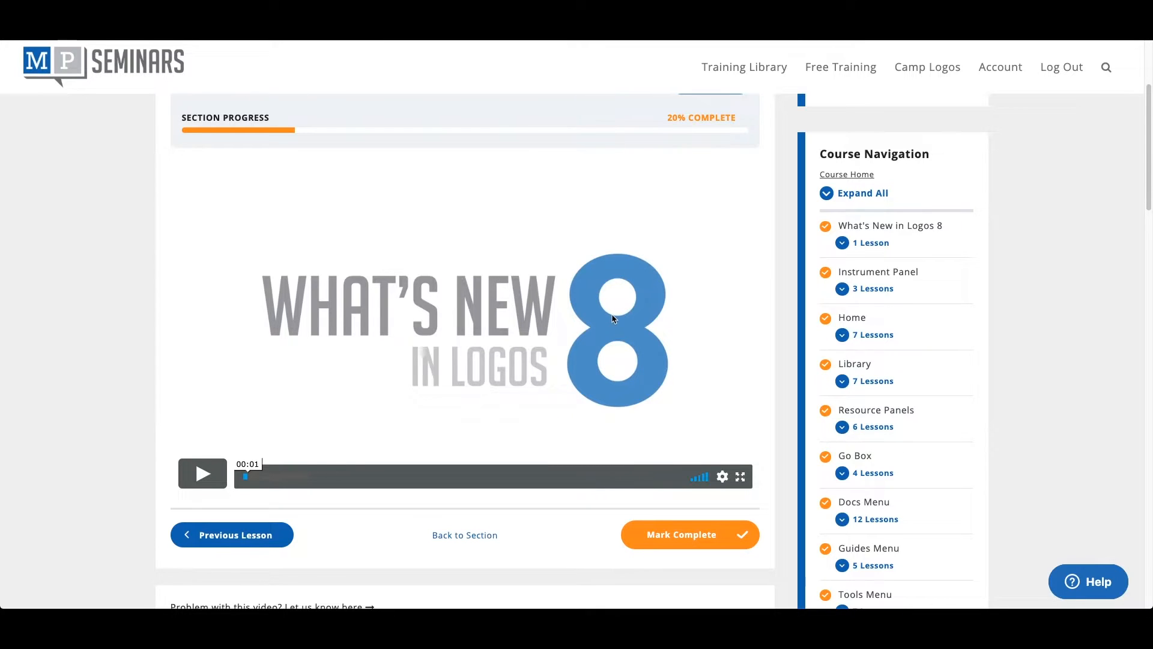
mouse_move(689, 535)
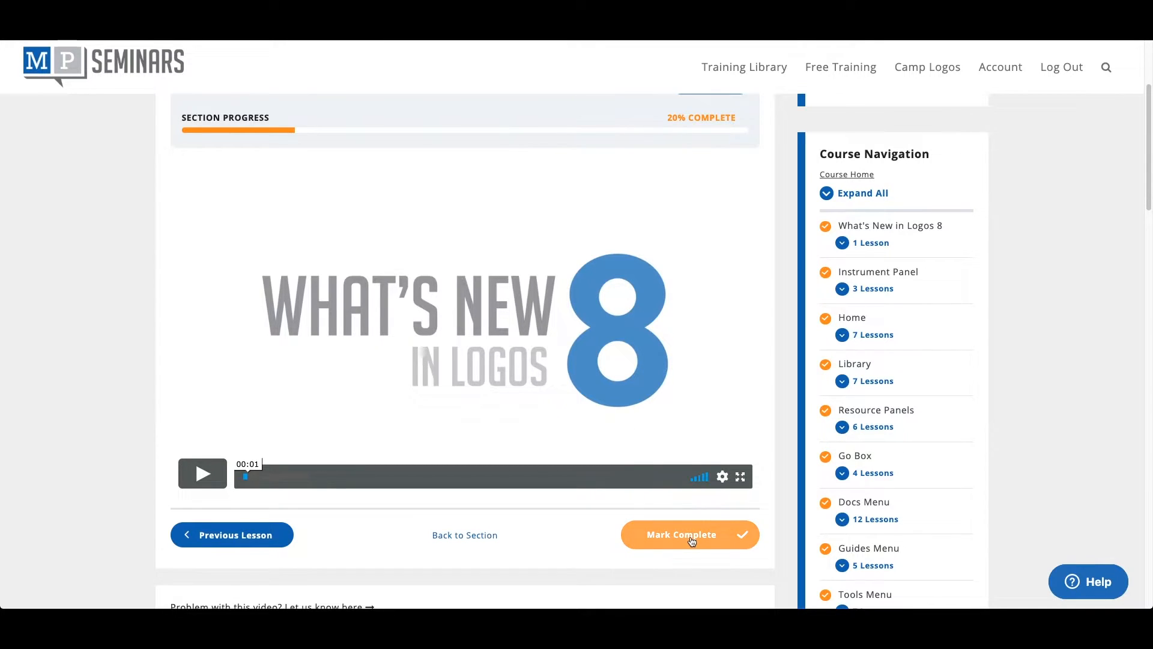
- Mark 'Change Logos Guide from Guide' complete, raising progress to 30%, and open another Guides lesson
left_click(688, 534)
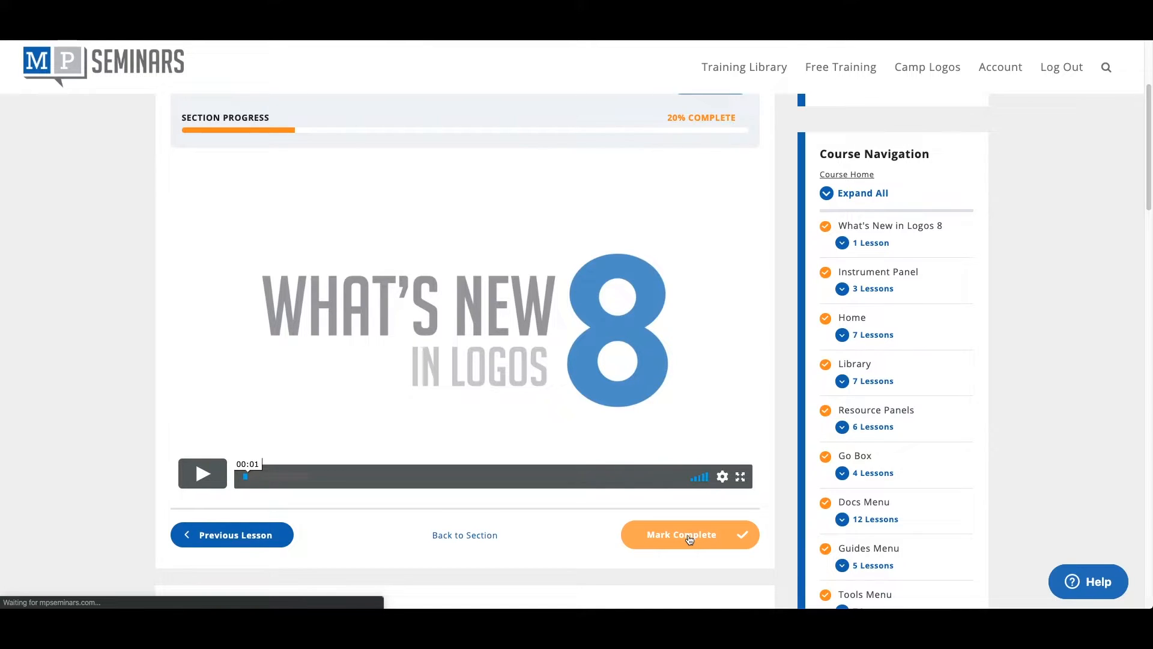
left_click(689, 535)
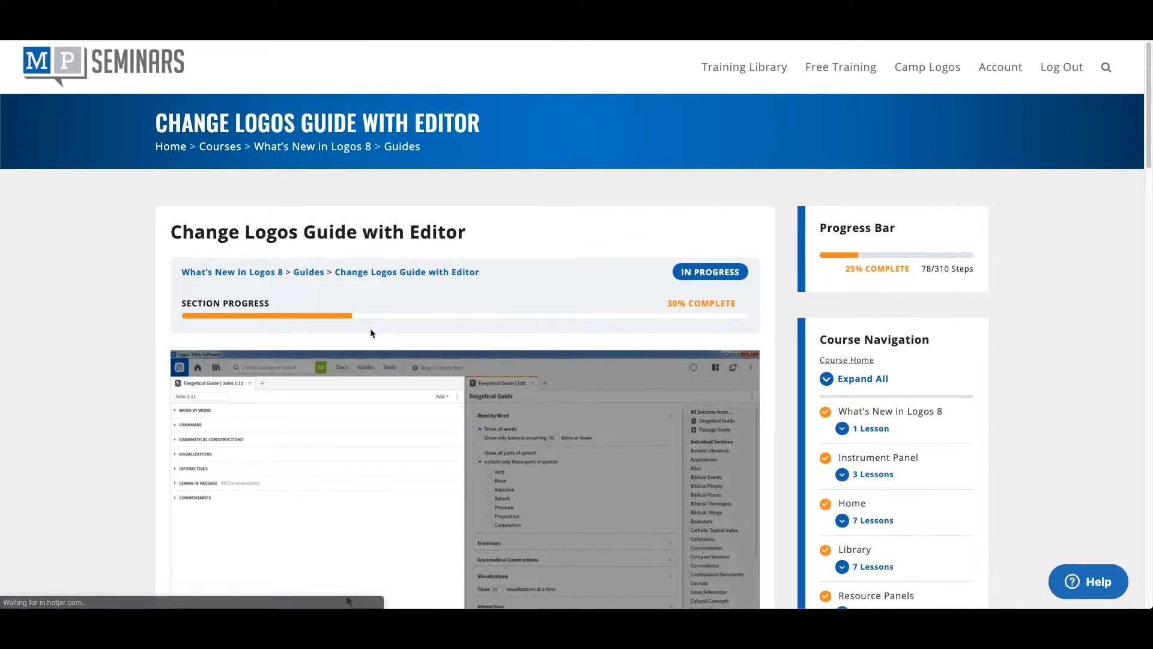
scroll("down", 3)
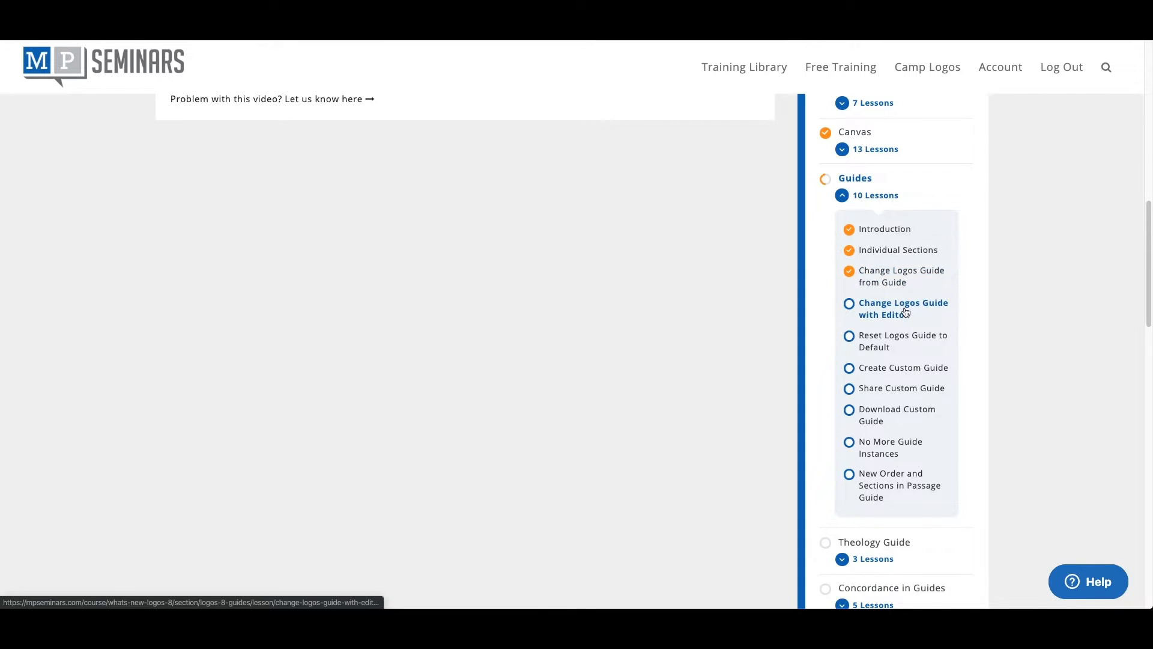
mouse_move(901, 318)
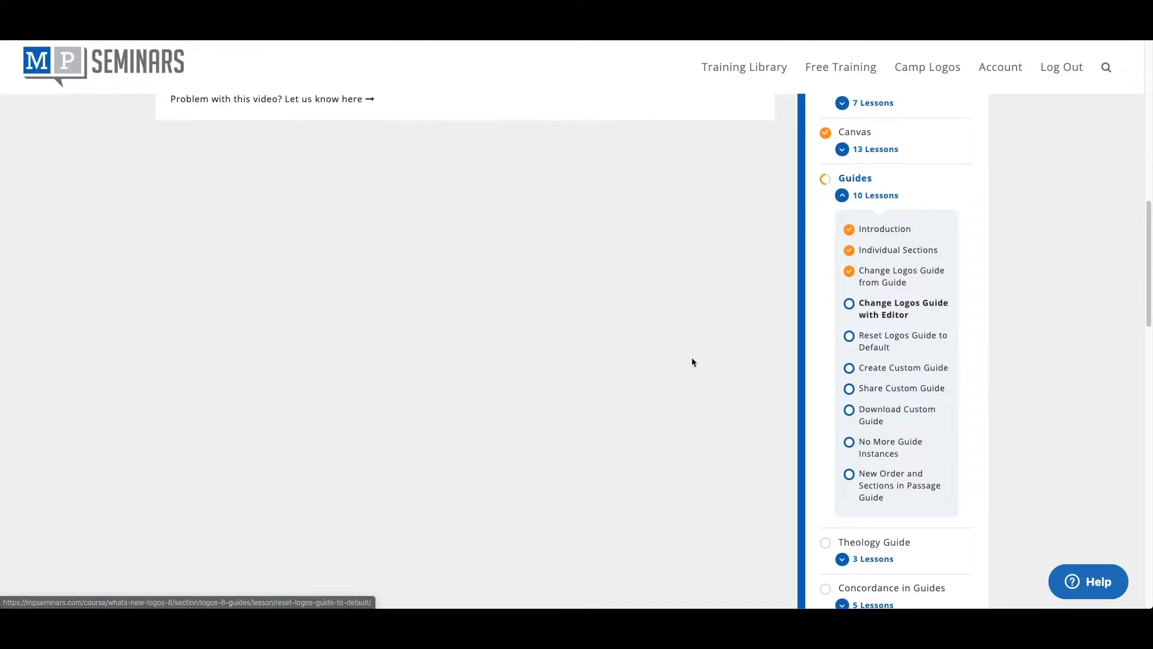
left_click(902, 309)
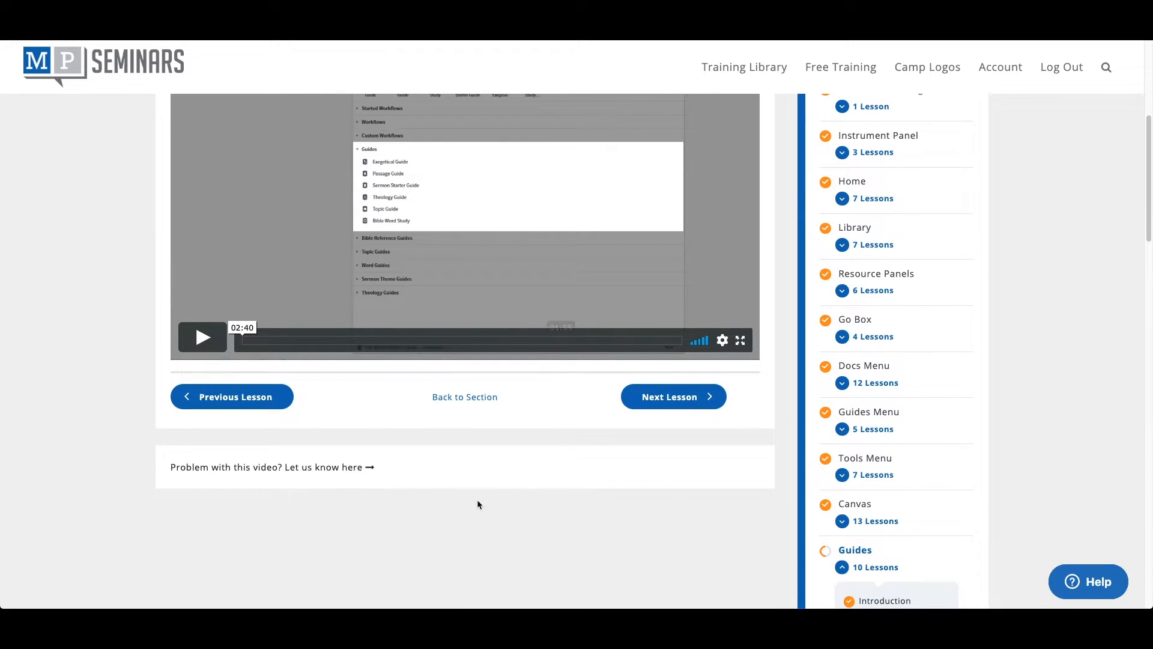
mouse_move(354, 472)
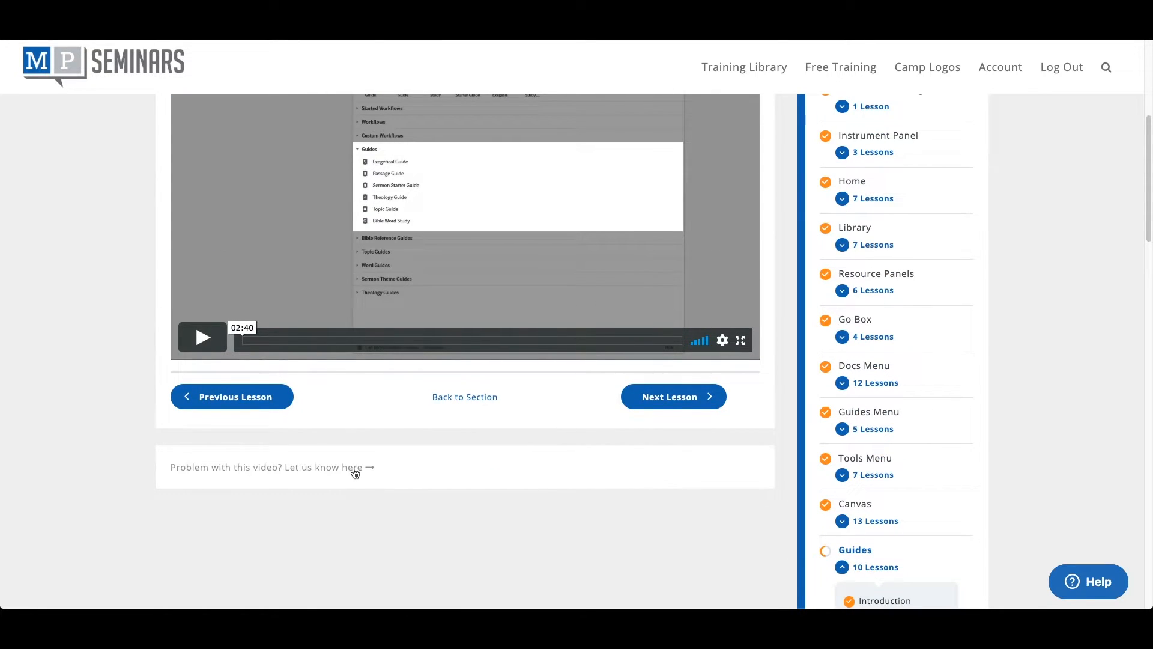
mouse_move(472, 461)
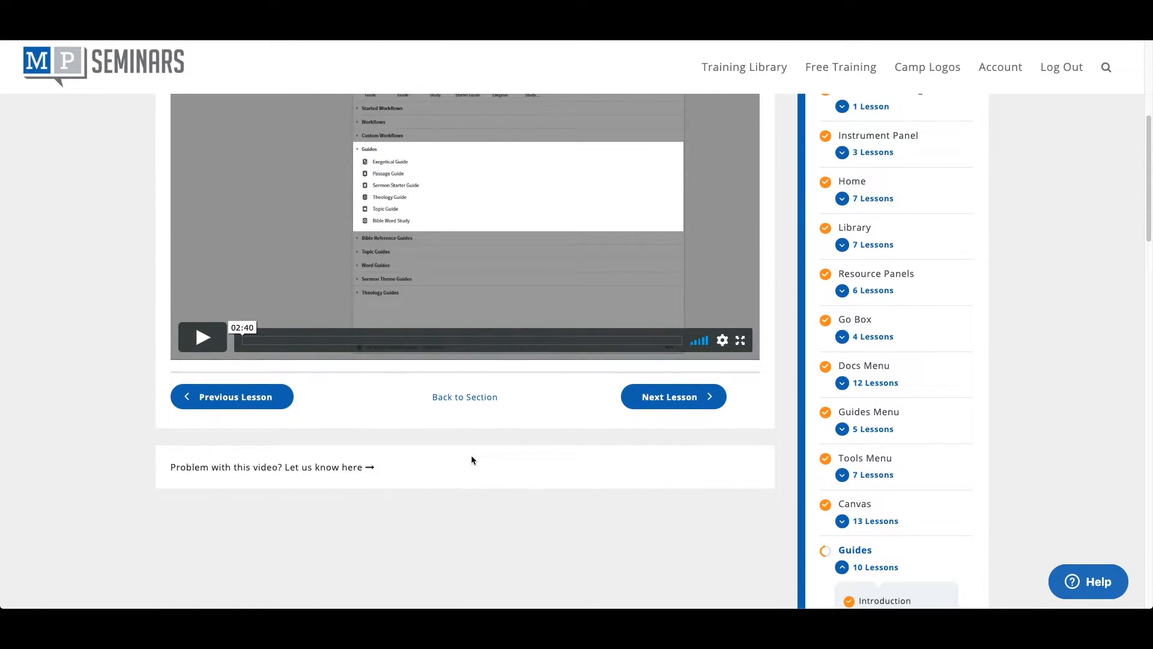
mouse_move(455, 469)
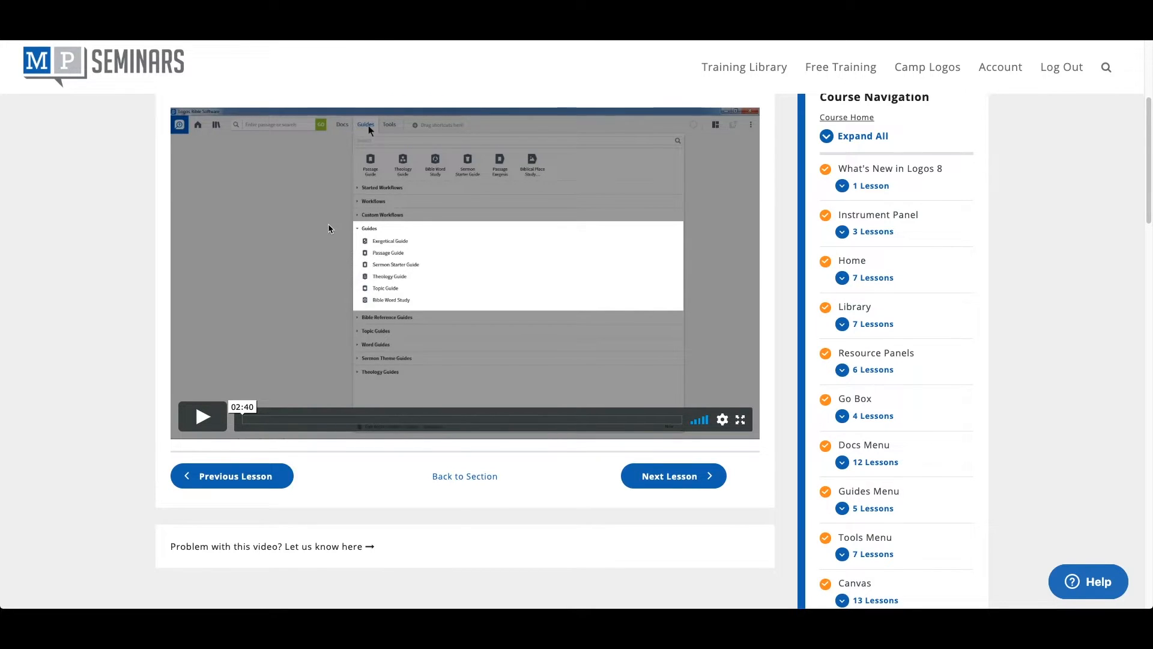
mouse_move(316, 266)
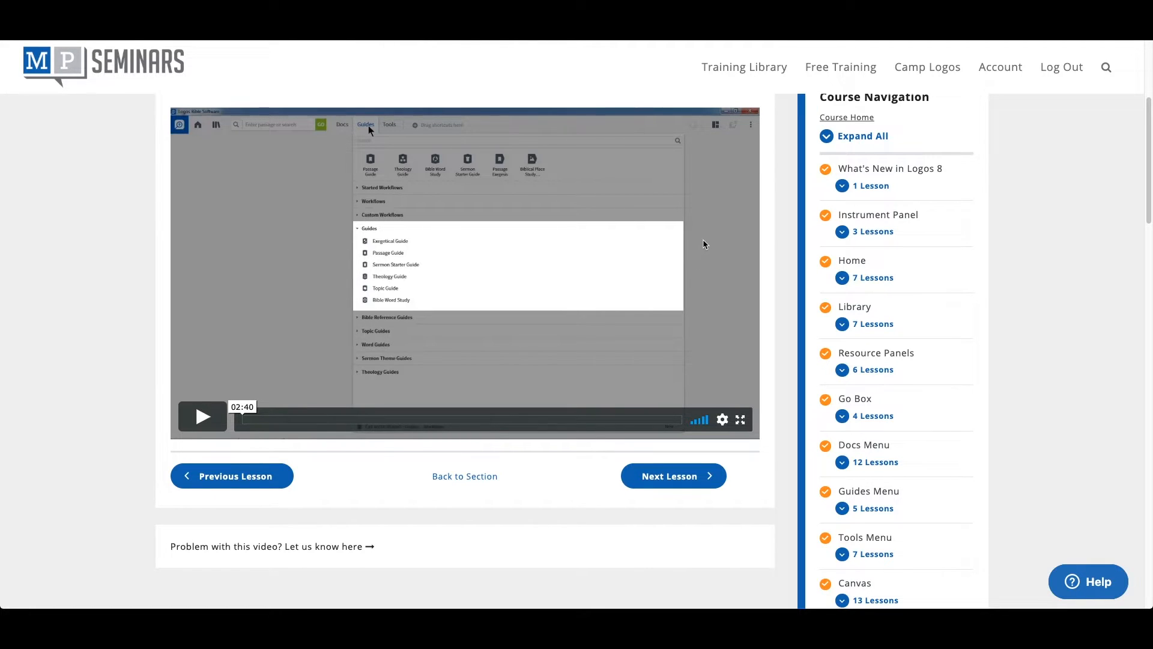
mouse_move(722, 419)
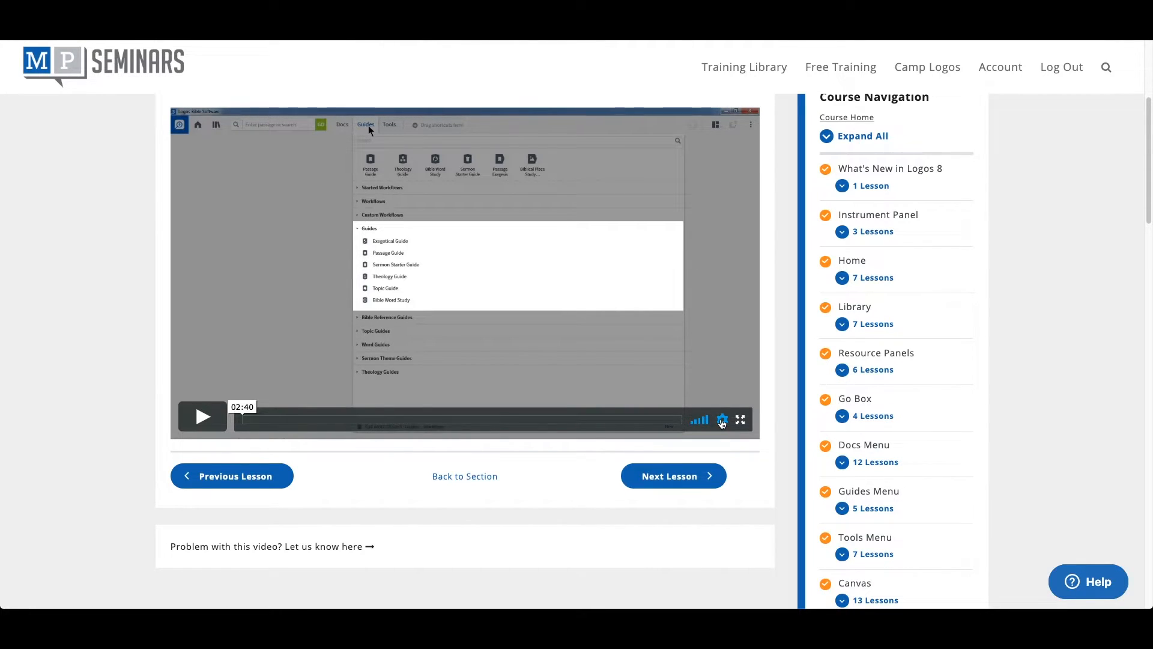
- Go back to the Guides section page showing 3 of 10 lessons complete
left_click(722, 420)
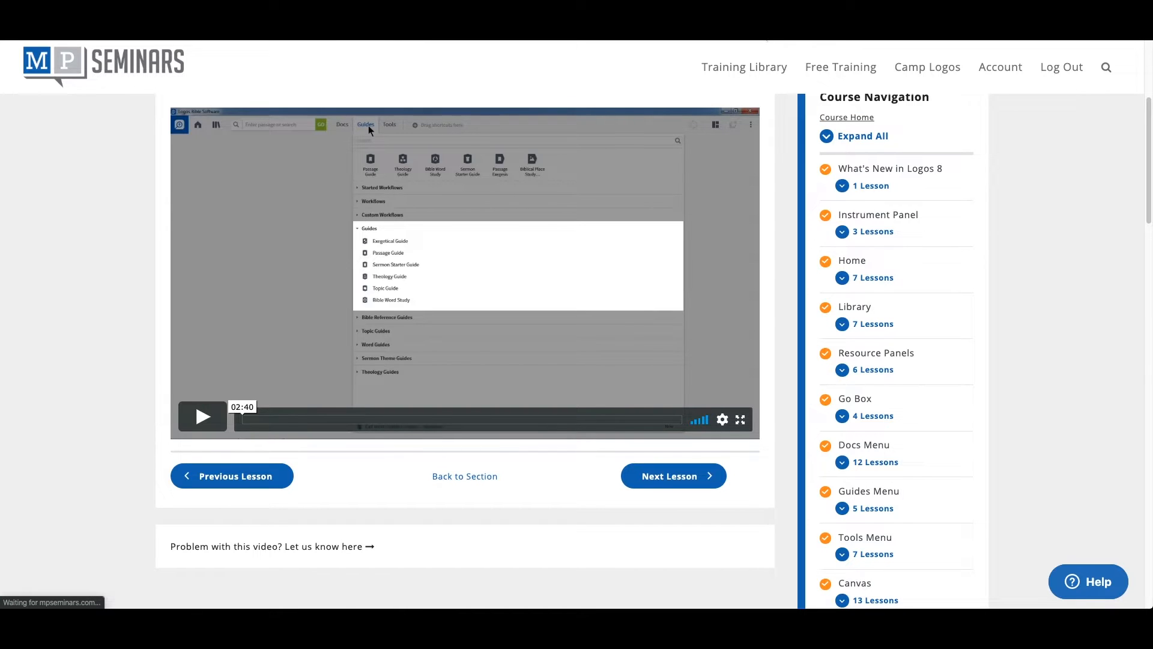
mouse_move(744, 66)
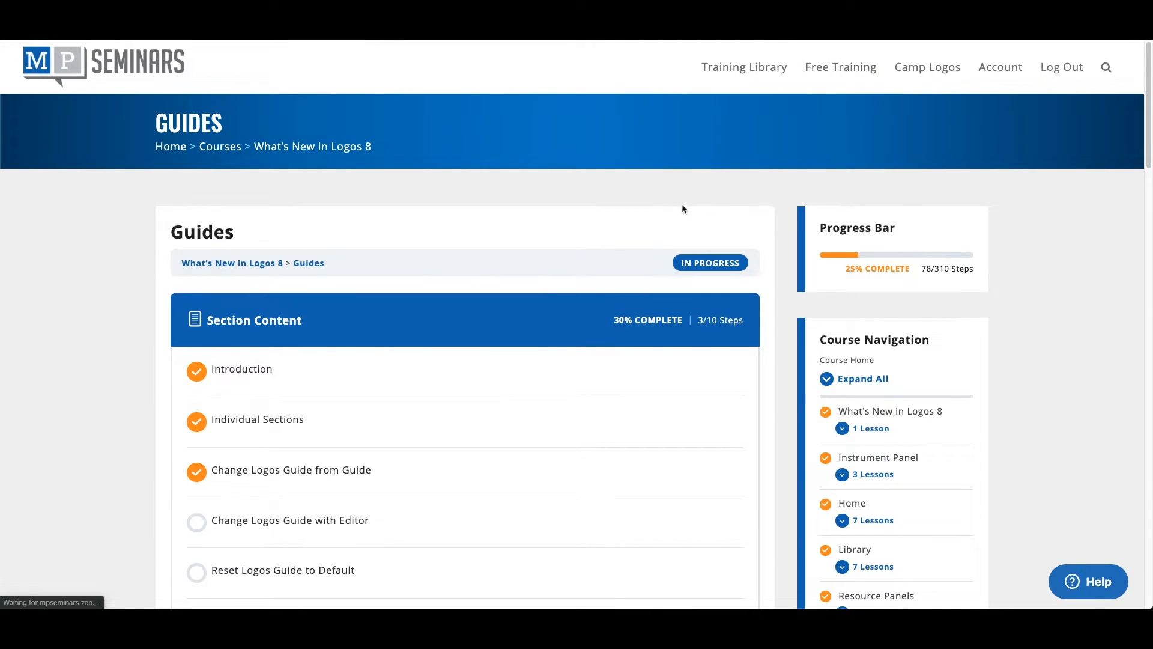
scroll("down", 3)
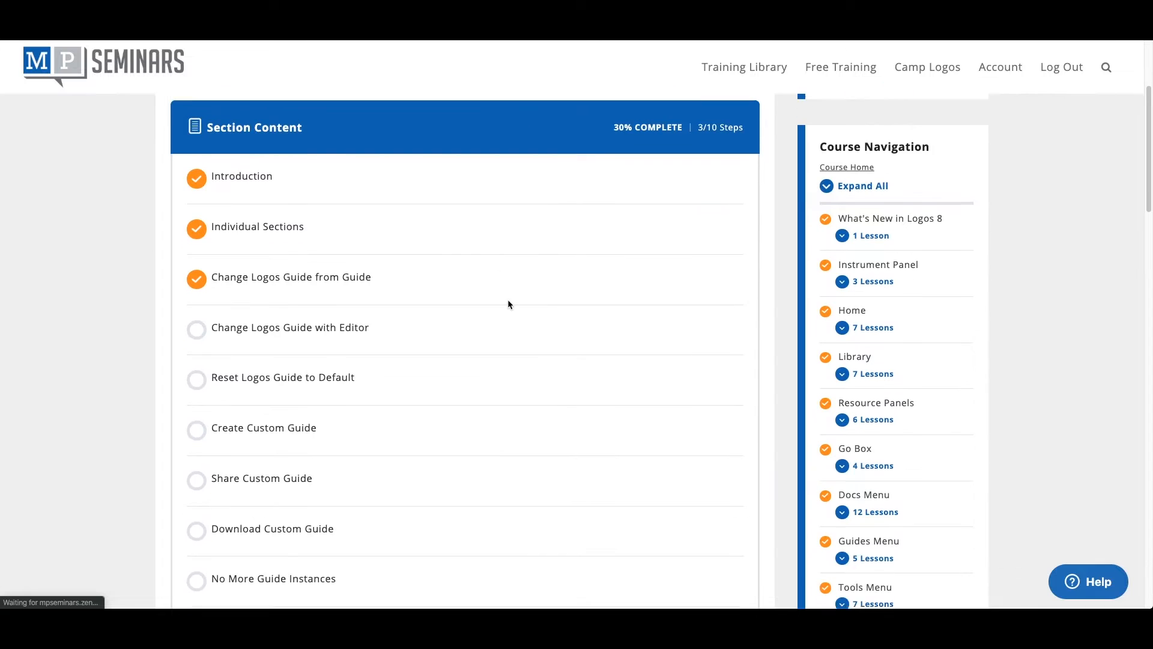
scroll("down", 3)
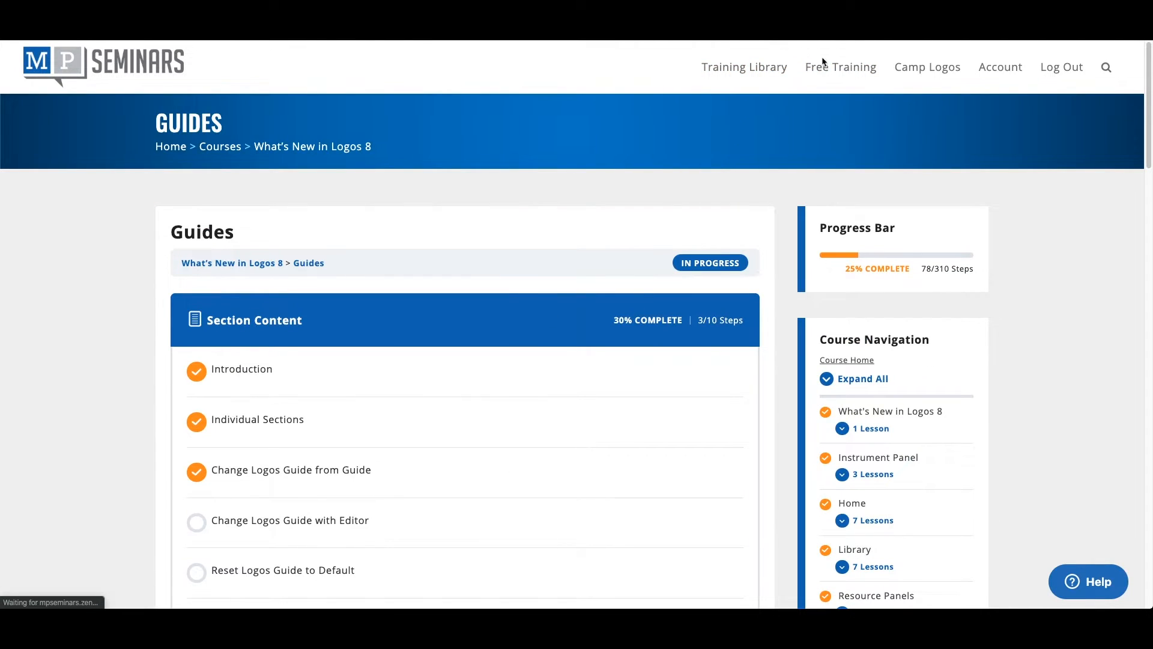
- Open the Free Training blog and read the 'Keyboard Selector Added to Search' post
left_click(841, 66)
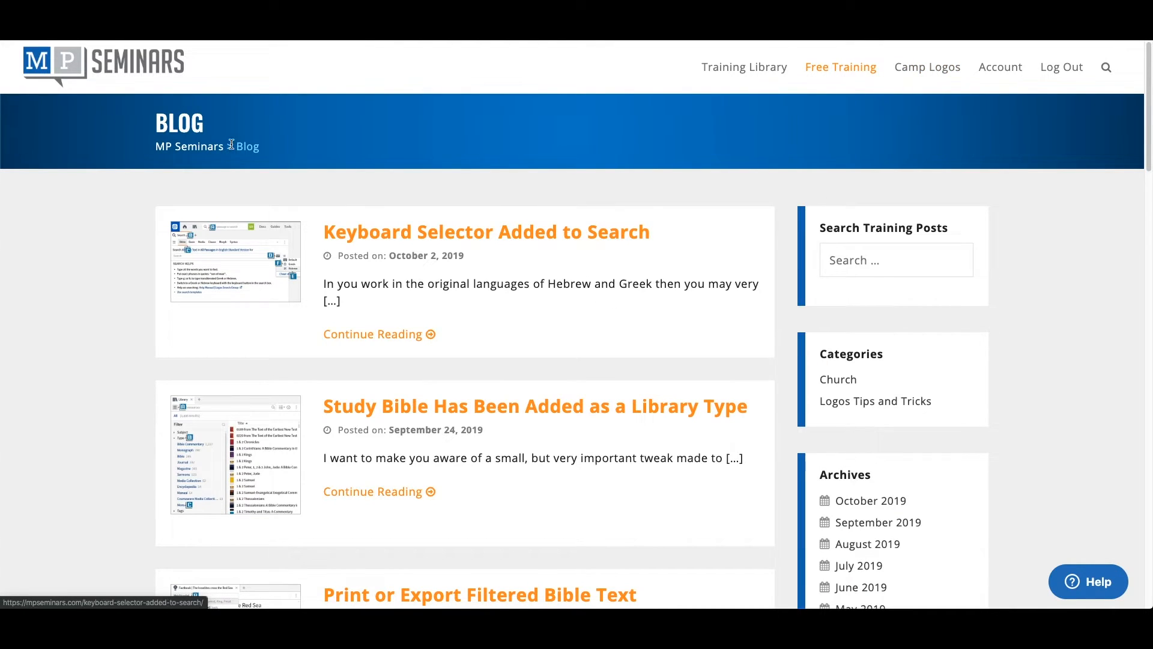
left_click(486, 232)
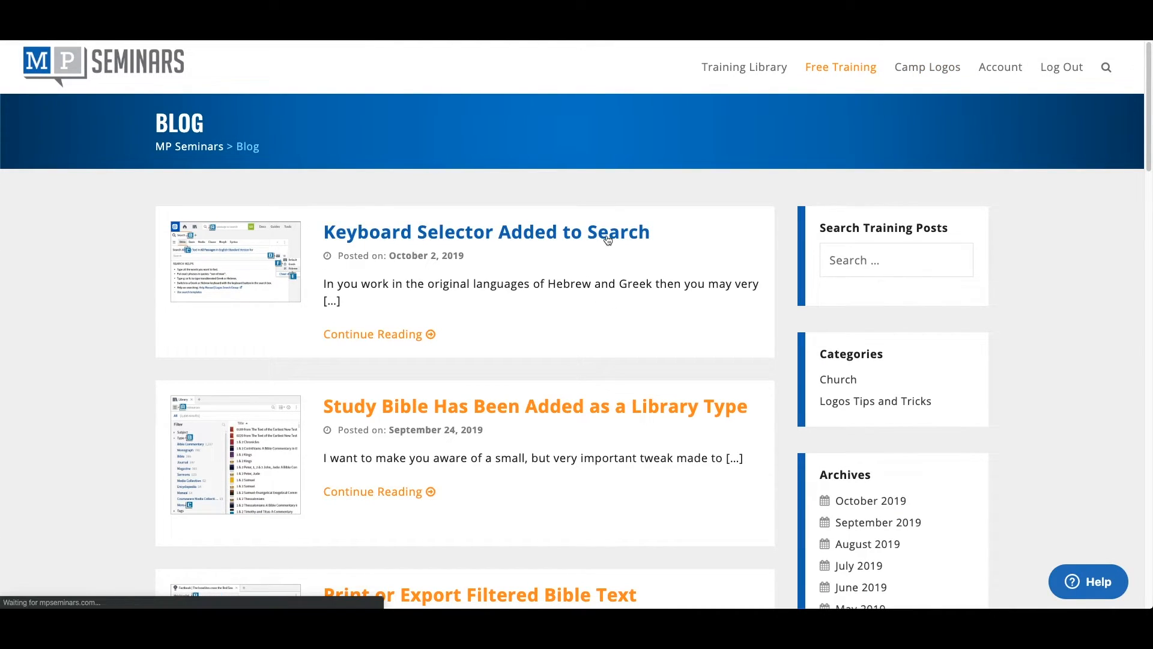
left_click(485, 232)
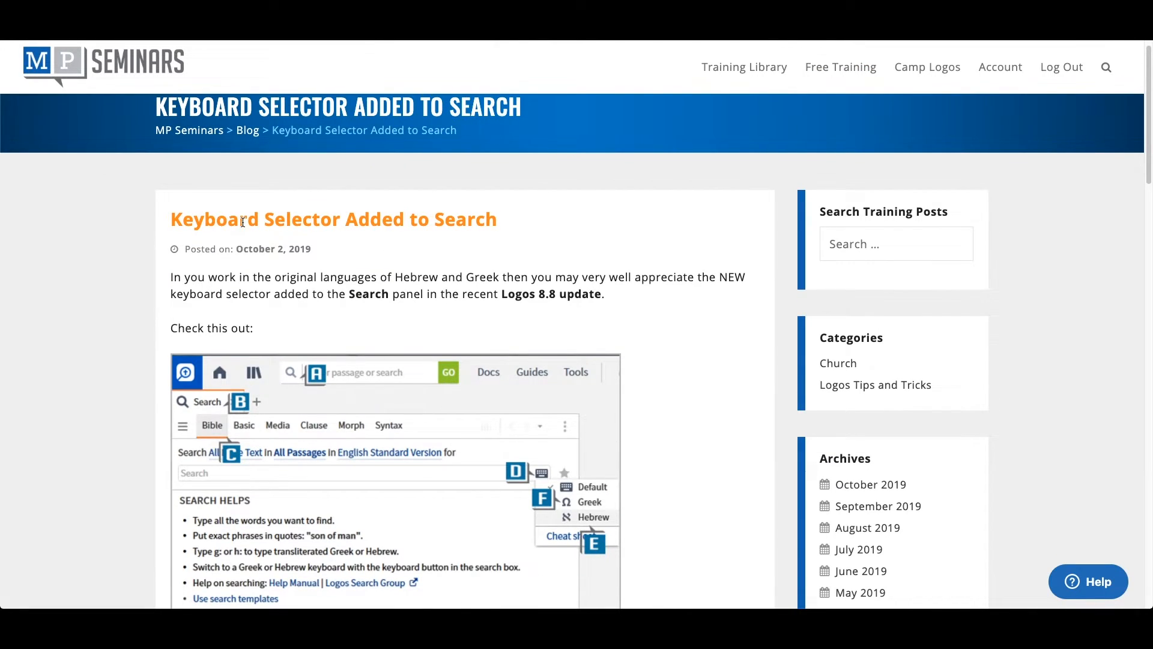
mouse_move(233, 440)
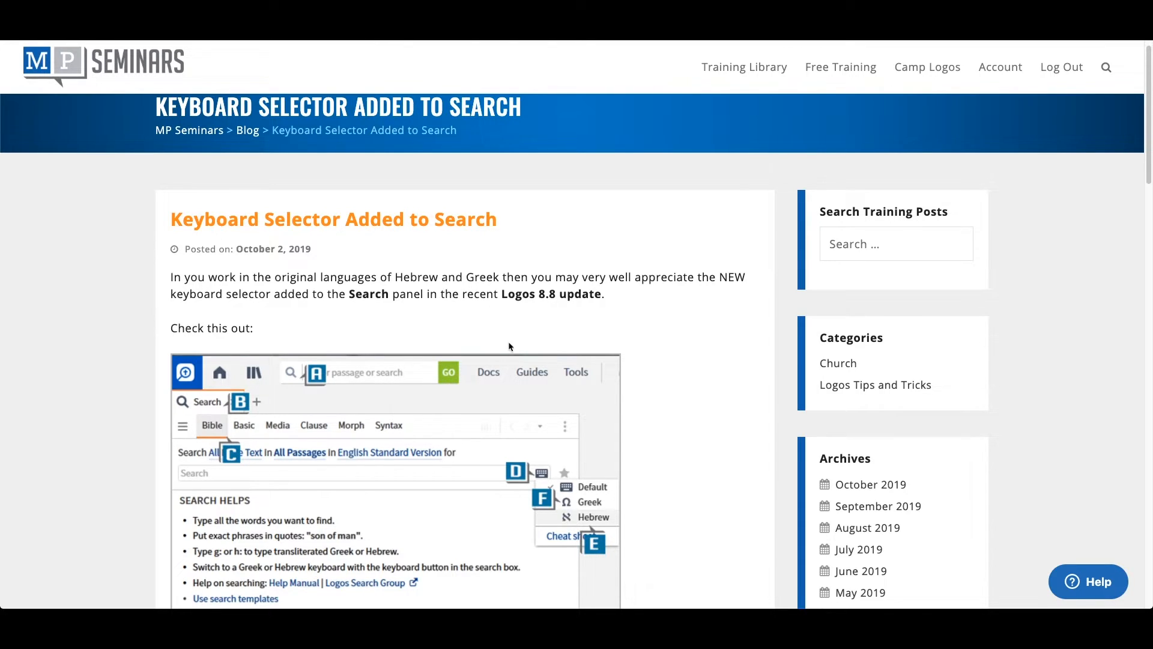
scroll("down", 3)
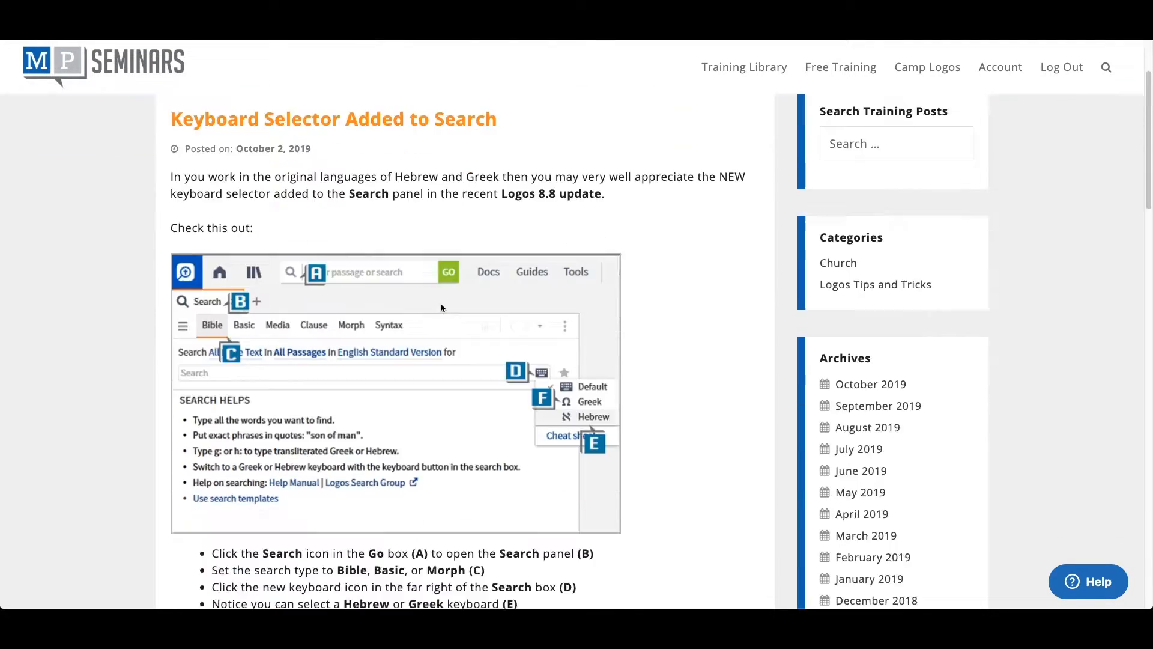
scroll("down", 3)
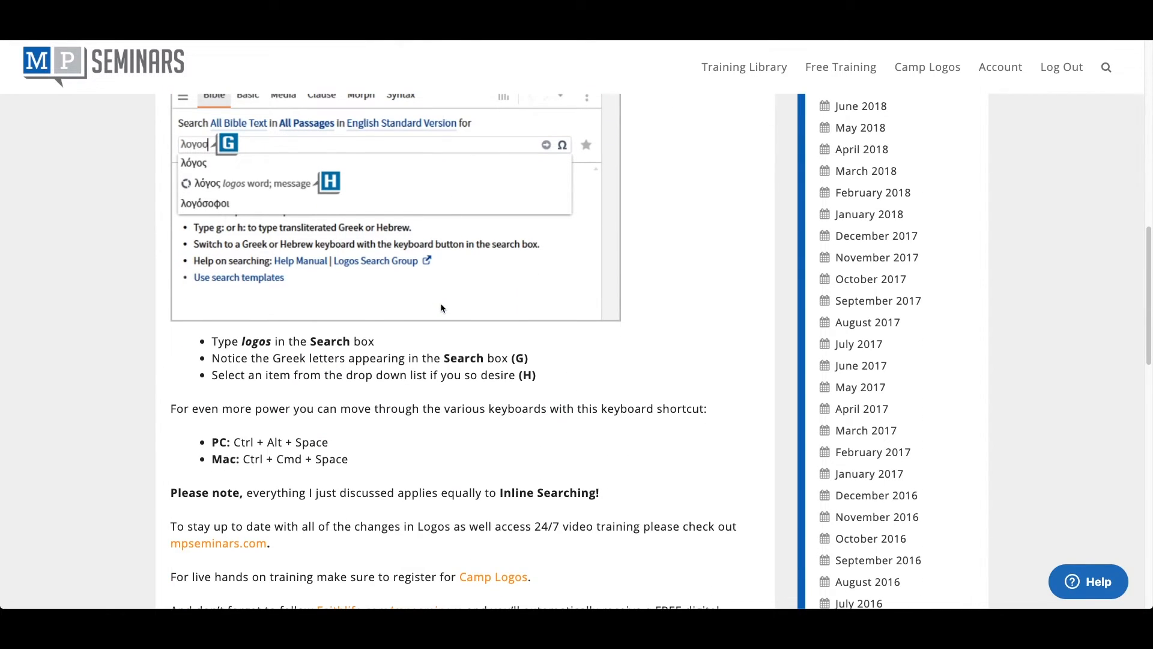
scroll("down", 3)
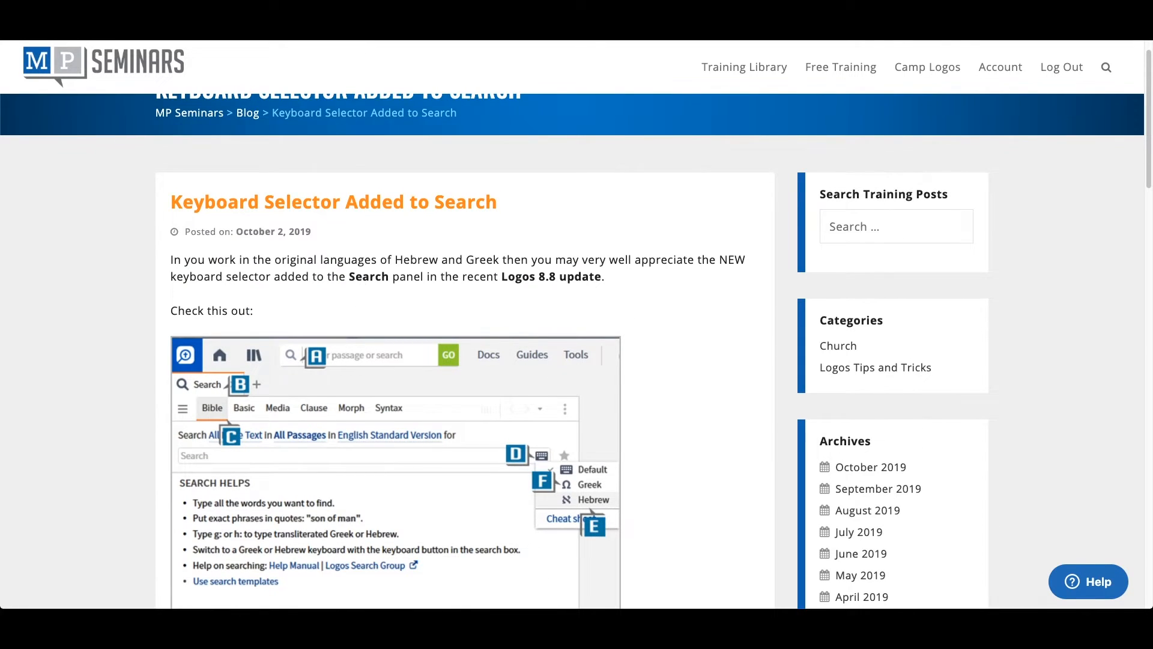
- Open the Camp Logos events page listing Camp Logos Murfreesboro, TN 2019
left_click(927, 67)
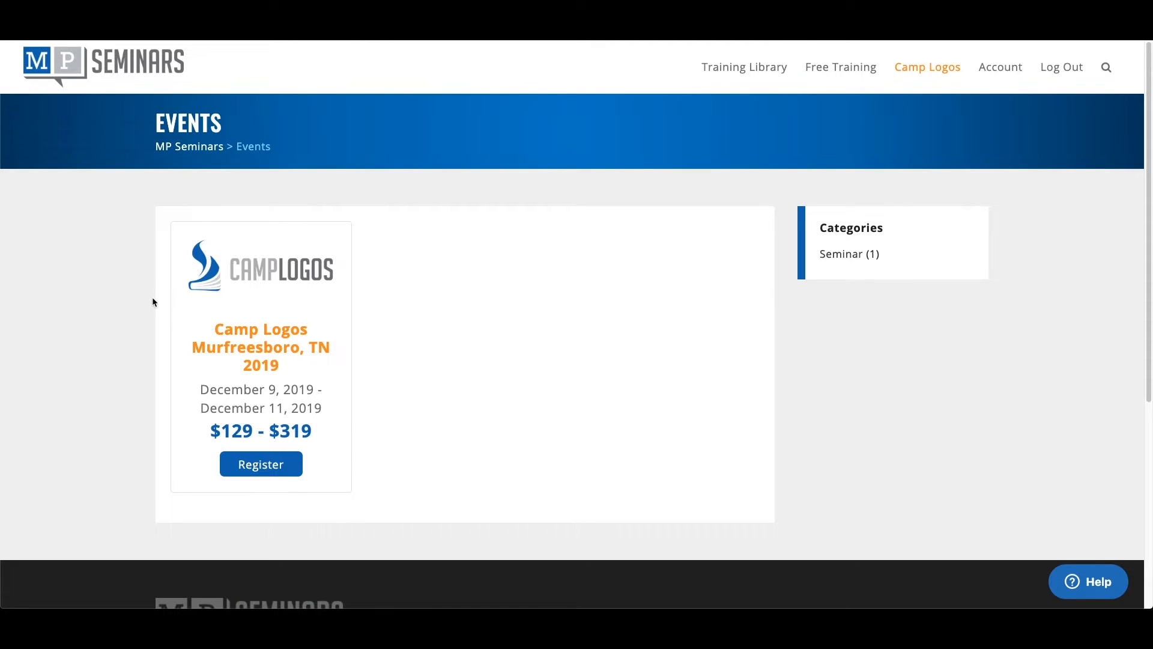
mouse_move(283, 282)
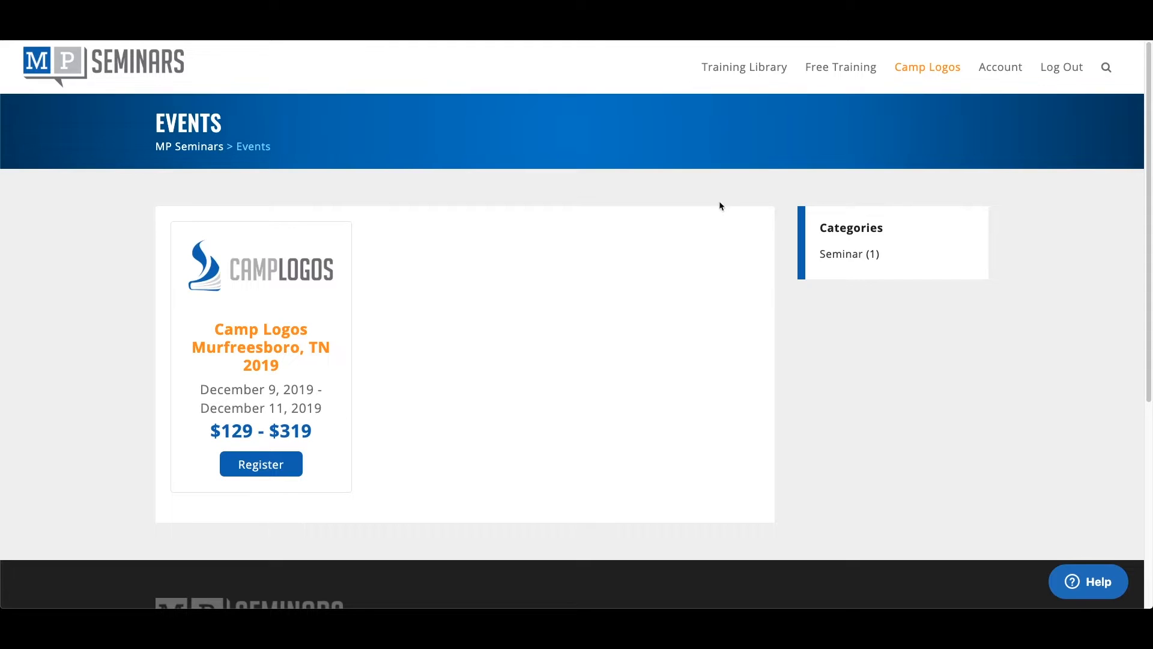
mouse_move(1001, 67)
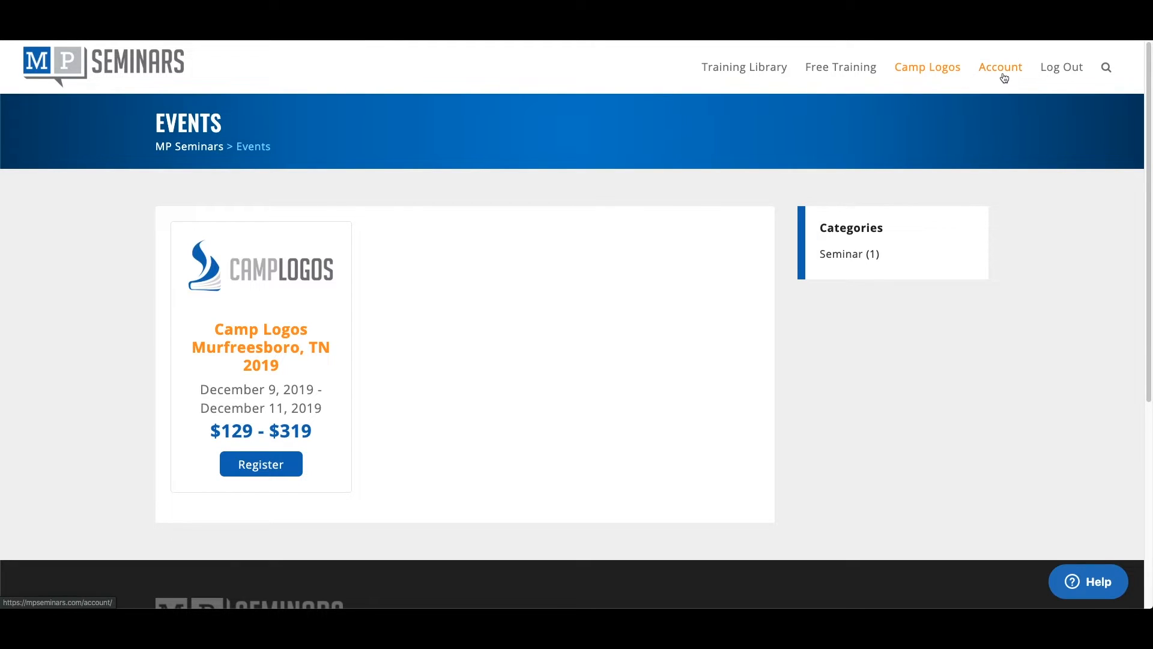
mouse_move(1000, 67)
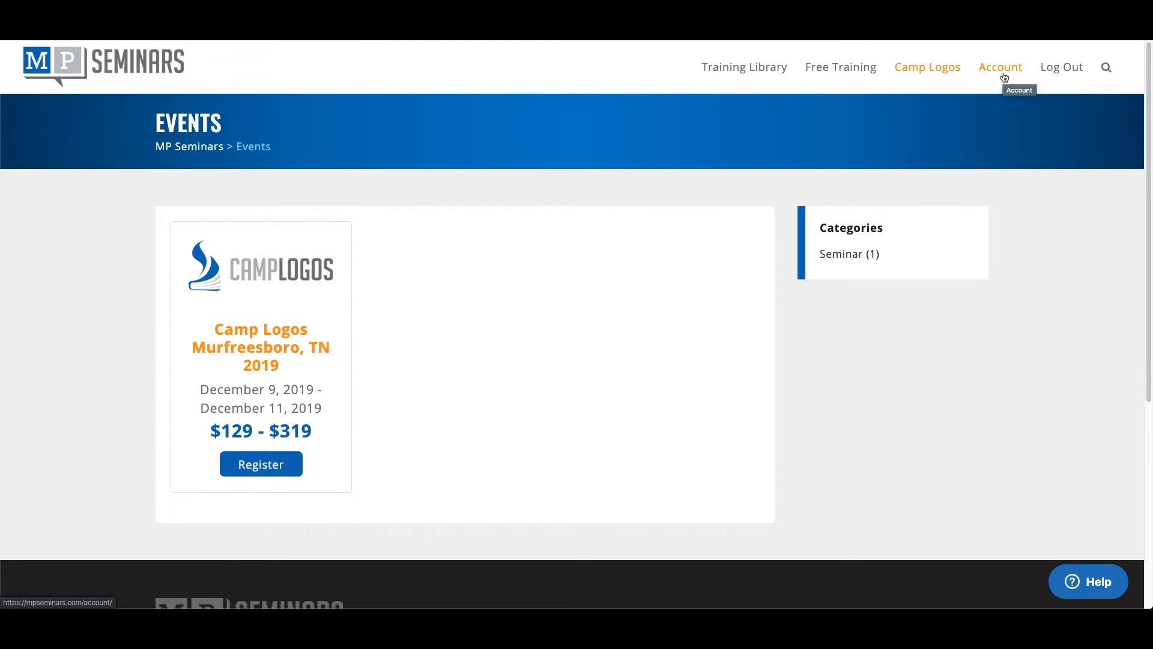
mouse_move(1062, 67)
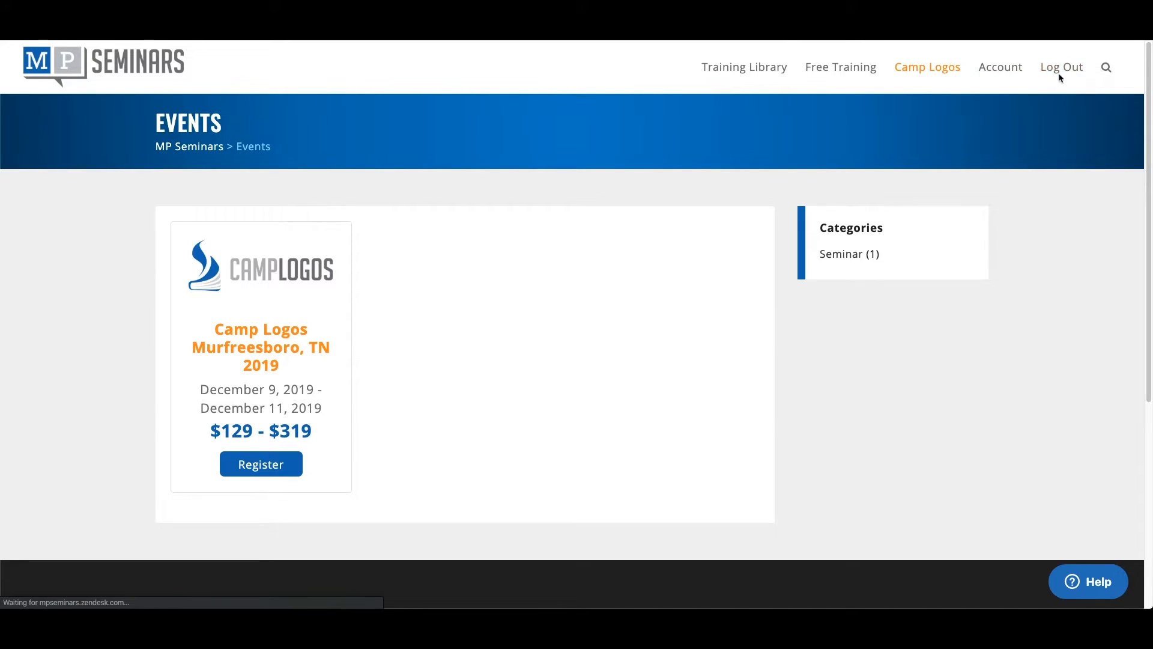
- Log out and scroll the public home page to '3 Ways to Master Logos'
left_click(1062, 67)
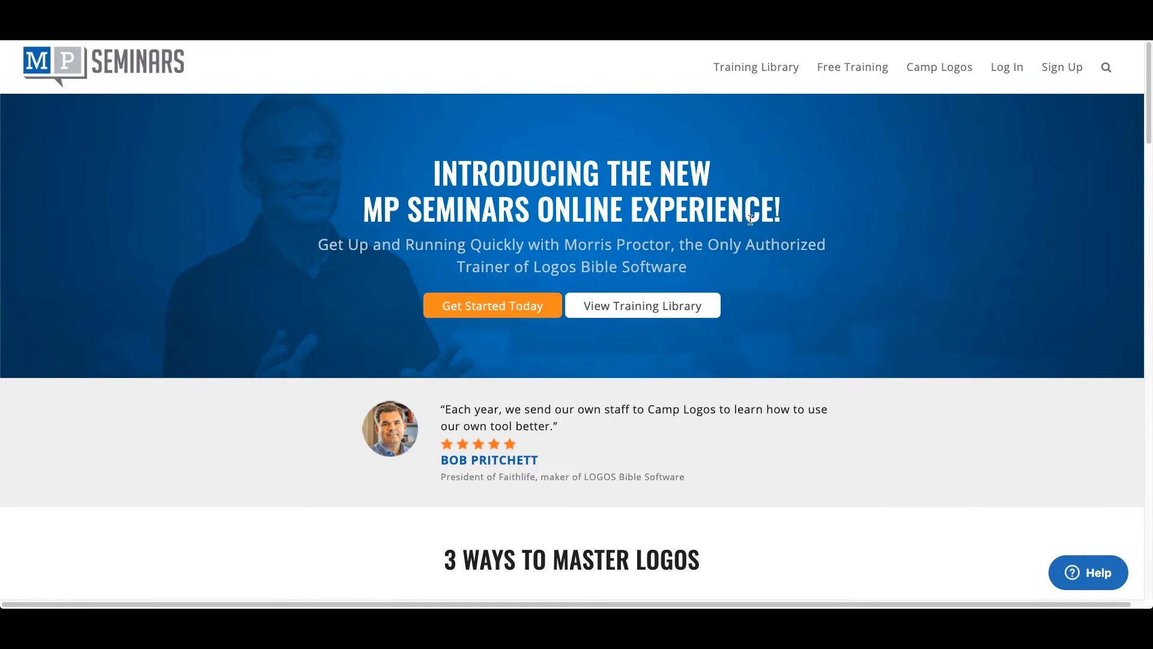
mouse_move(641, 305)
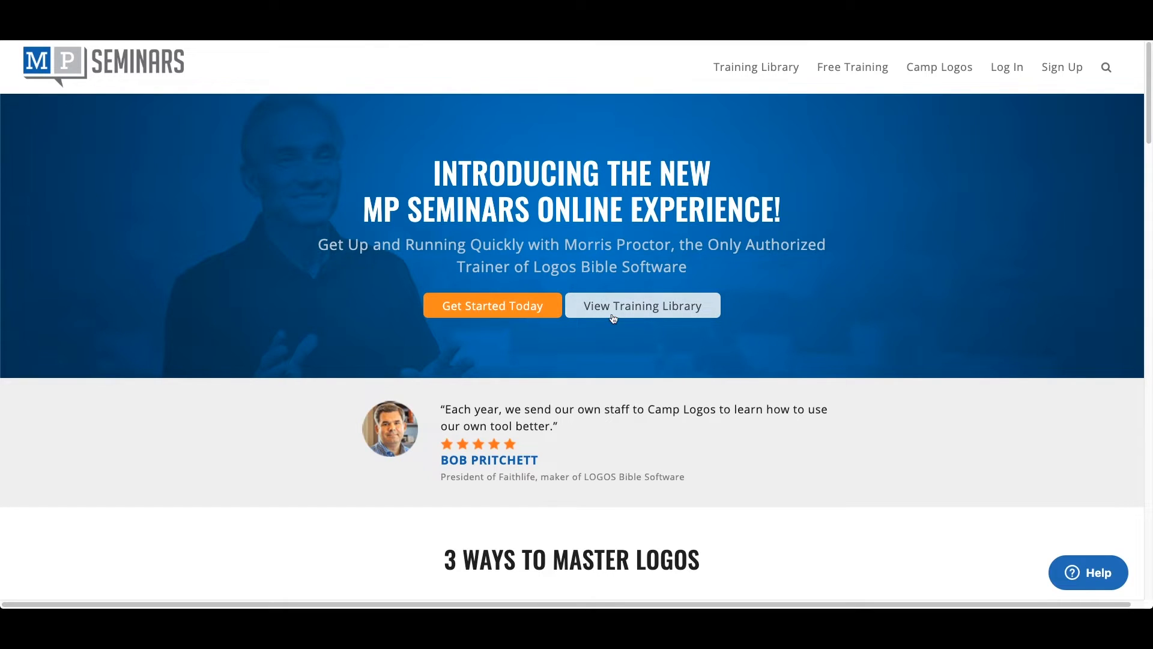
mouse_move(538, 222)
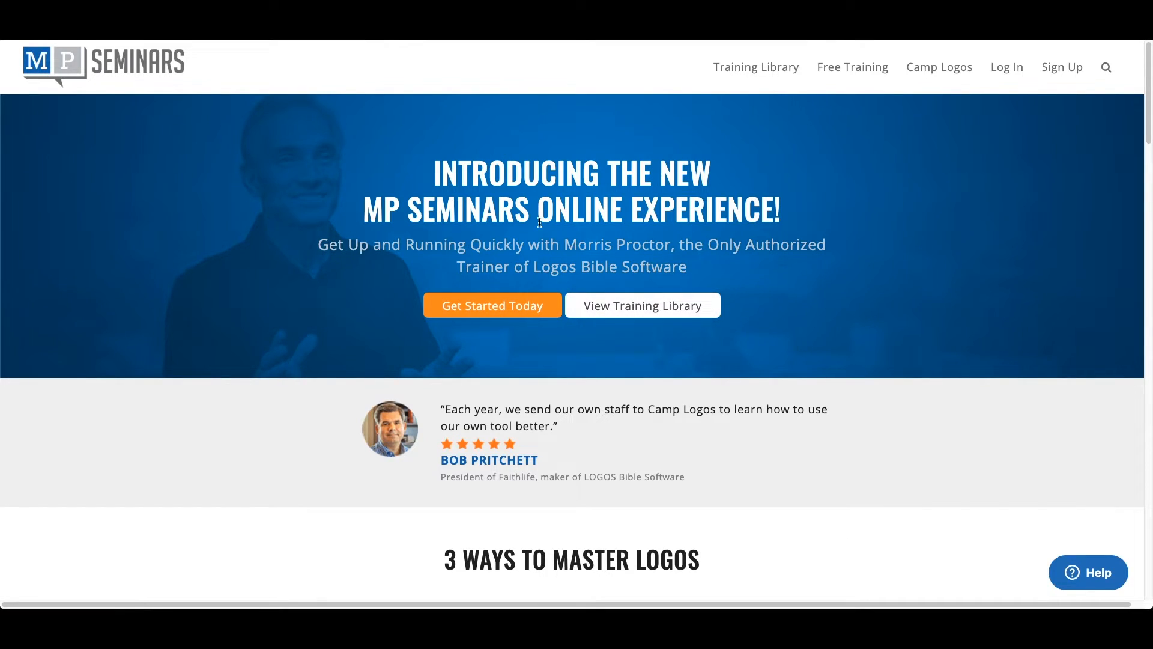
scroll("down", 3)
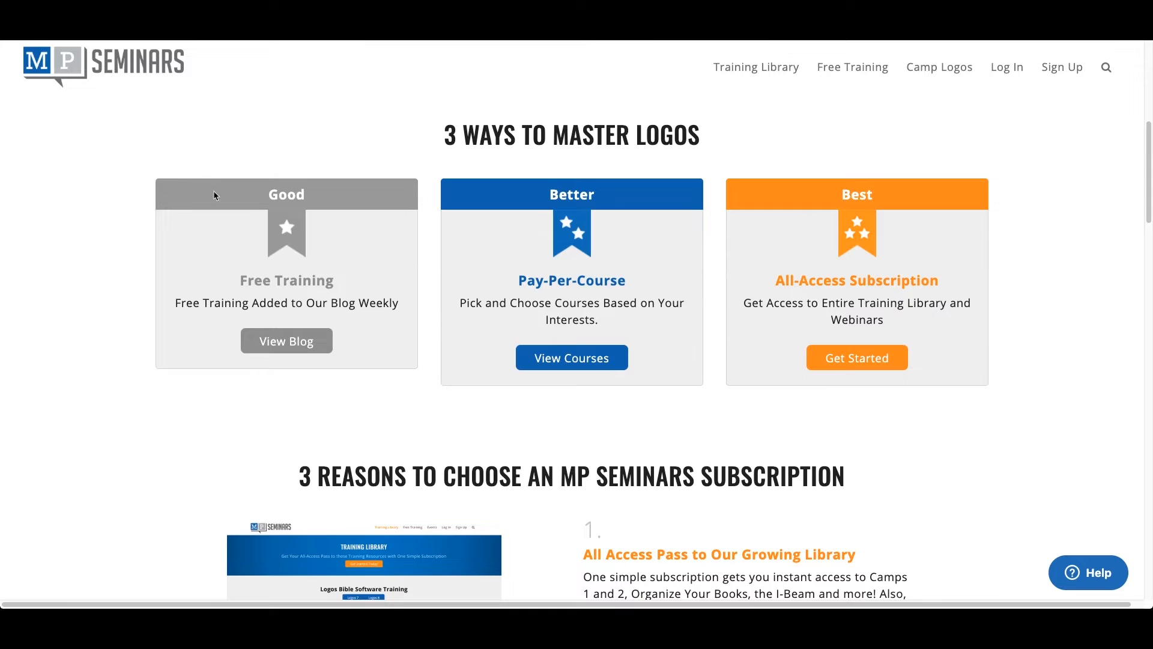
mouse_move(499, 295)
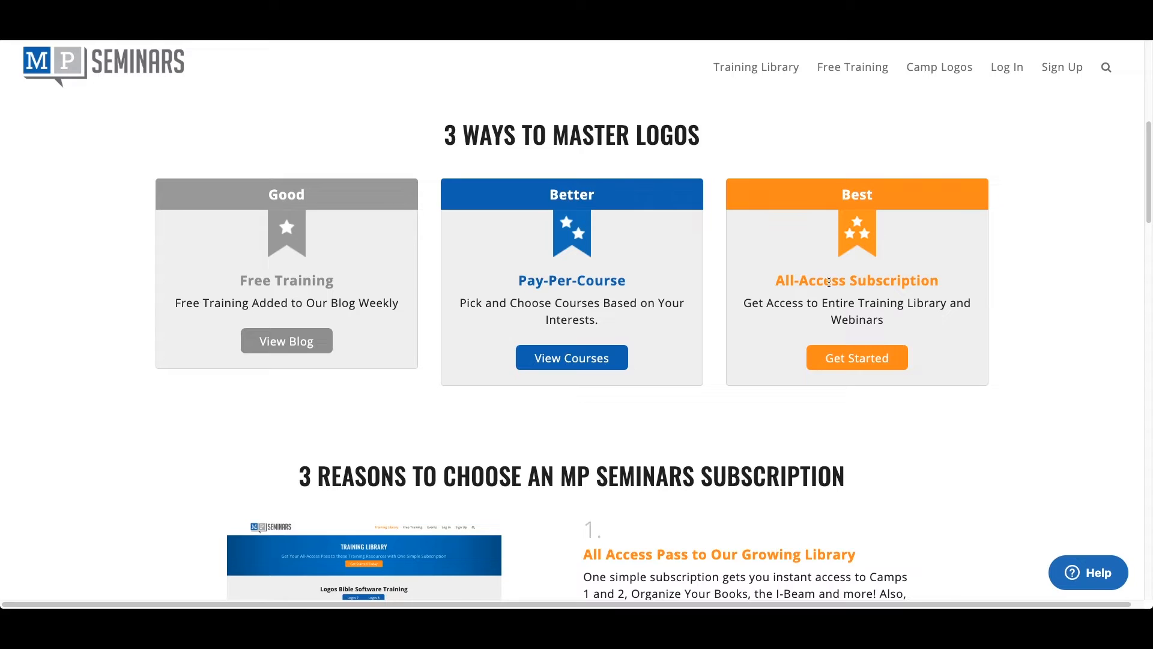
mouse_move(864, 339)
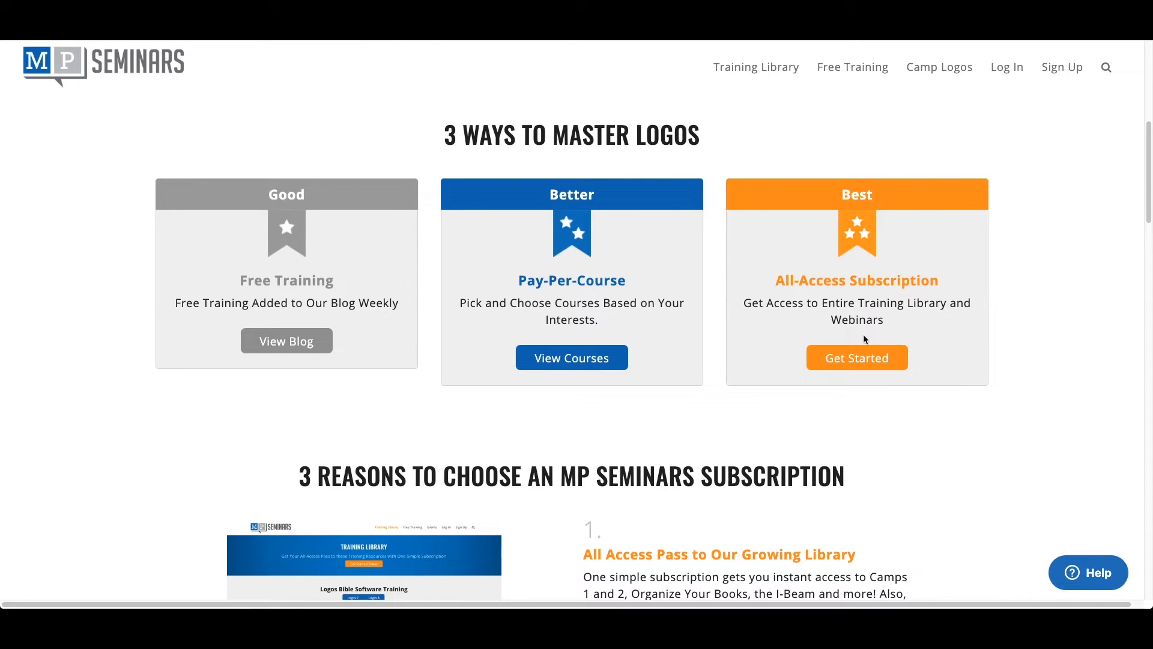
mouse_move(861, 323)
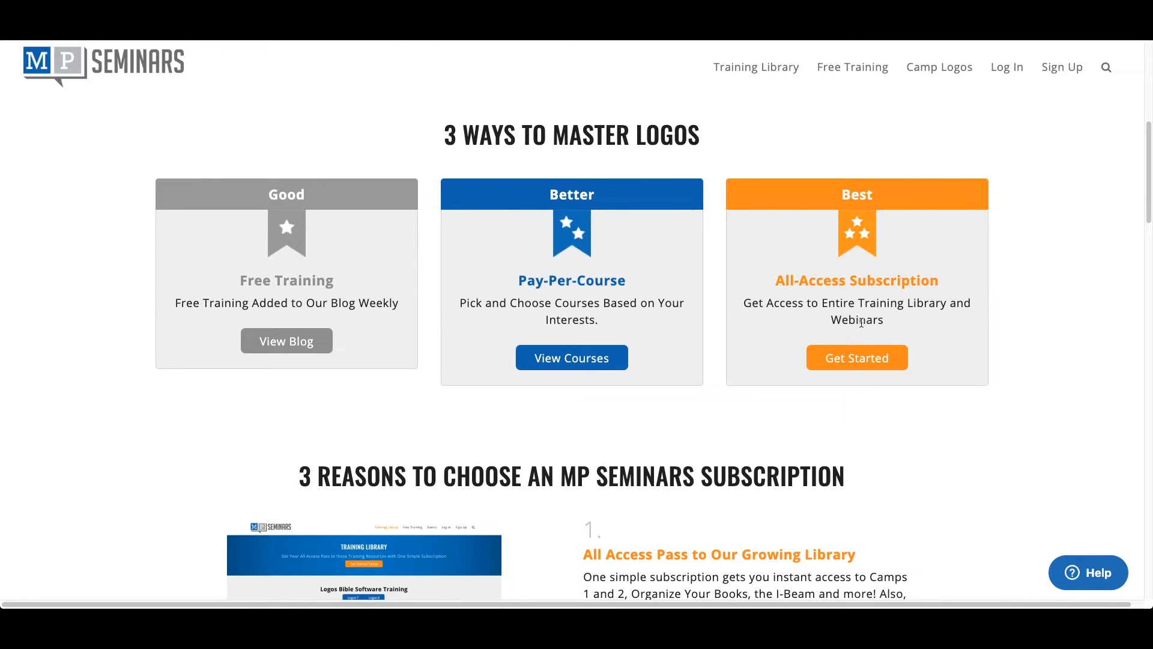
- Browse the logged-out Training Library's Logos 8 courses, prices and archived webinars
left_click(756, 67)
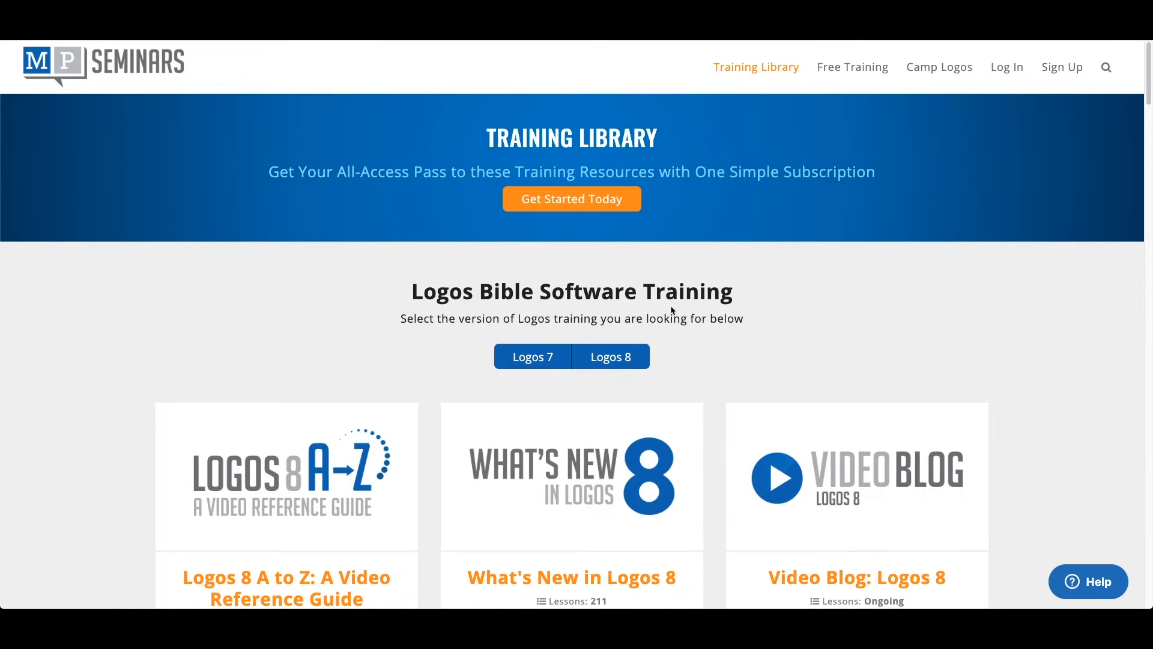
scroll("down", 3)
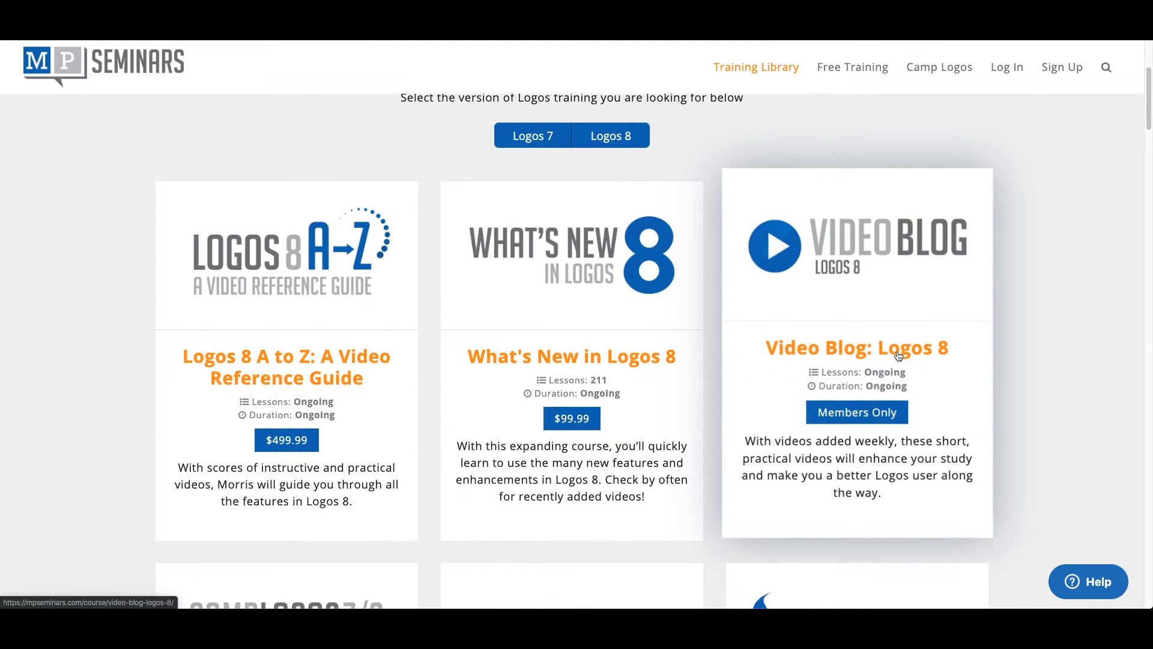
mouse_move(815, 184)
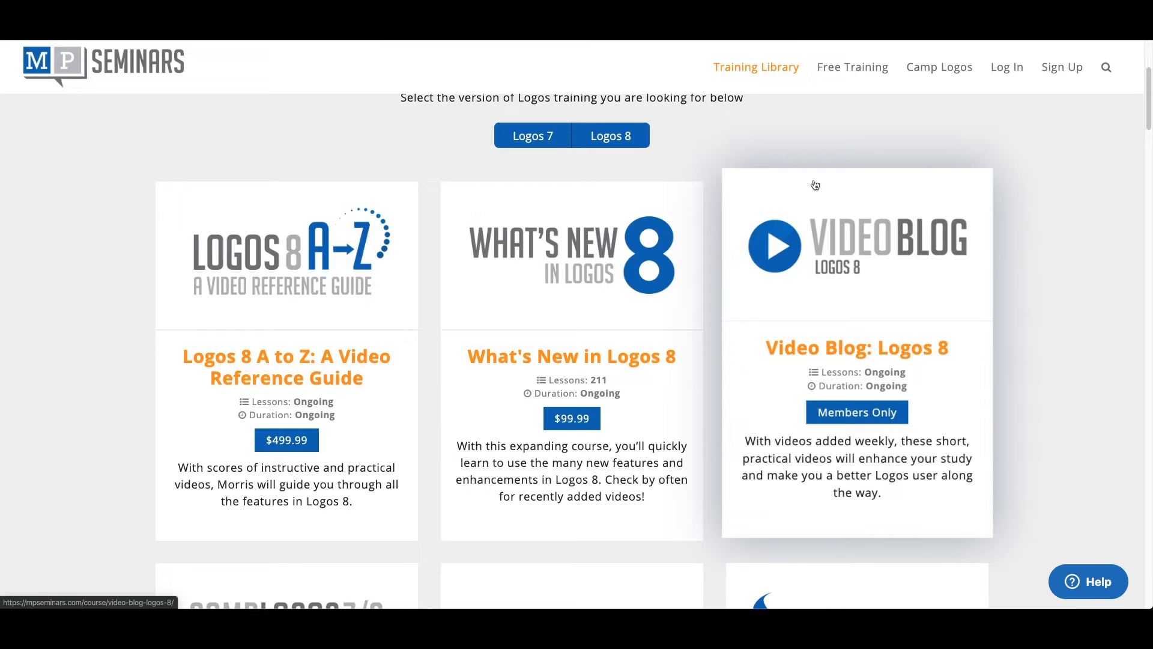
scroll("down", 3)
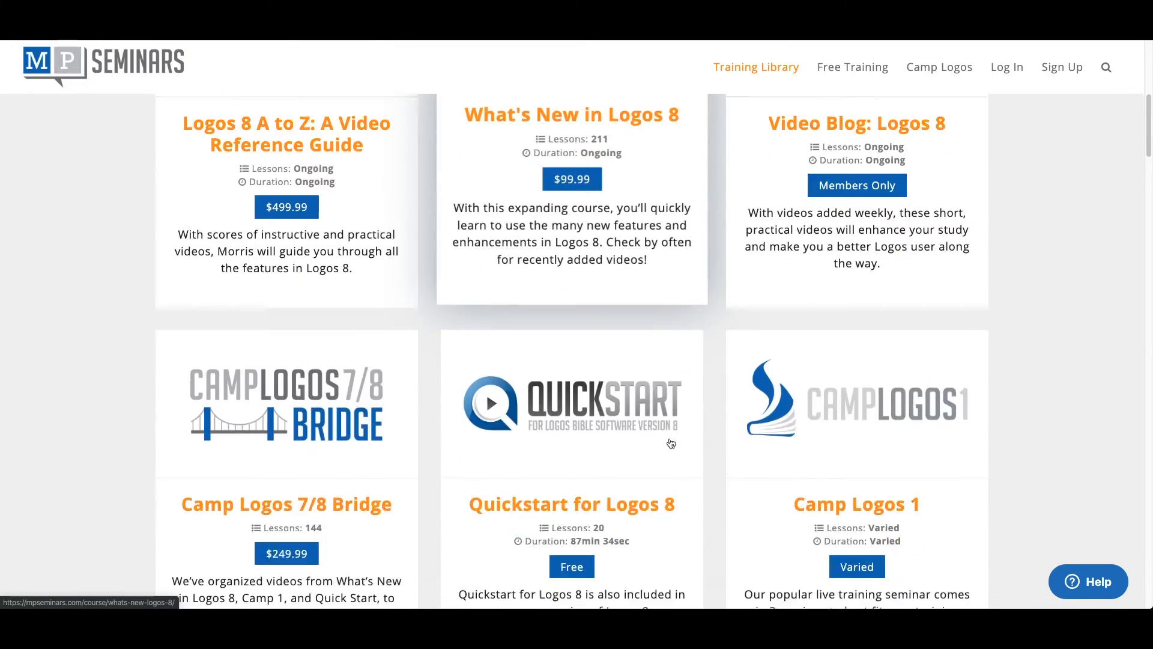
scroll("down", 3)
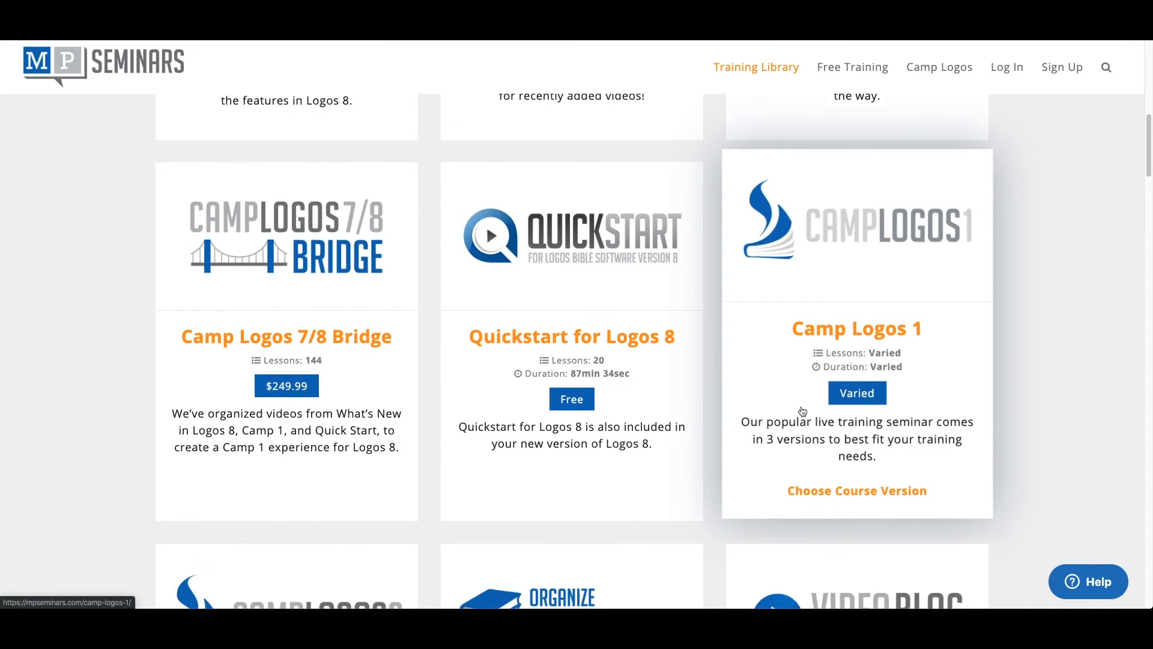
scroll("down", 3)
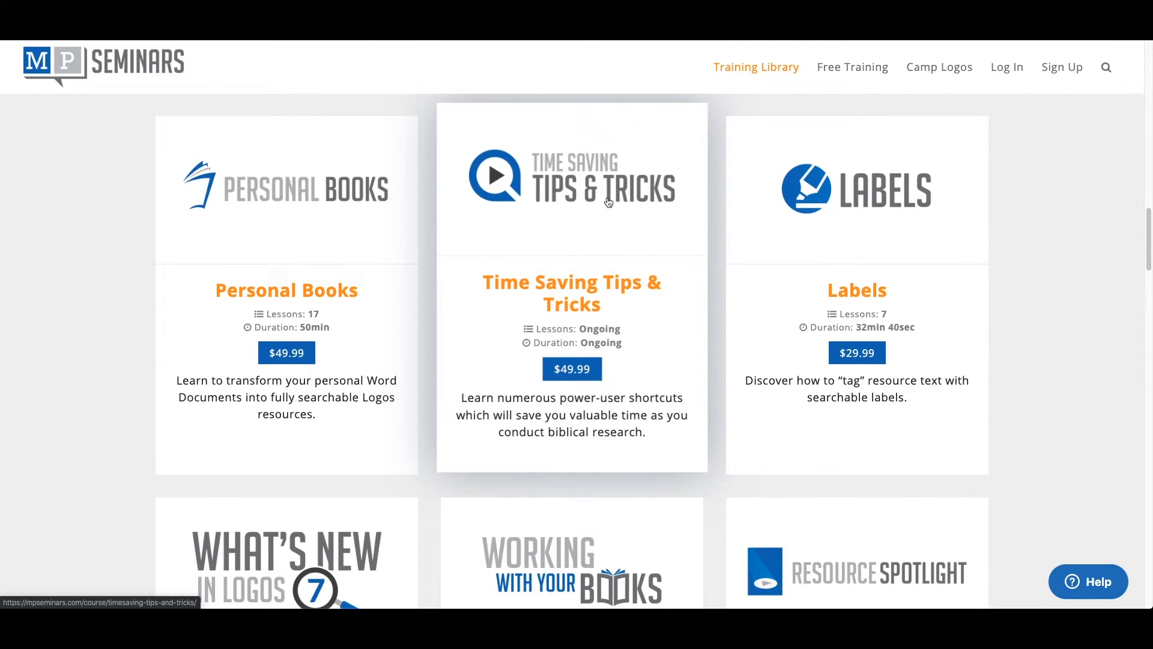
mouse_move(570, 389)
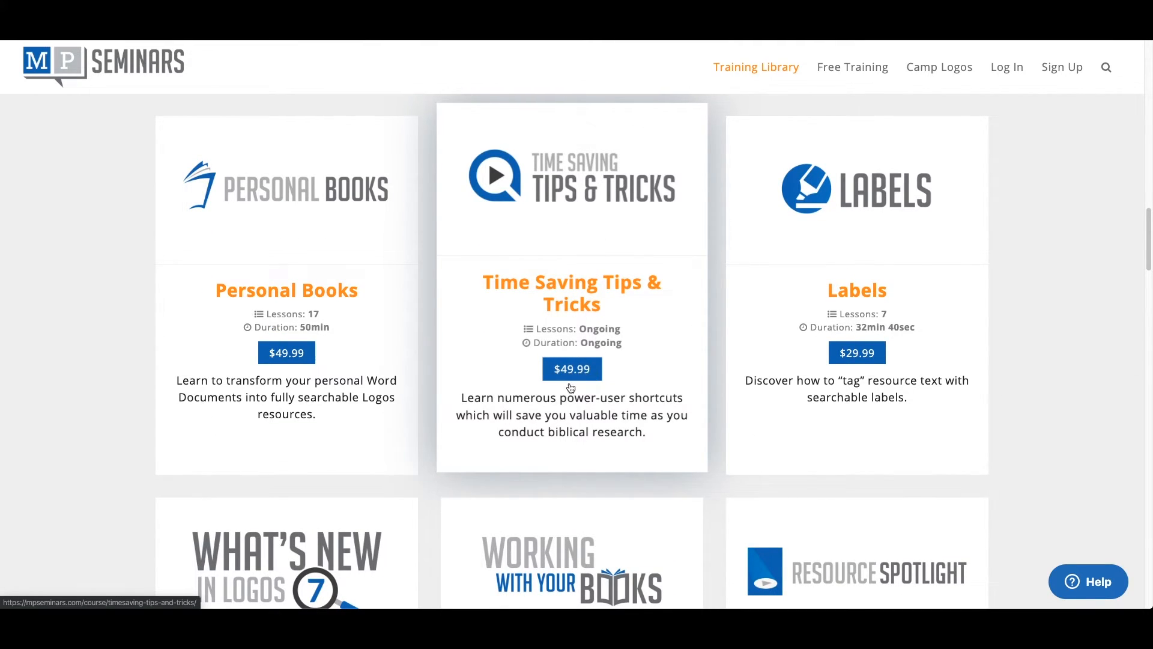
mouse_move(849, 399)
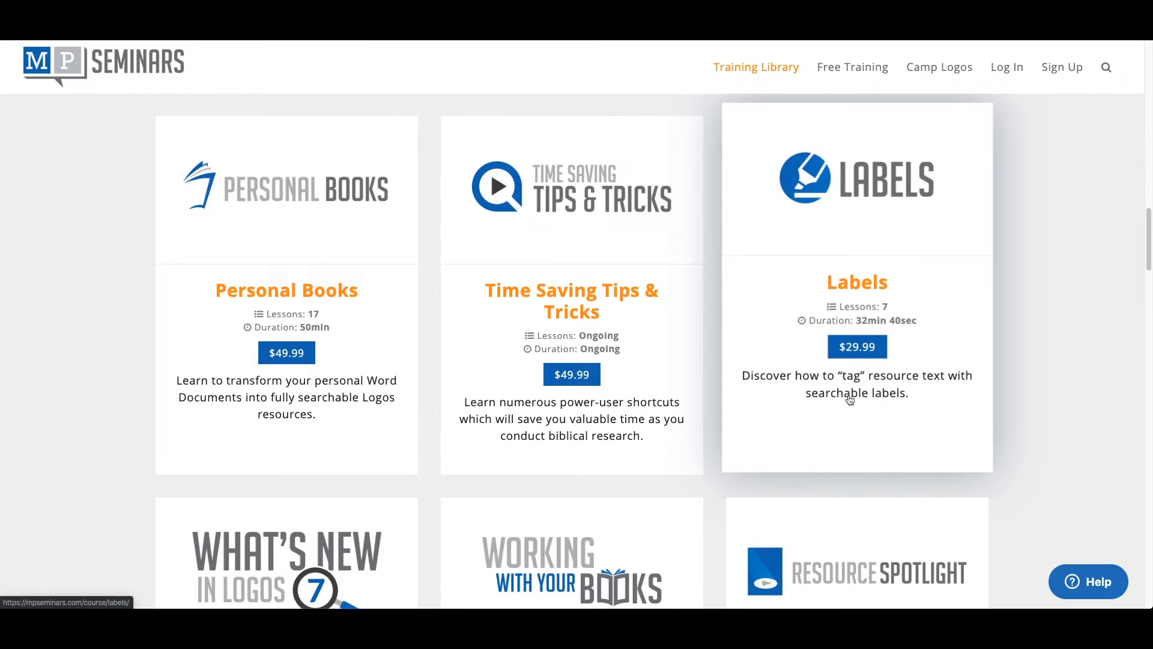
scroll("down", 3)
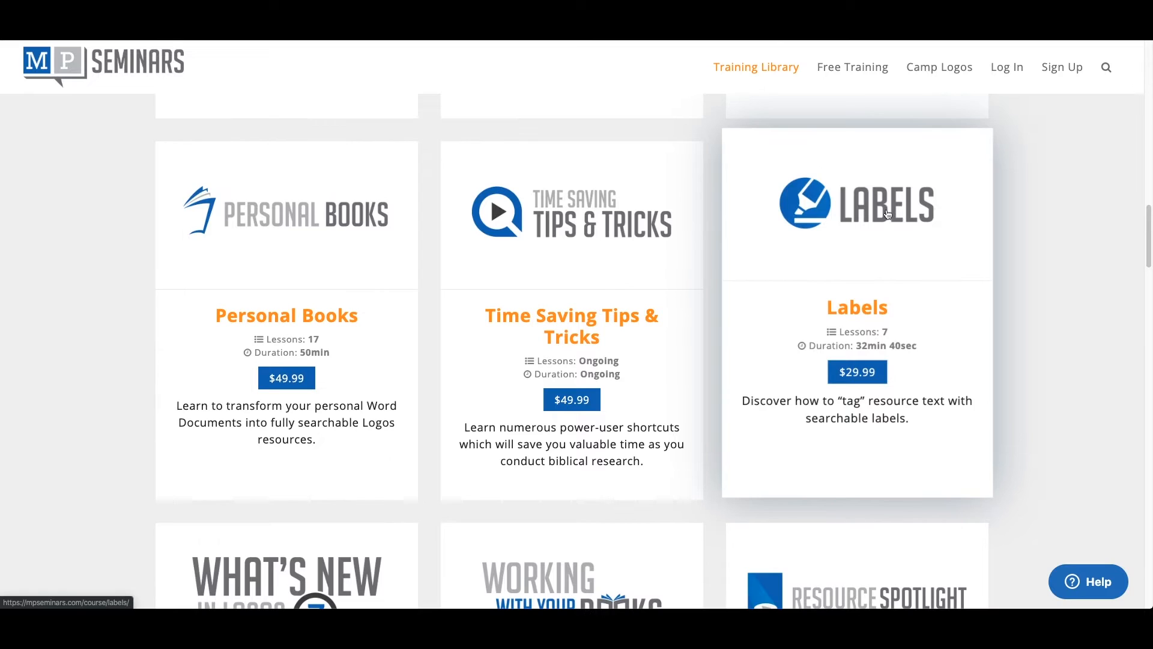
scroll("down", 3)
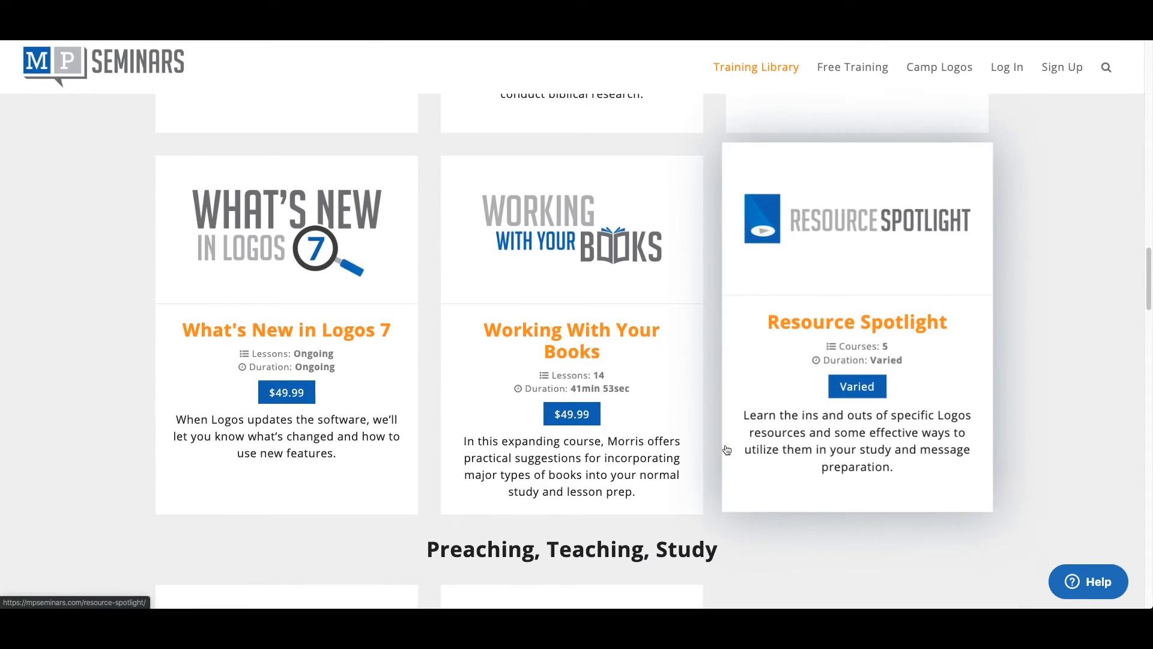
mouse_move(887, 399)
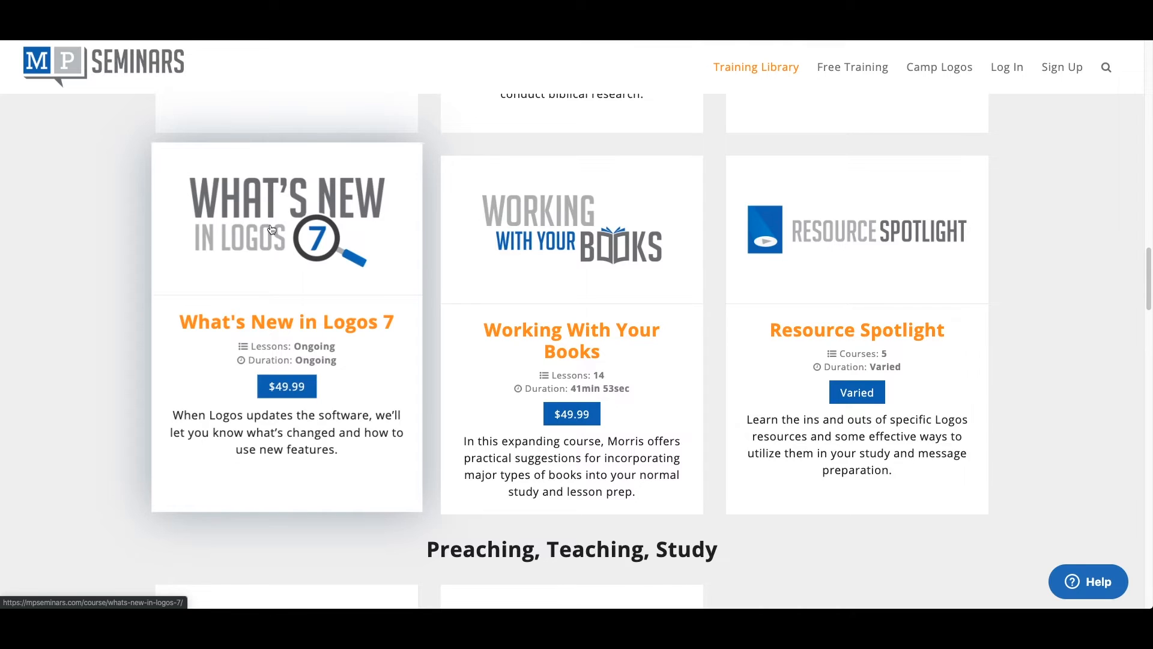
scroll("down", 3)
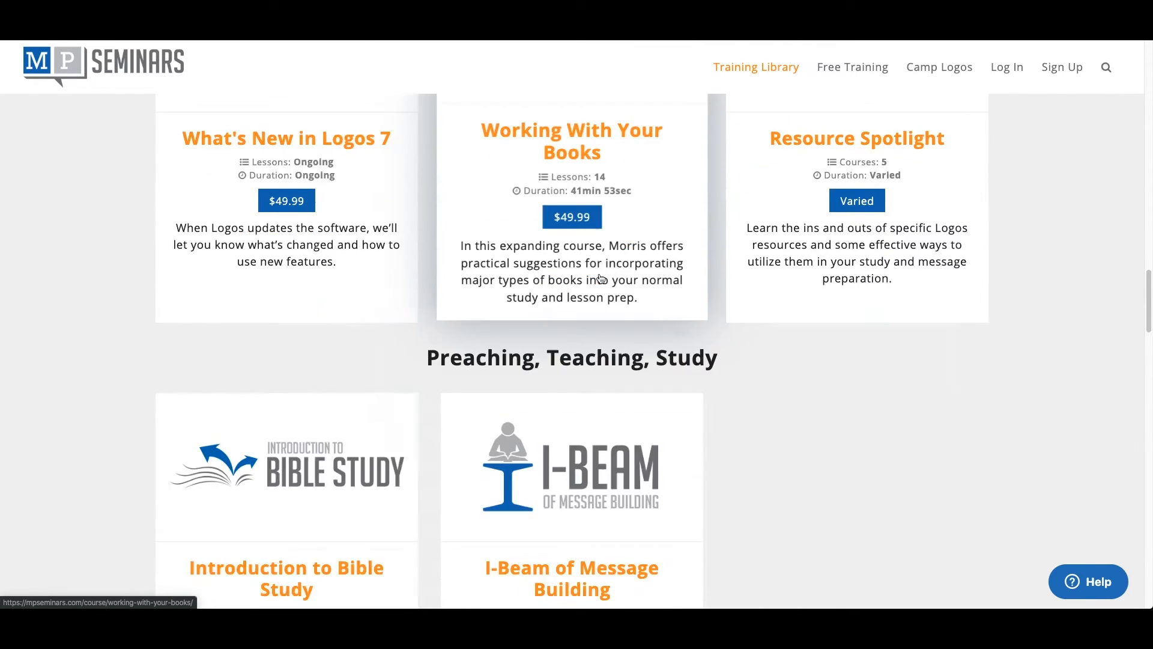
scroll("down", 3)
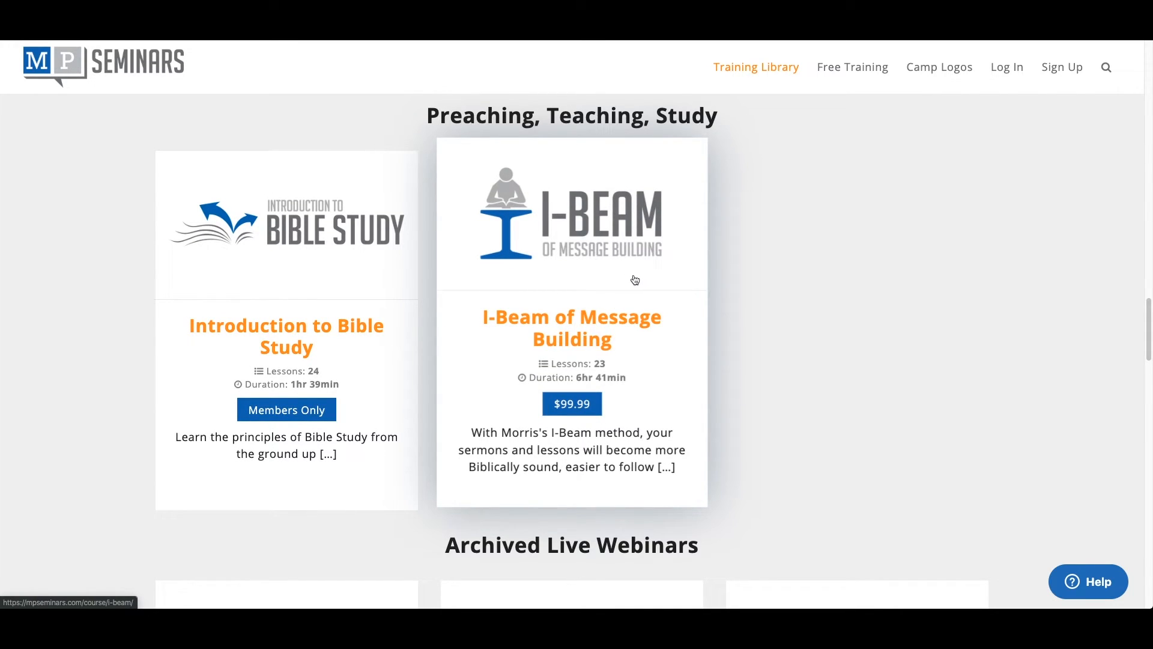
scroll("down", 3)
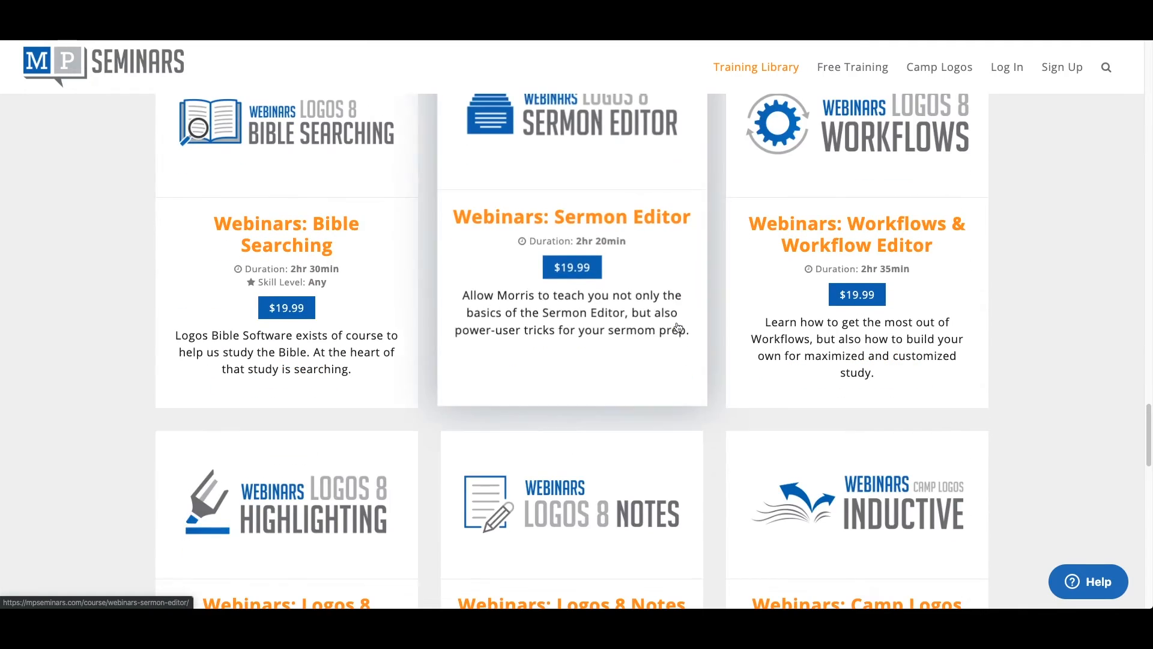
scroll("down", 3)
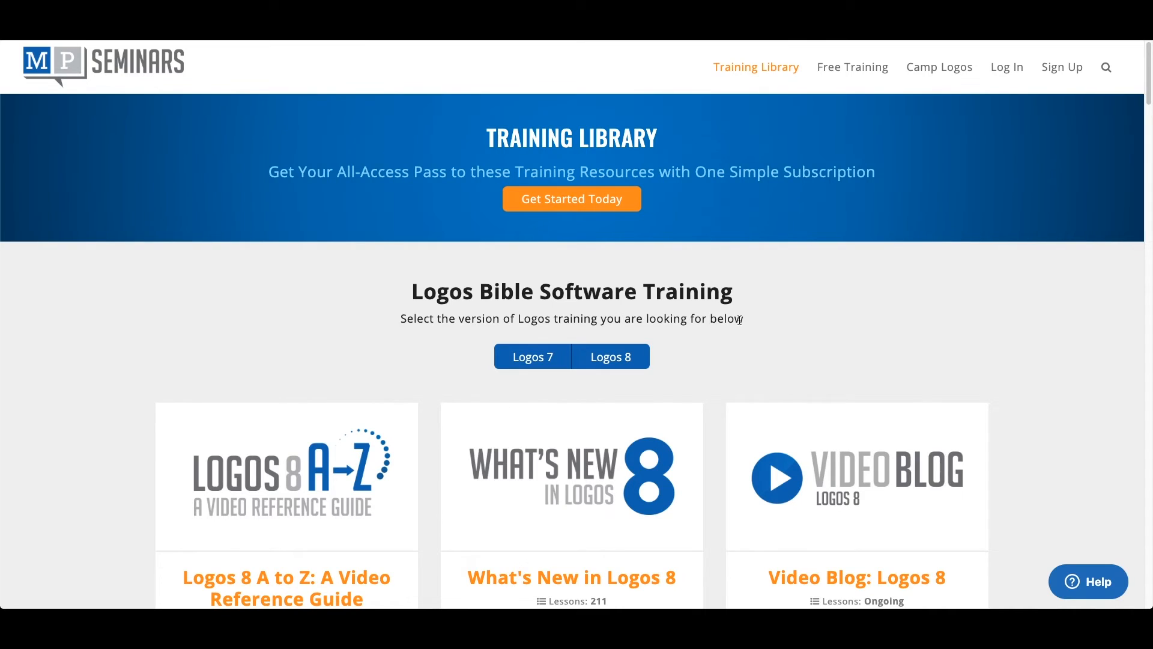
- Return to the top of Logos 8 Training Videos and open the Support dropdown
scroll("down", 3)
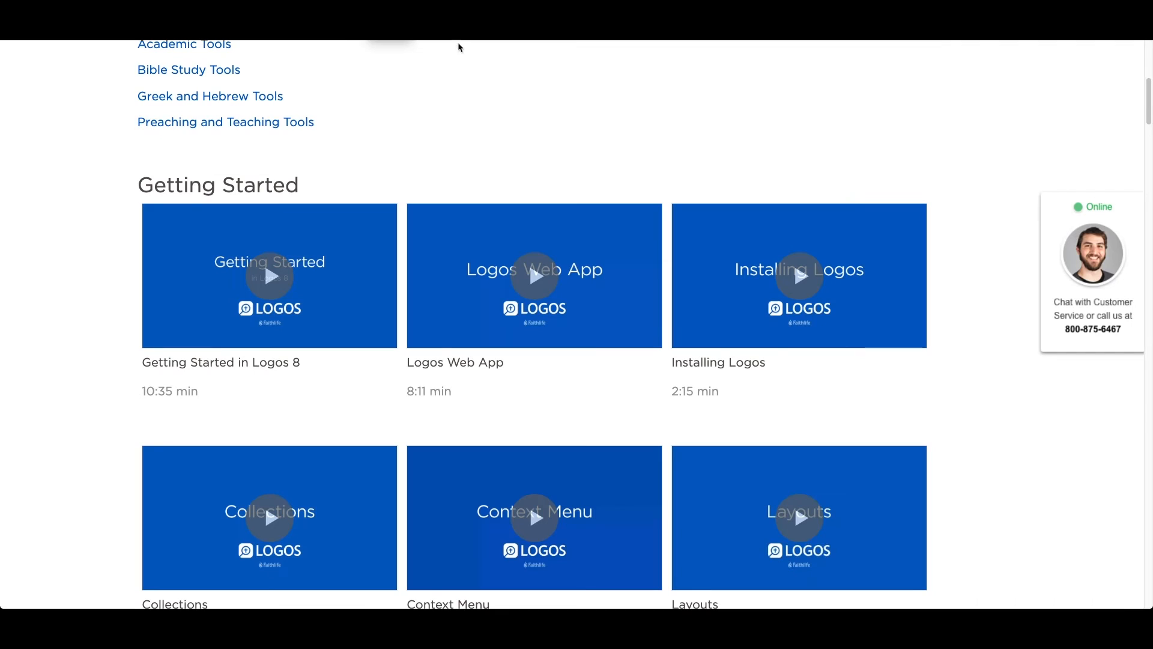
scroll("up", 3)
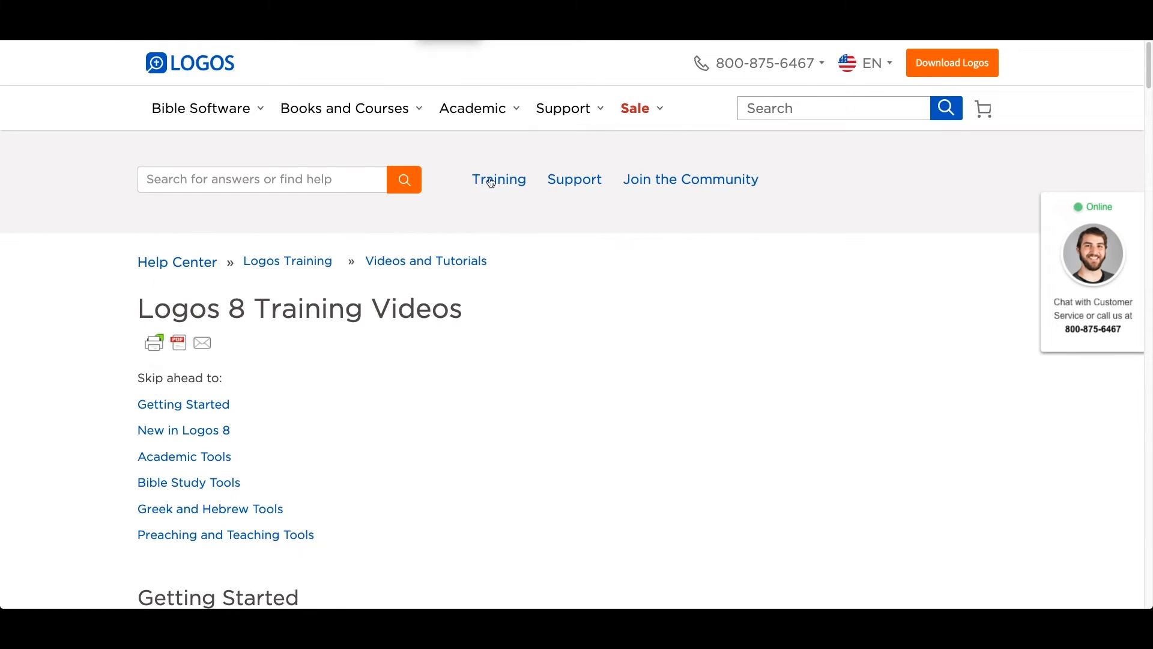
left_click(563, 108)
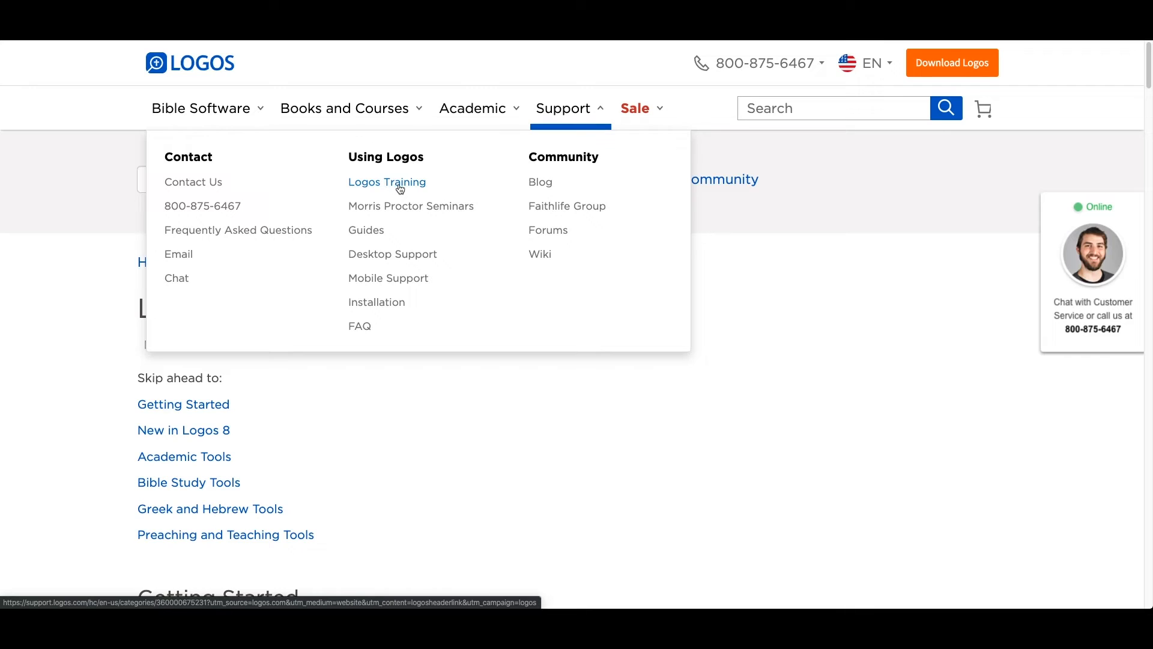
- Open Logos Training and browse its Videos, Get Started, Notes and Documents articles
left_click(387, 181)
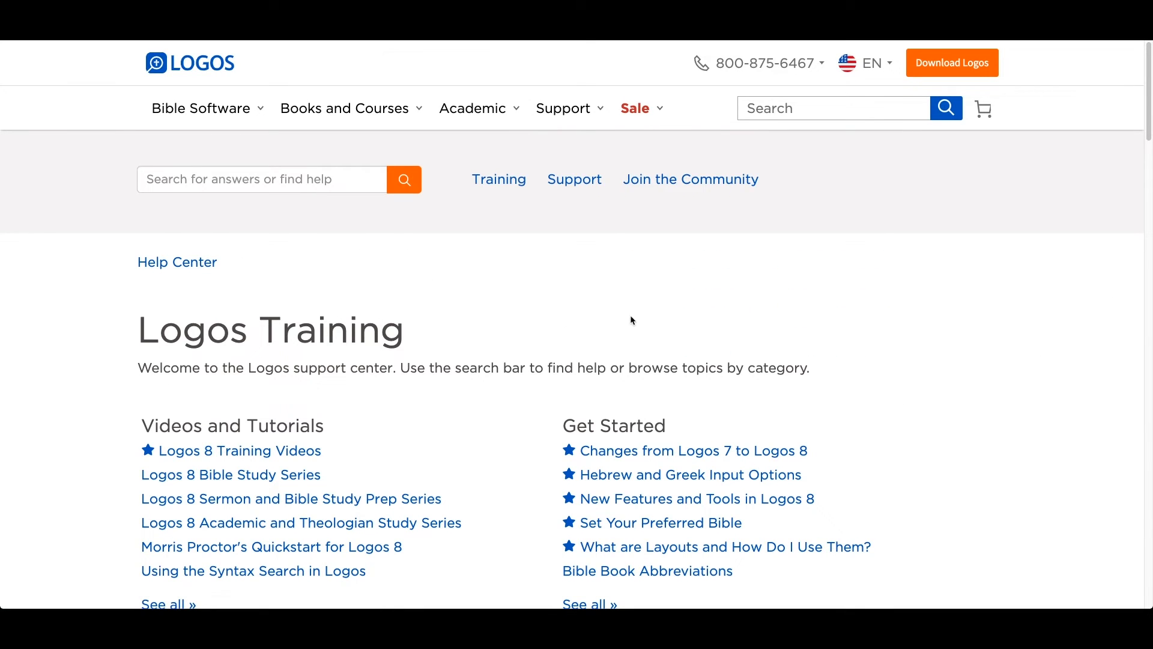
scroll("down", 3)
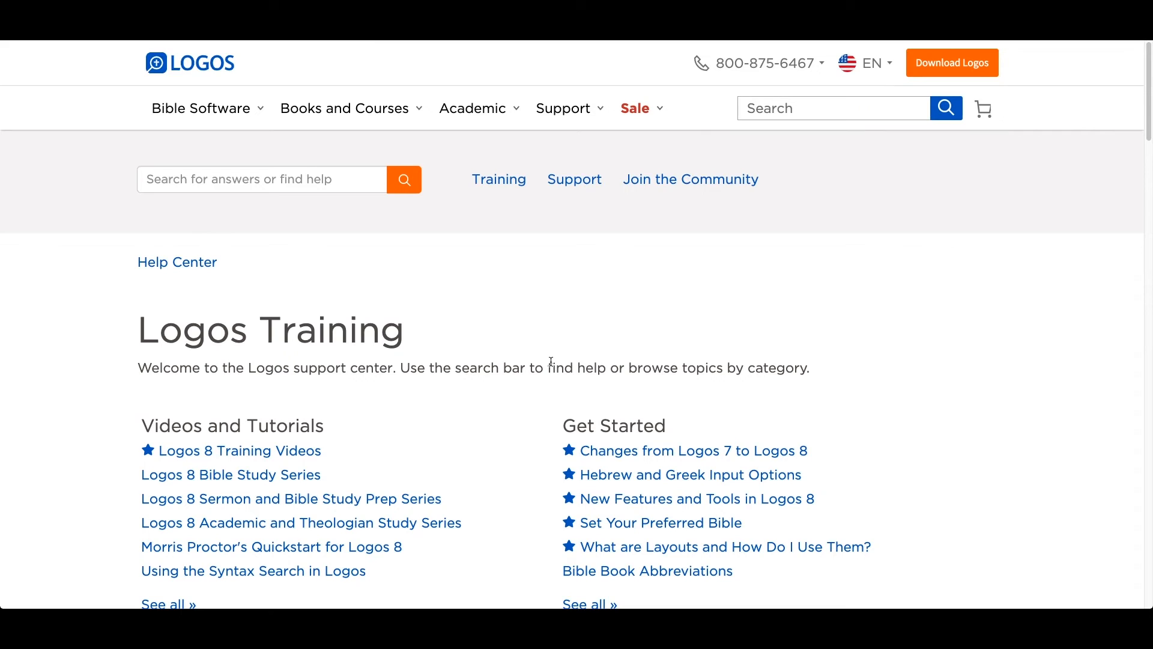
scroll("down", 3)
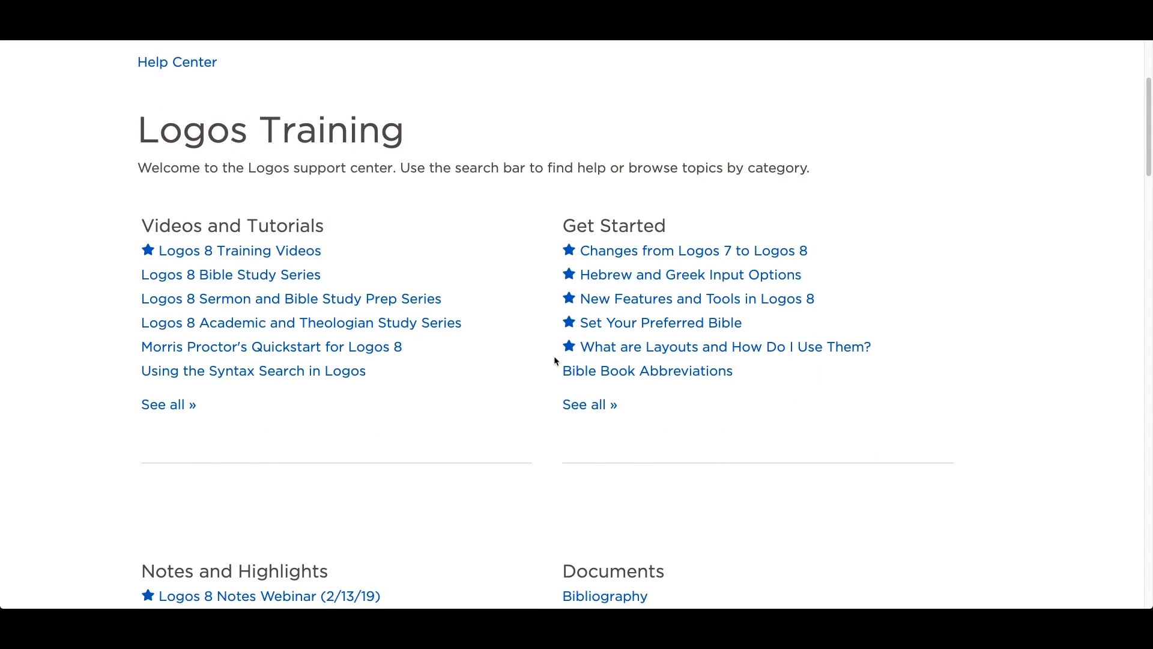
mouse_move(563, 357)
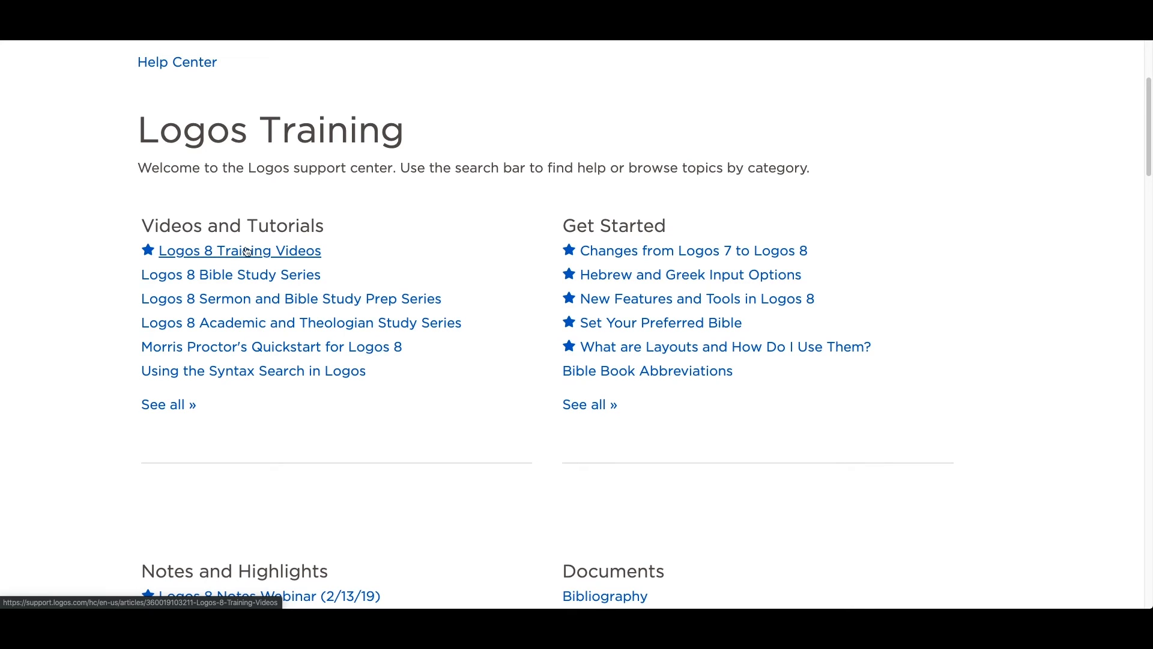
mouse_move(428, 330)
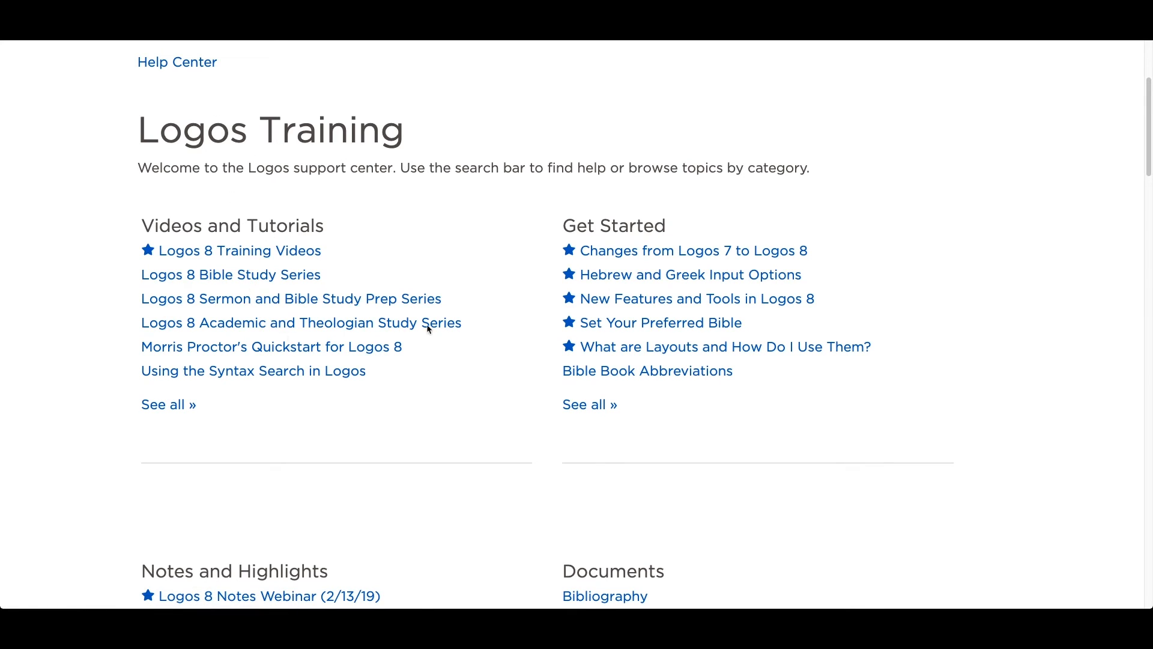
mouse_move(335, 374)
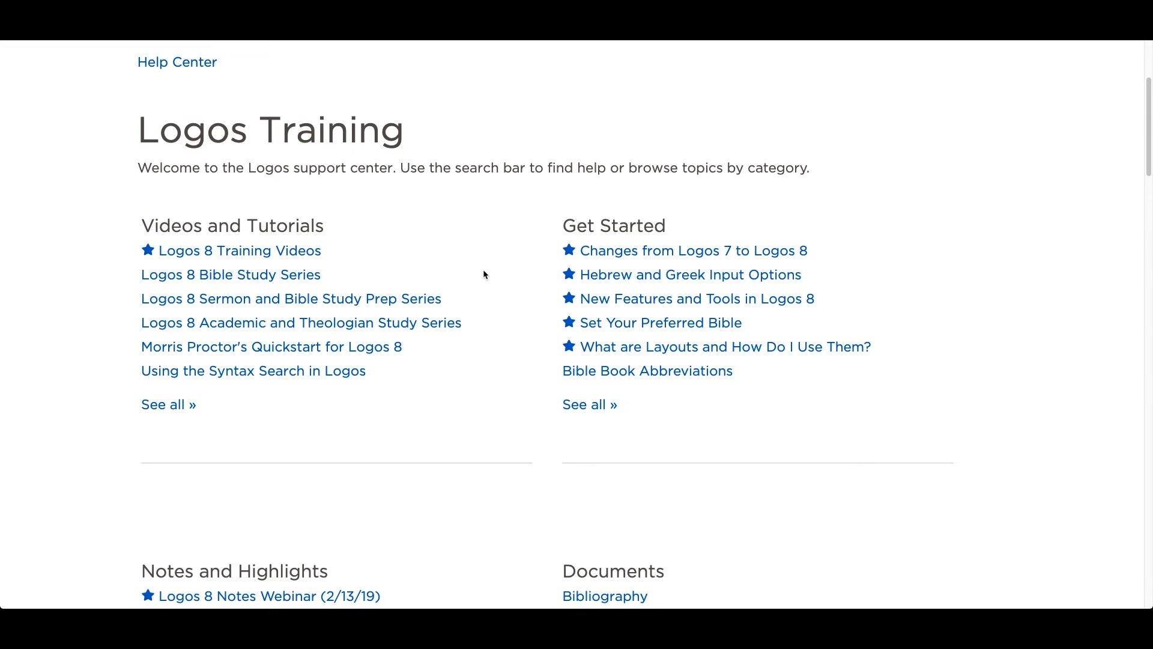
mouse_move(689, 275)
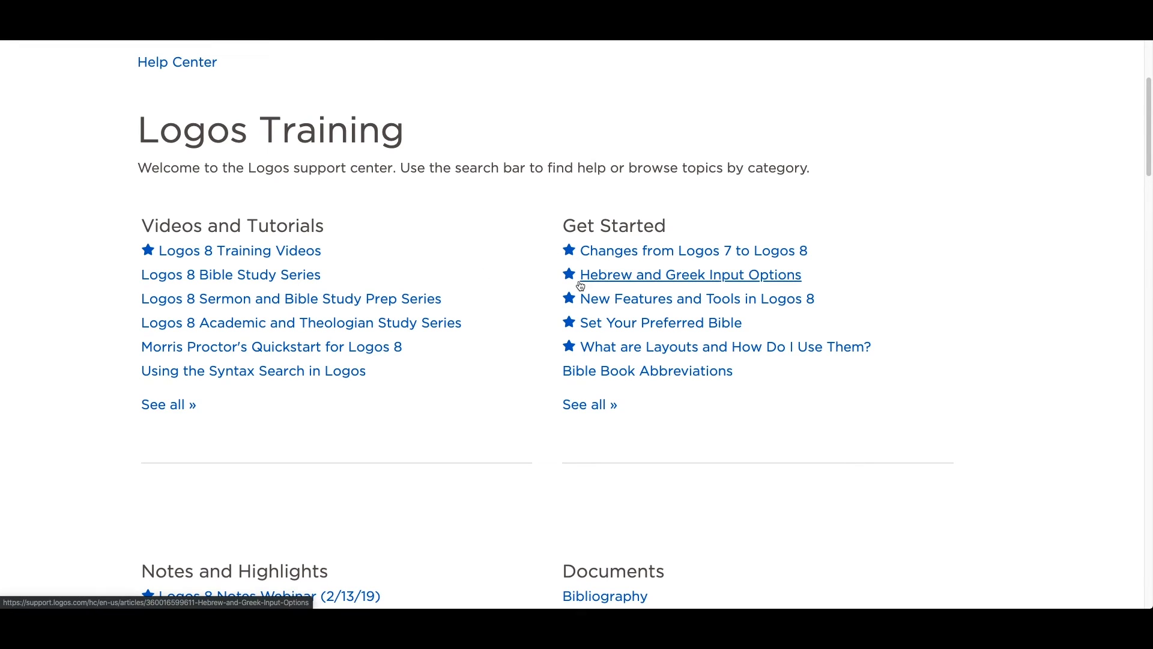
mouse_move(517, 278)
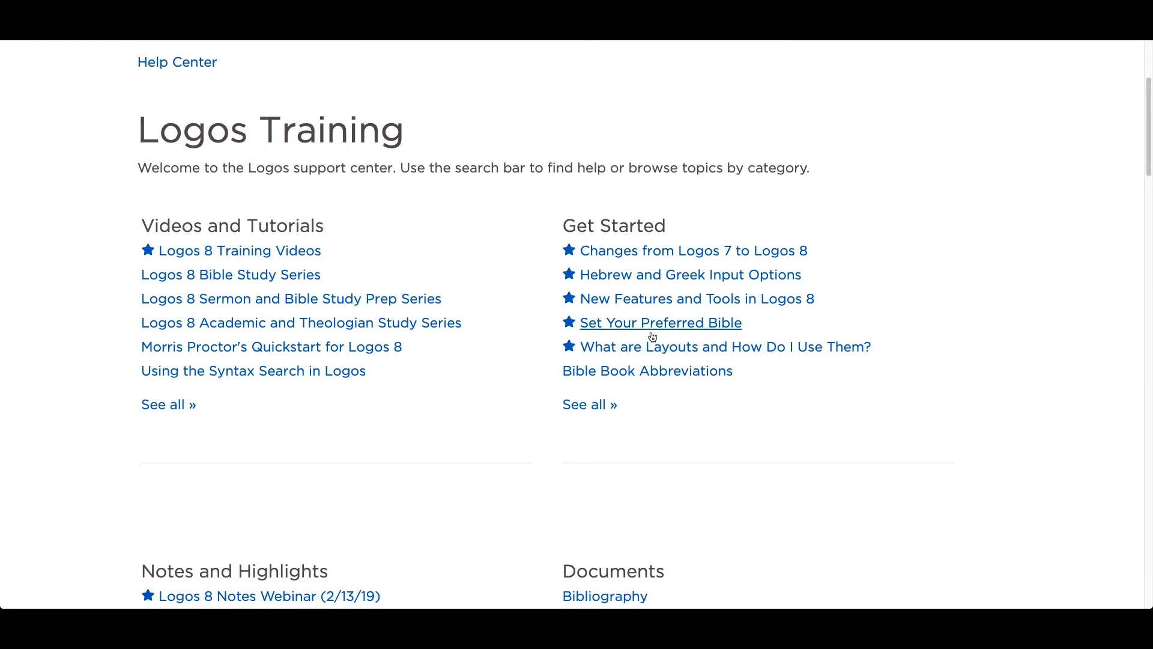
scroll("down", 3)
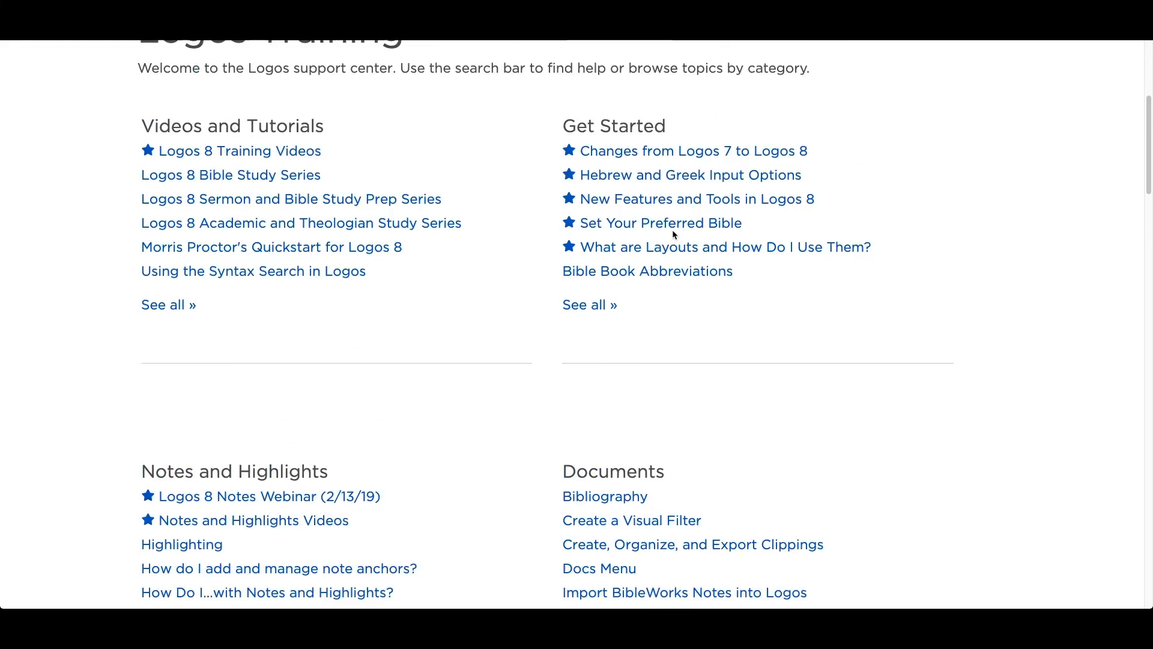